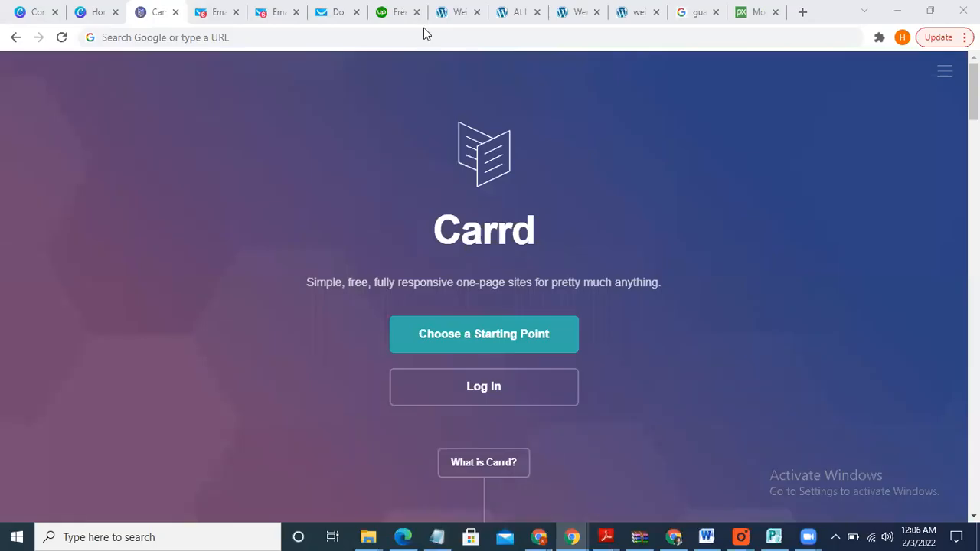
mouse_move(786, 62)
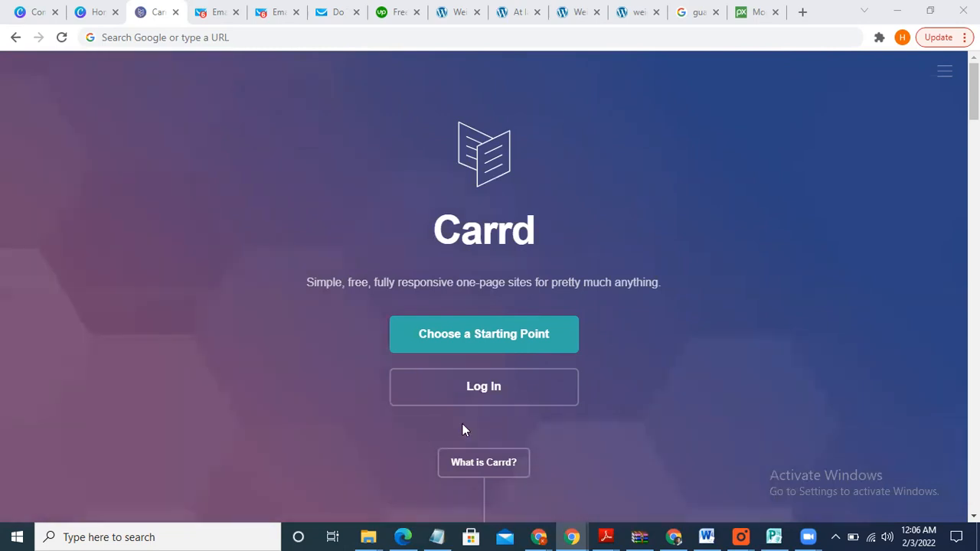
mouse_move(623, 445)
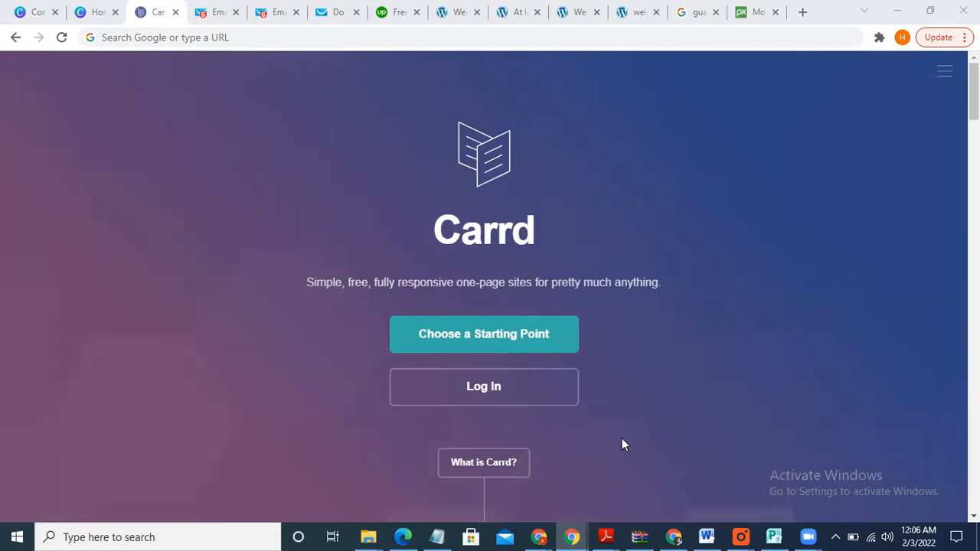
mouse_move(706, 296)
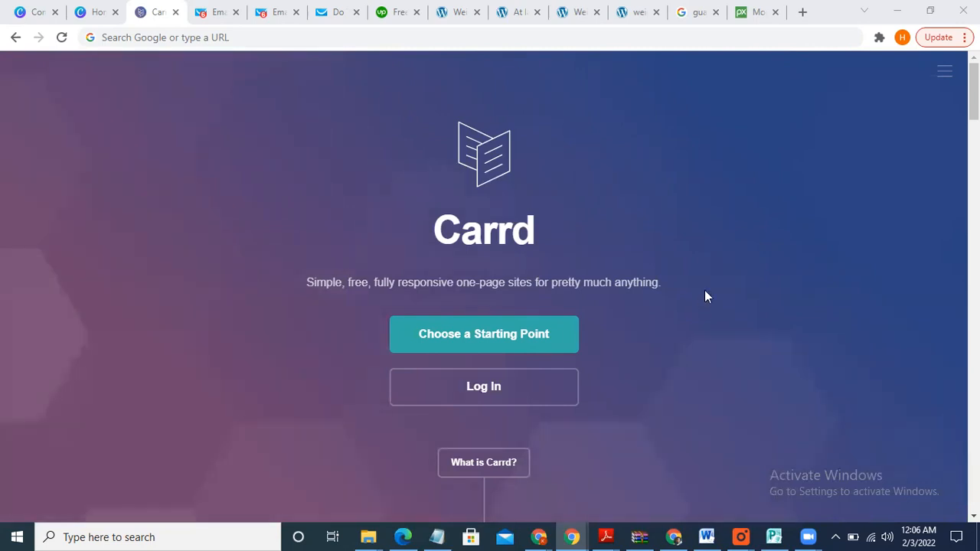
mouse_move(569, 161)
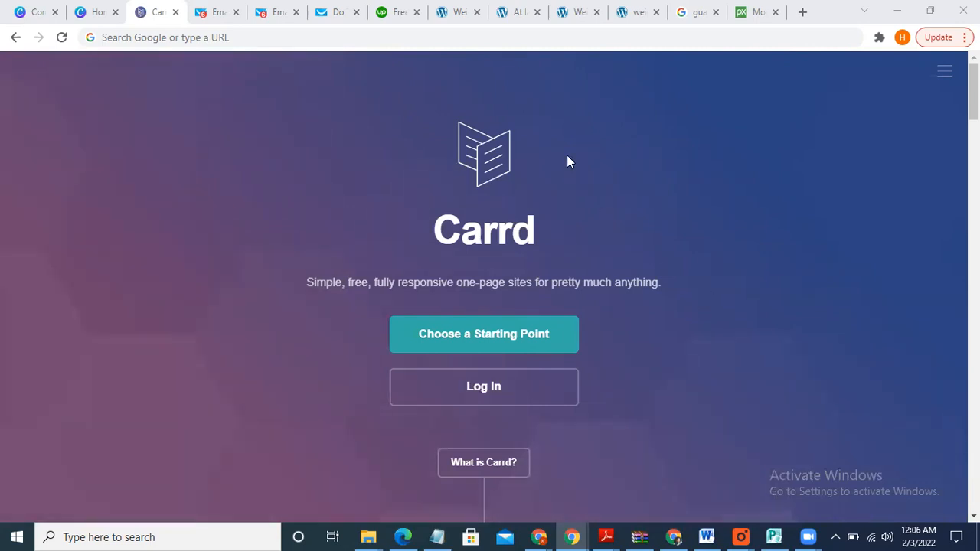
mouse_move(262, 300)
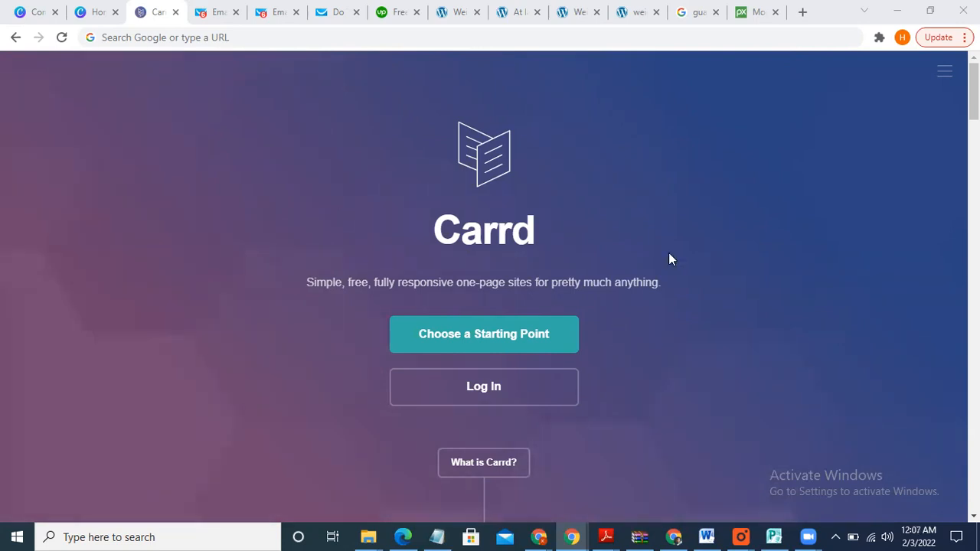
mouse_move(477, 70)
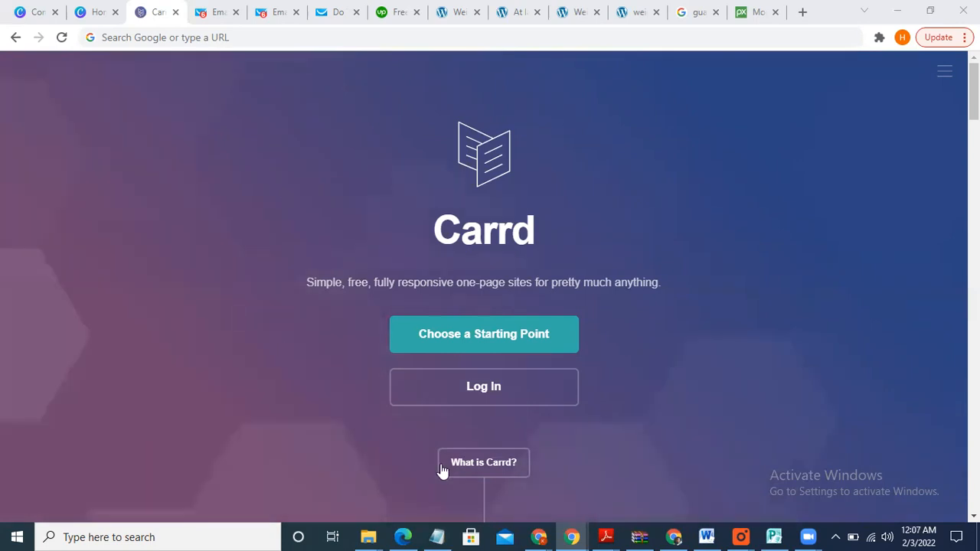
mouse_move(432, 103)
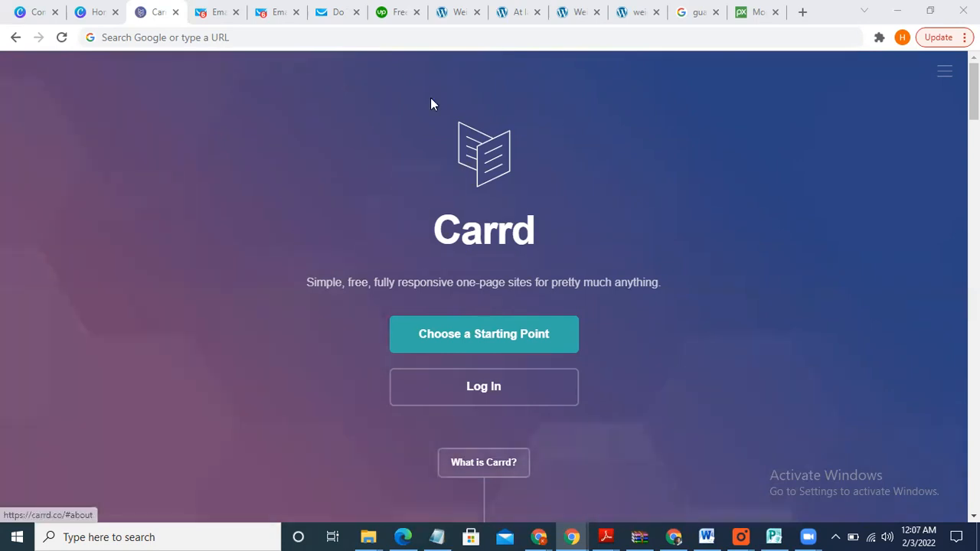
mouse_move(582, 189)
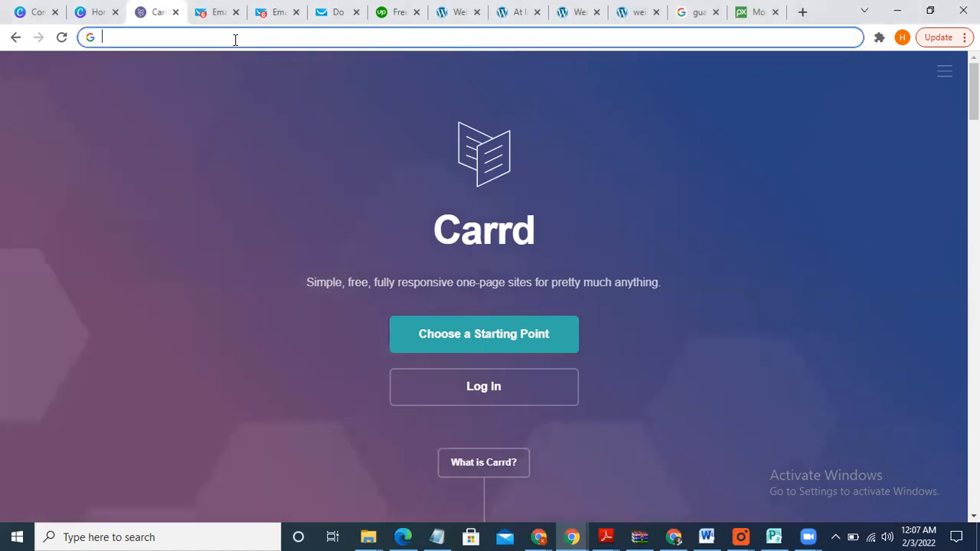
type("www.carrd.co")
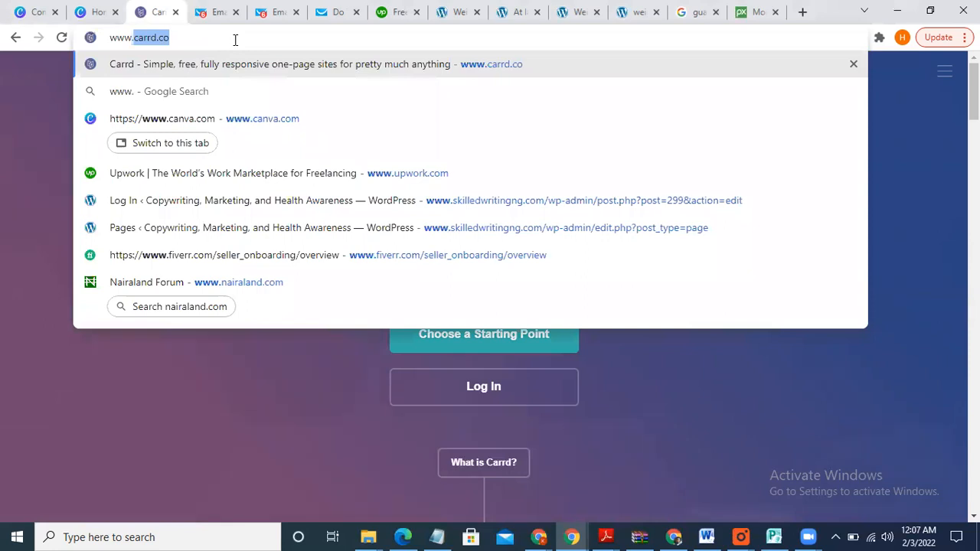
type("www.paypal")
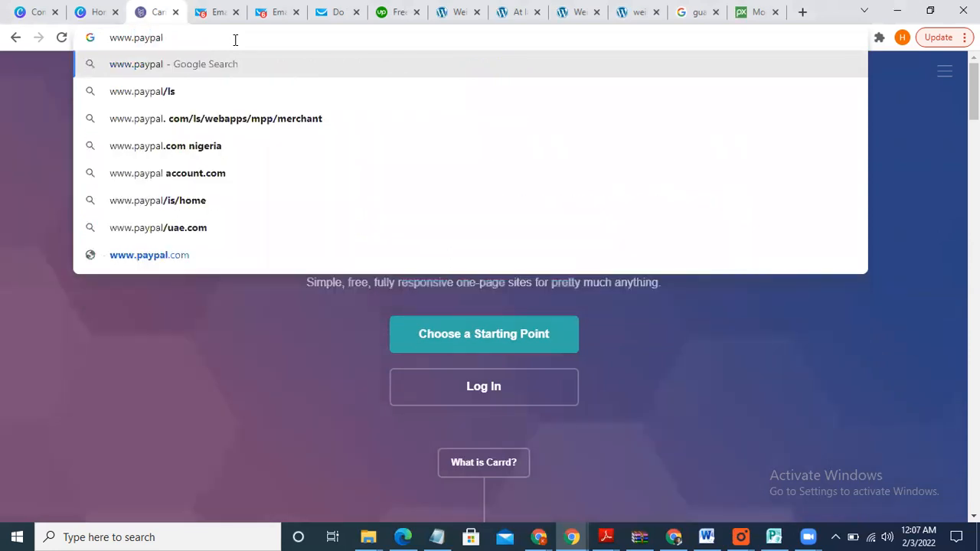
type(".com")
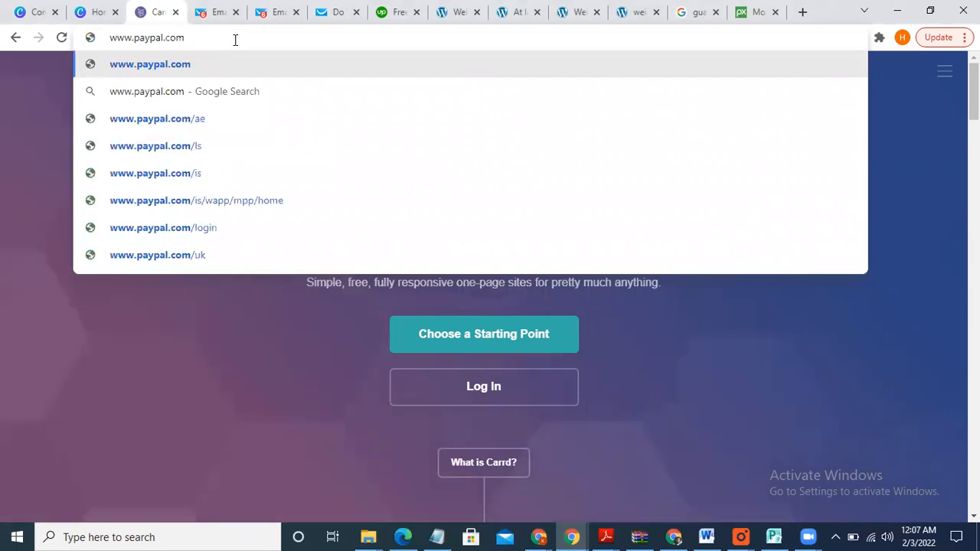
type("/i")
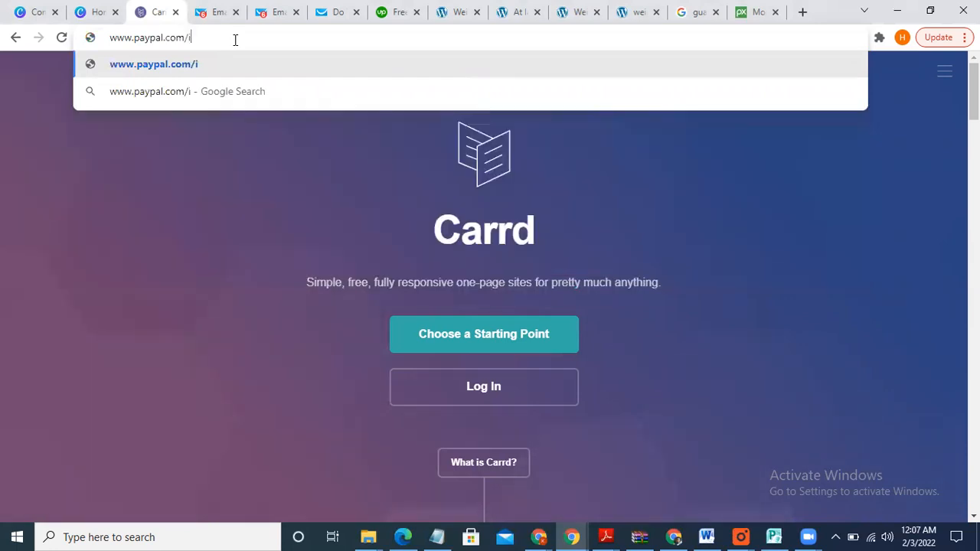
type("s")
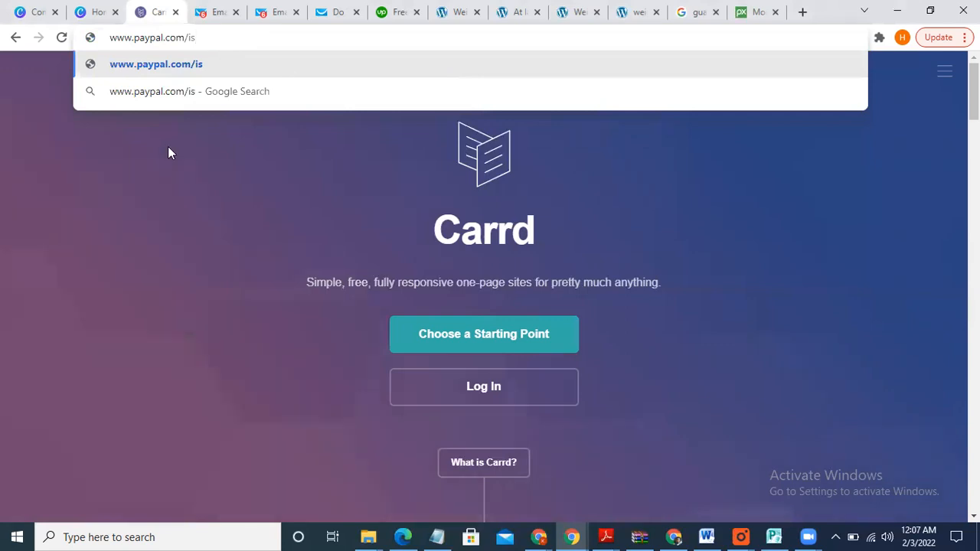
mouse_move(235, 169)
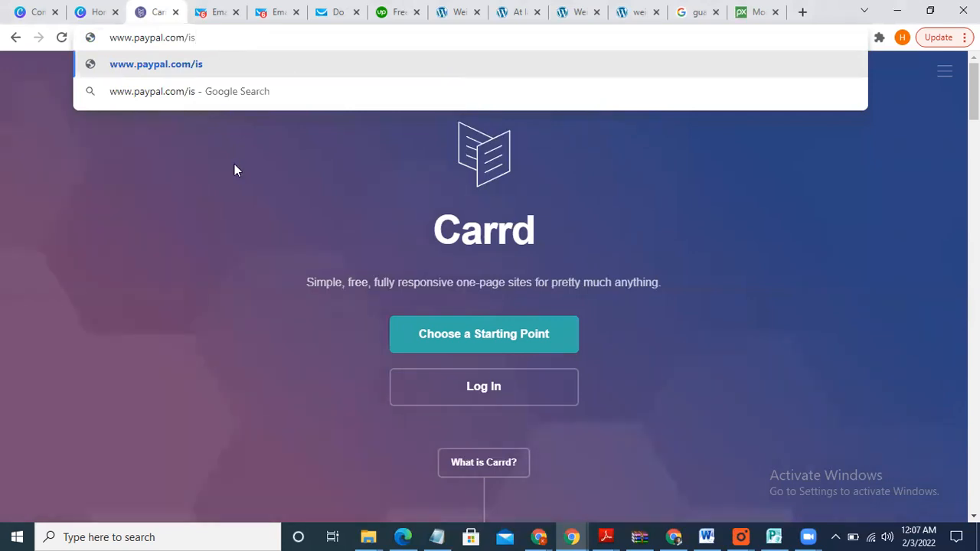
mouse_move(383, 200)
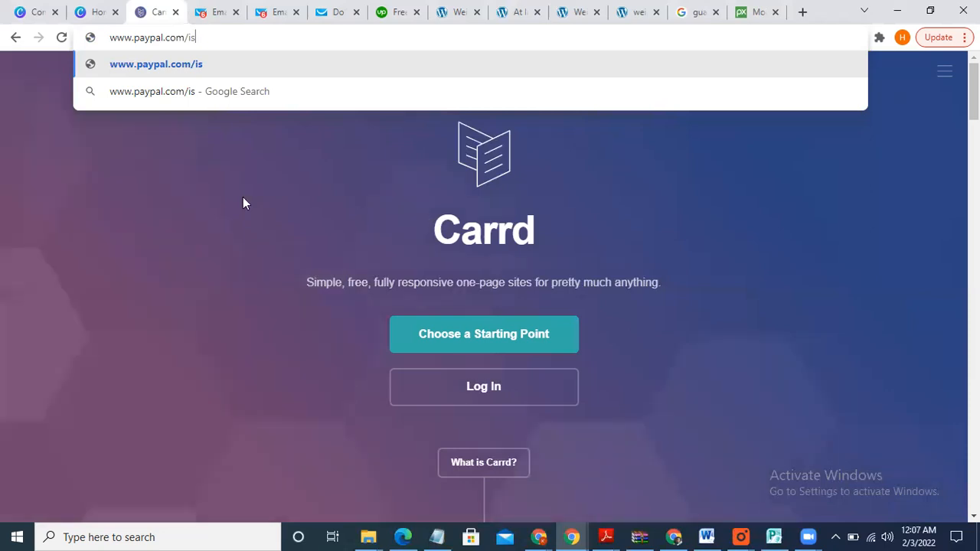
mouse_move(432, 183)
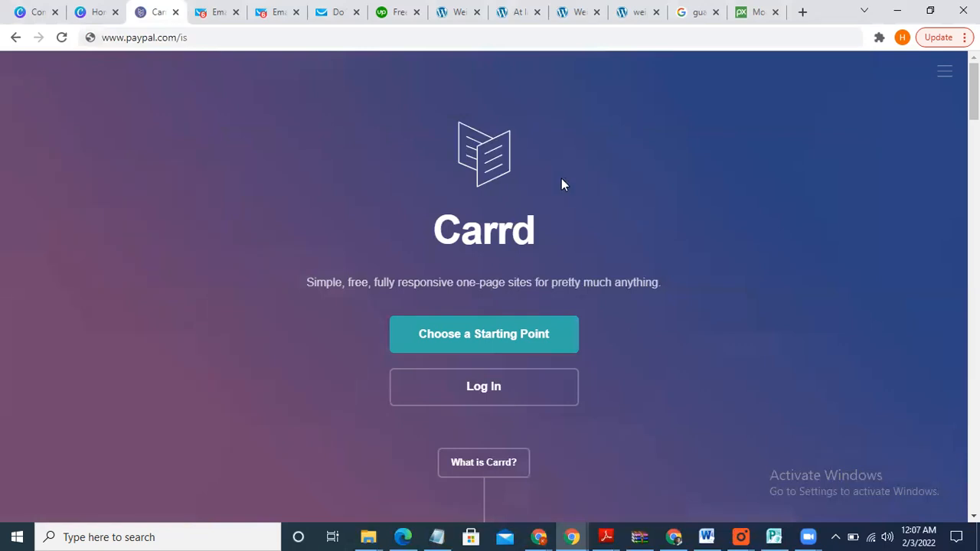
mouse_move(472, 165)
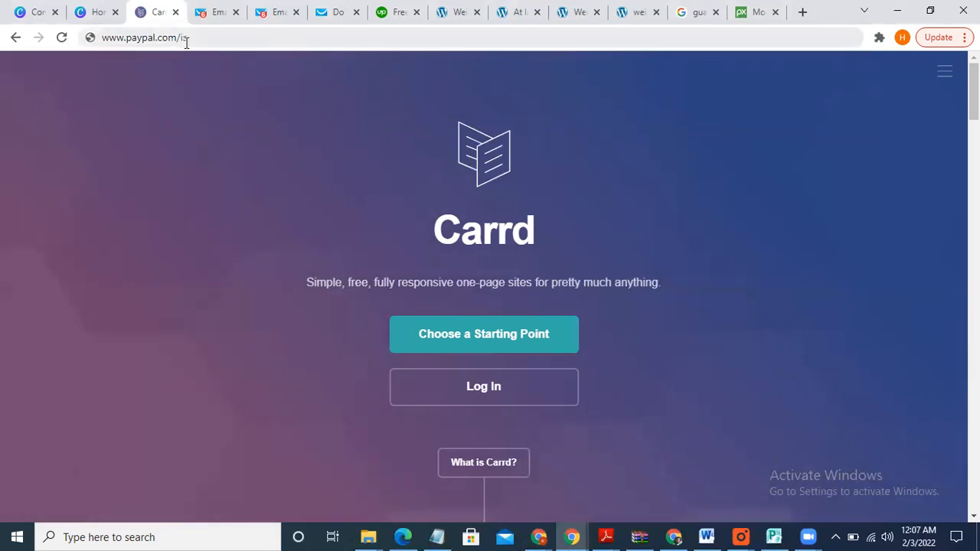
mouse_move(184, 54)
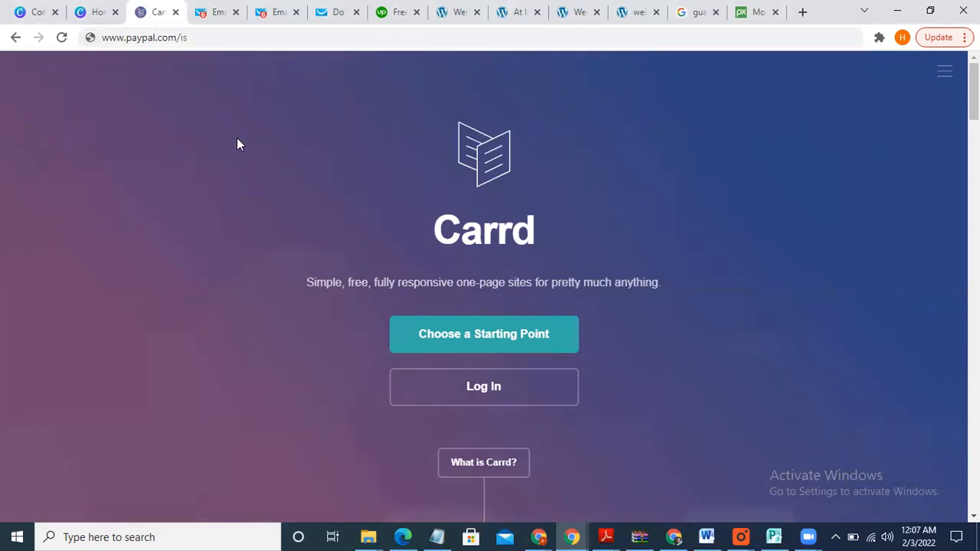
mouse_move(207, 108)
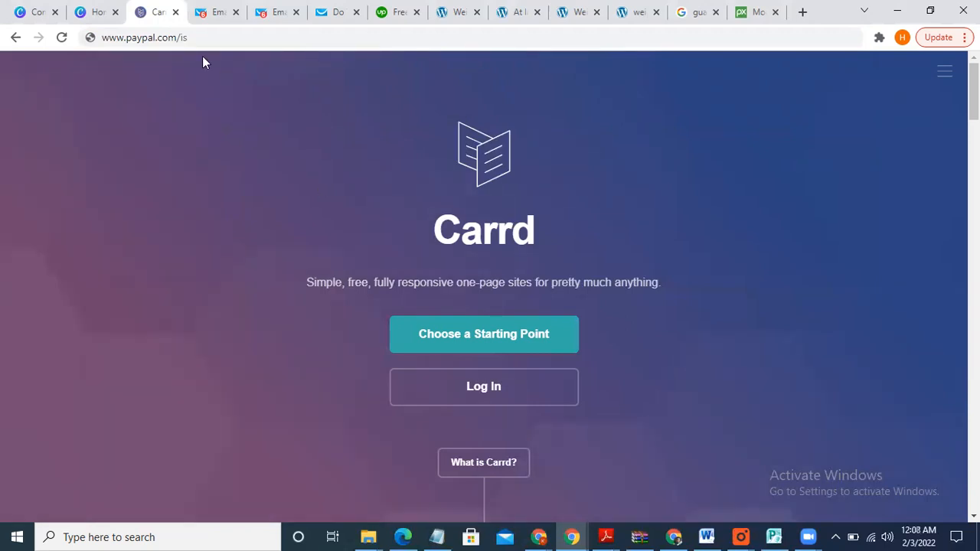
mouse_move(237, 90)
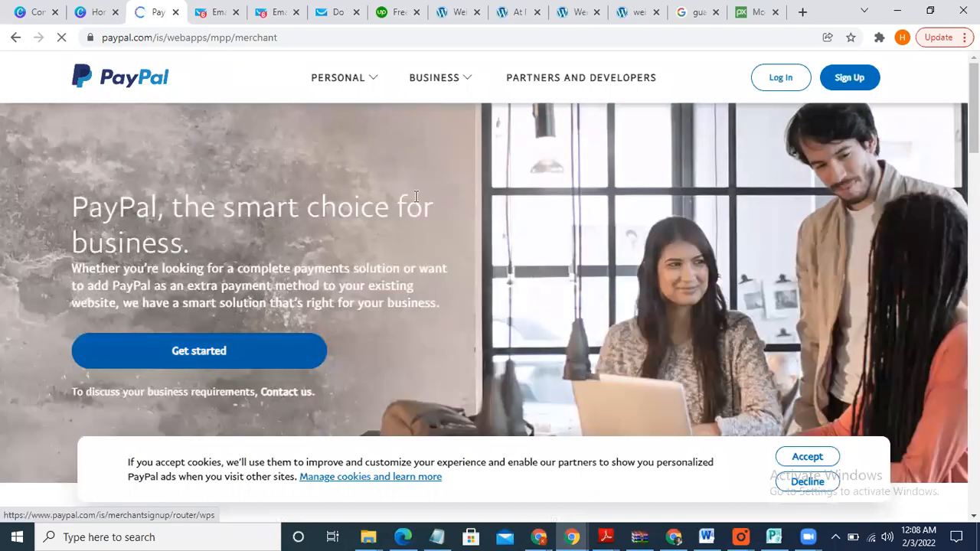
left_click(434, 77)
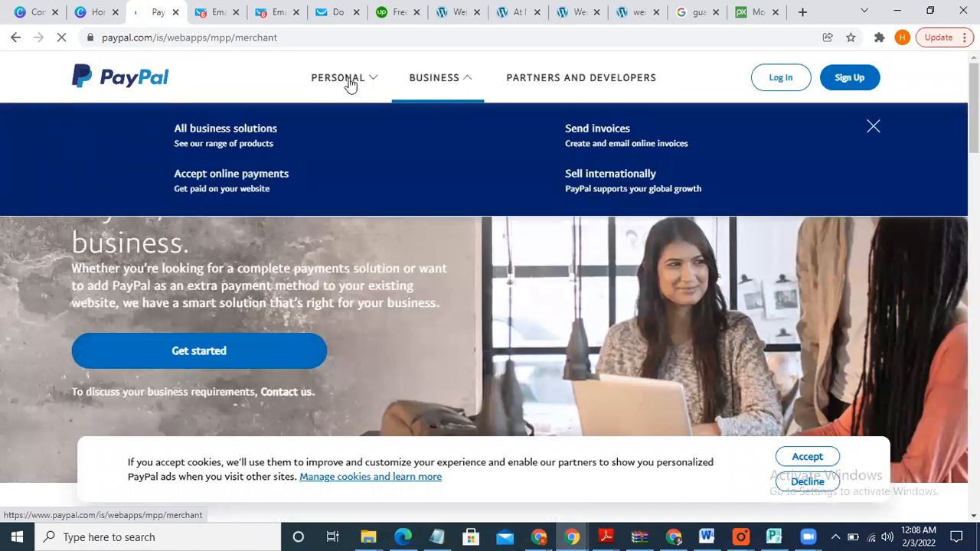
left_click(337, 77)
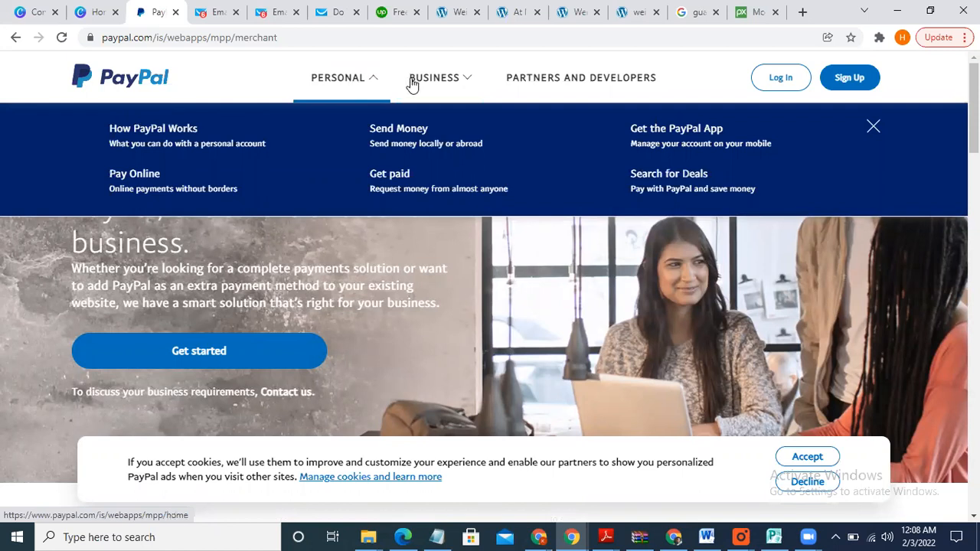
left_click(434, 77)
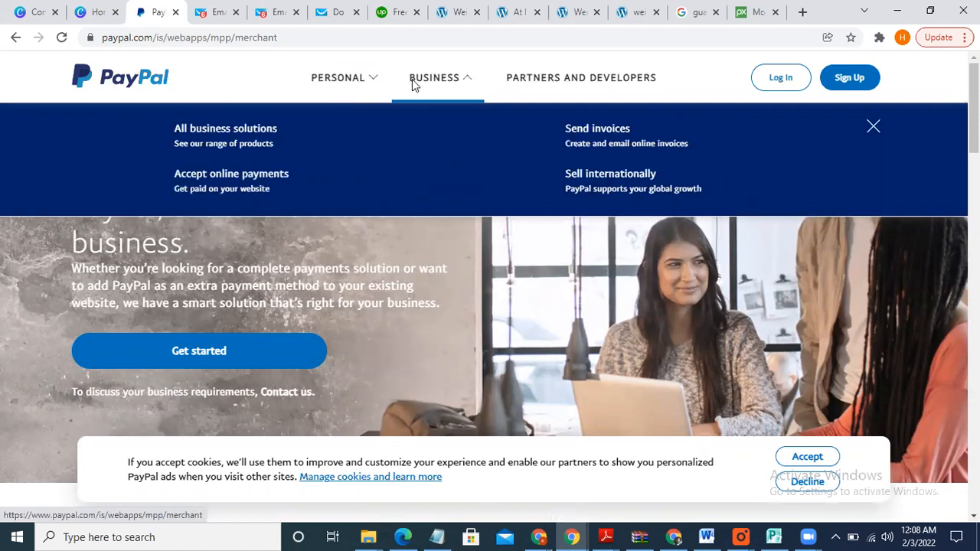
left_click(338, 77)
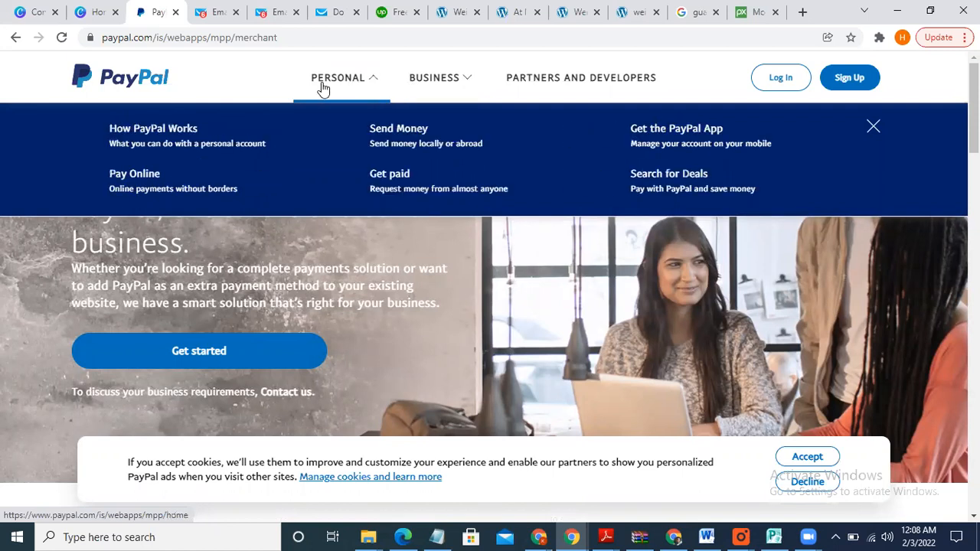
mouse_move(335, 83)
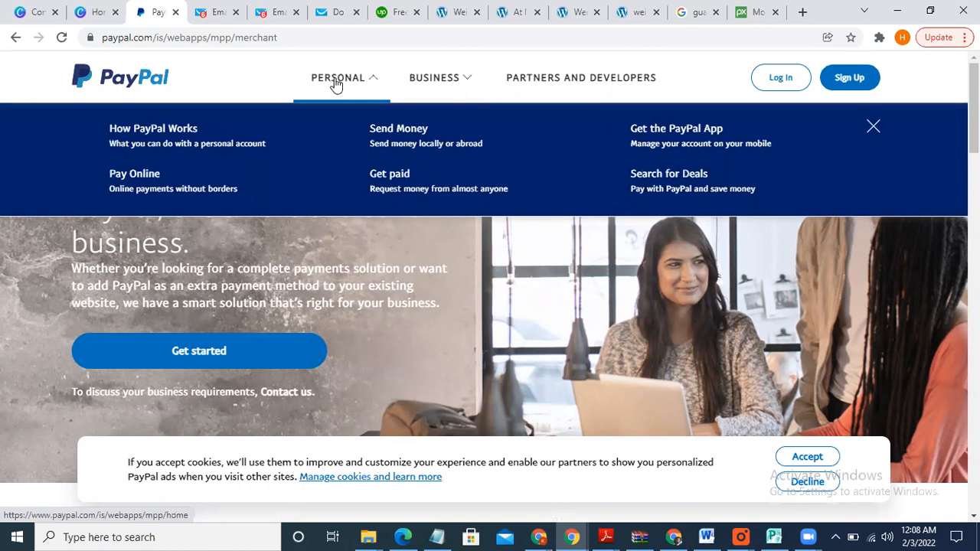
mouse_move(383, 67)
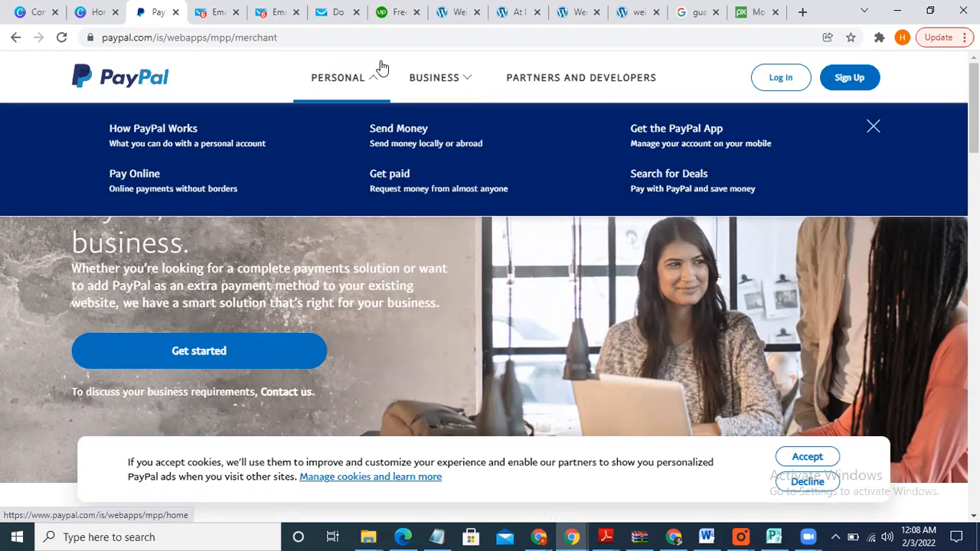
left_click(873, 127)
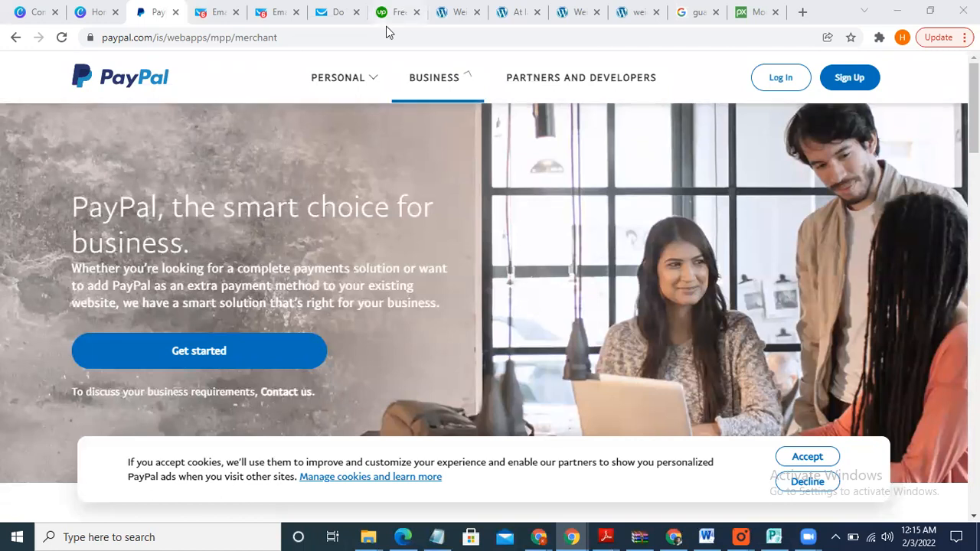
left_click(434, 77)
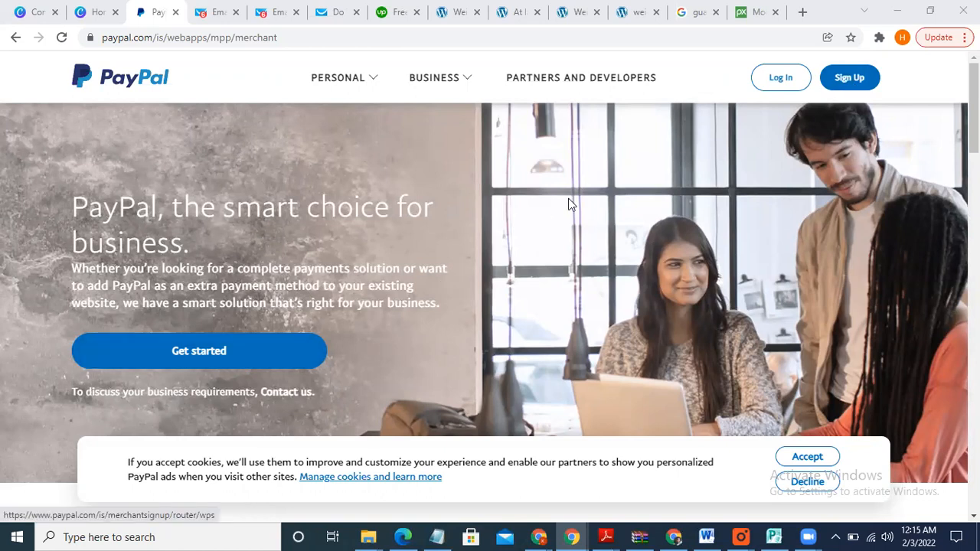
- Start creating a new PayPal account from the sign-up link
left_click(849, 78)
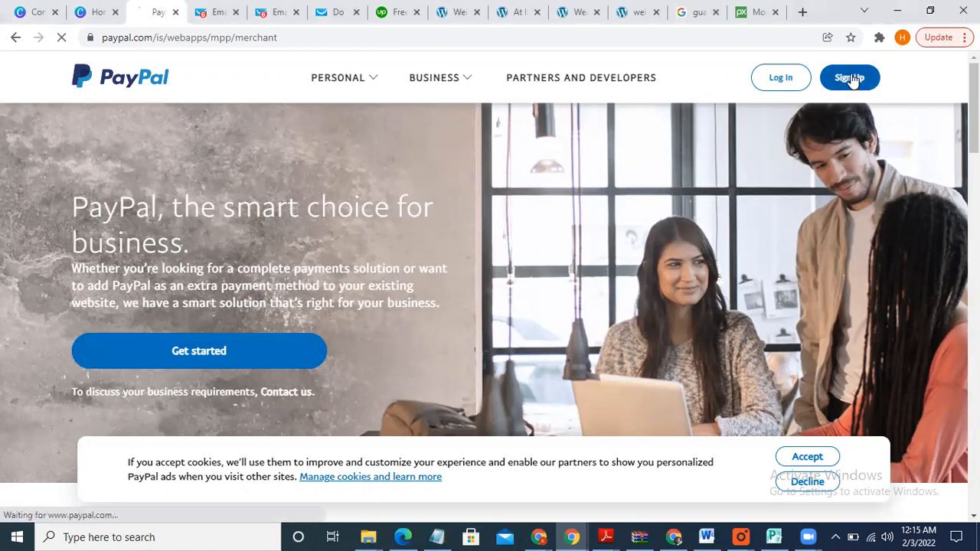
left_click(849, 77)
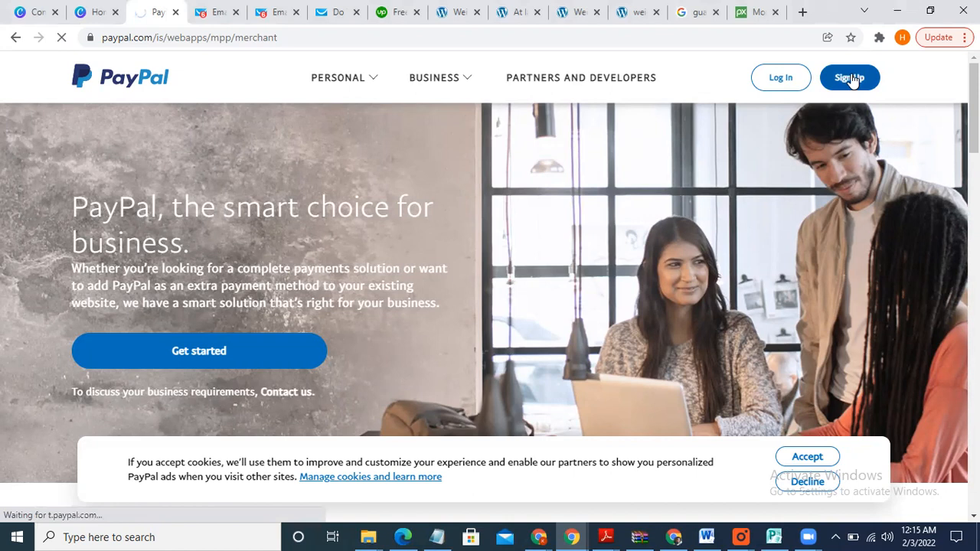
left_click(849, 77)
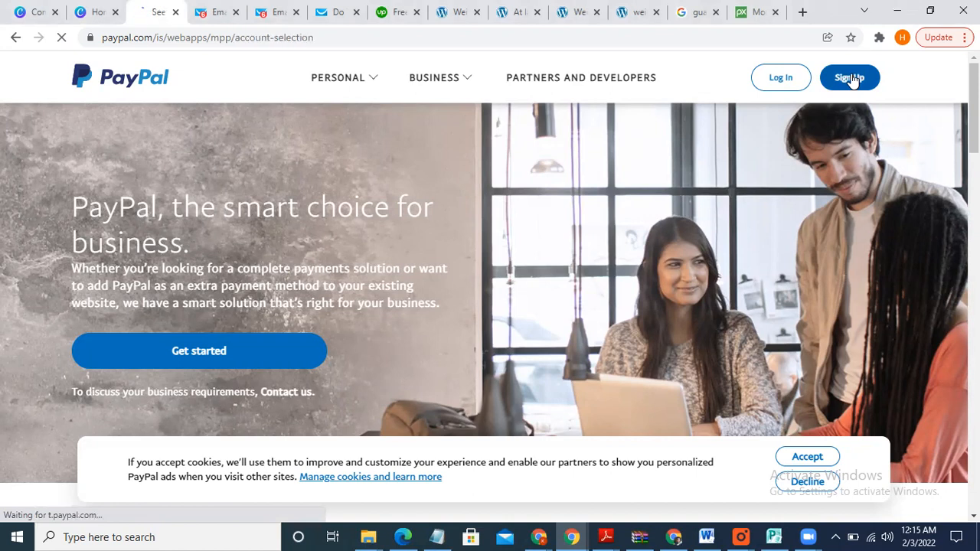
left_click(849, 78)
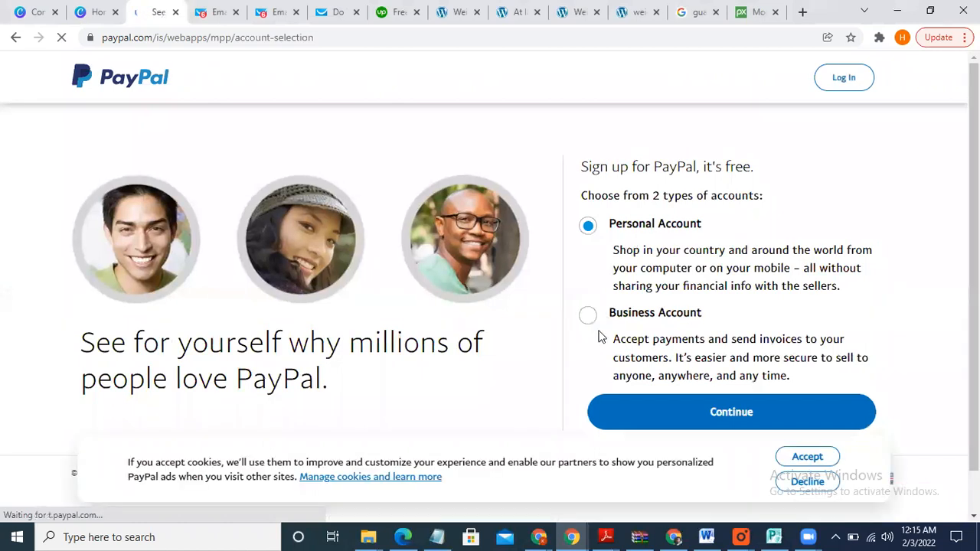
- Choose Business Account and continue to the business sign-up form
left_click(587, 315)
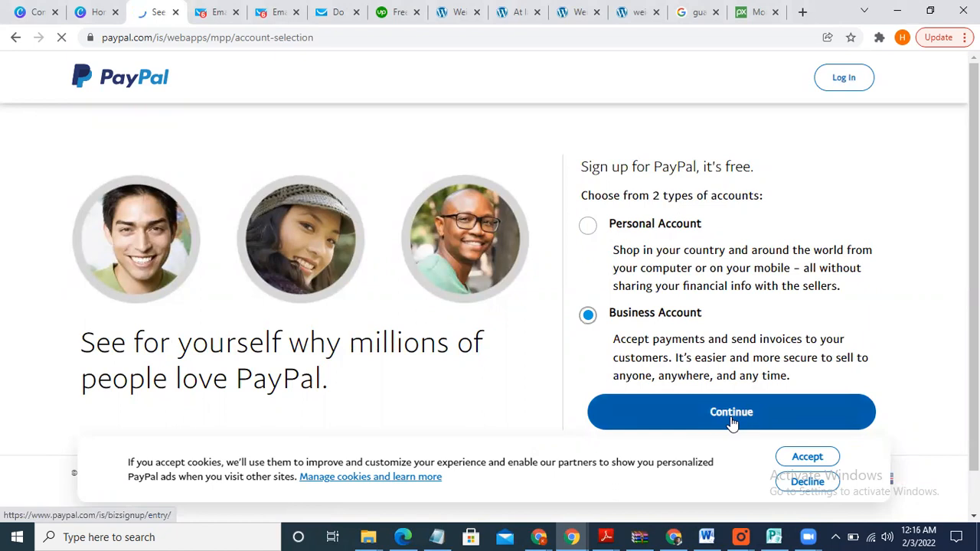
left_click(730, 412)
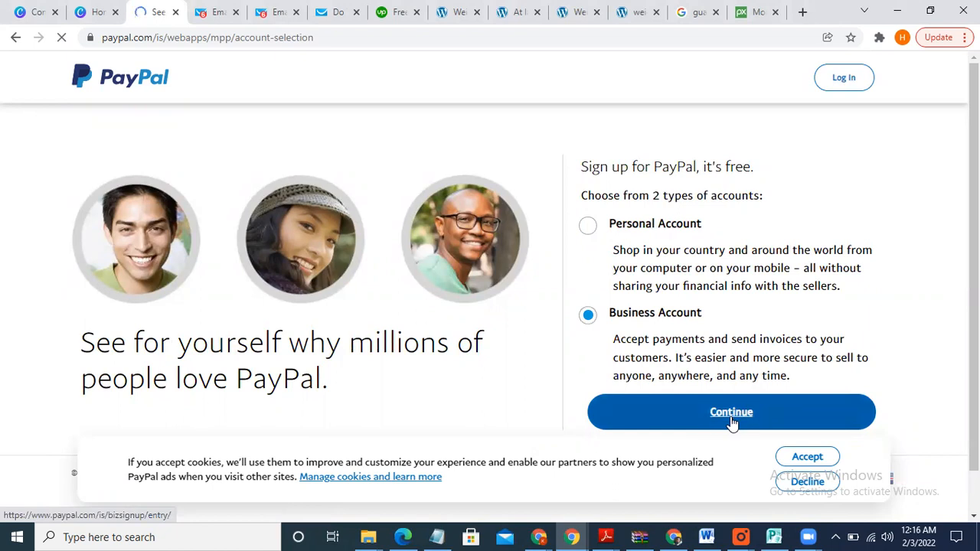
left_click(731, 412)
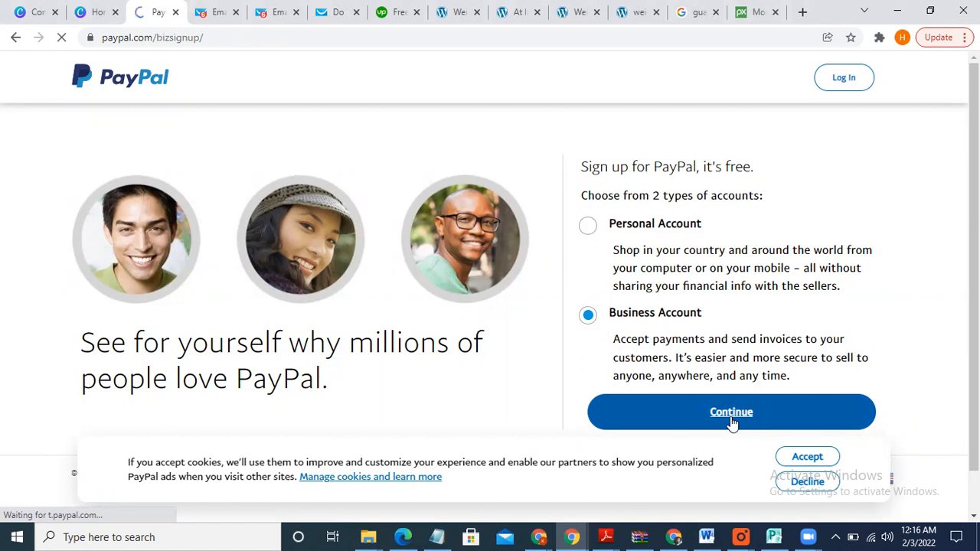
left_click(730, 412)
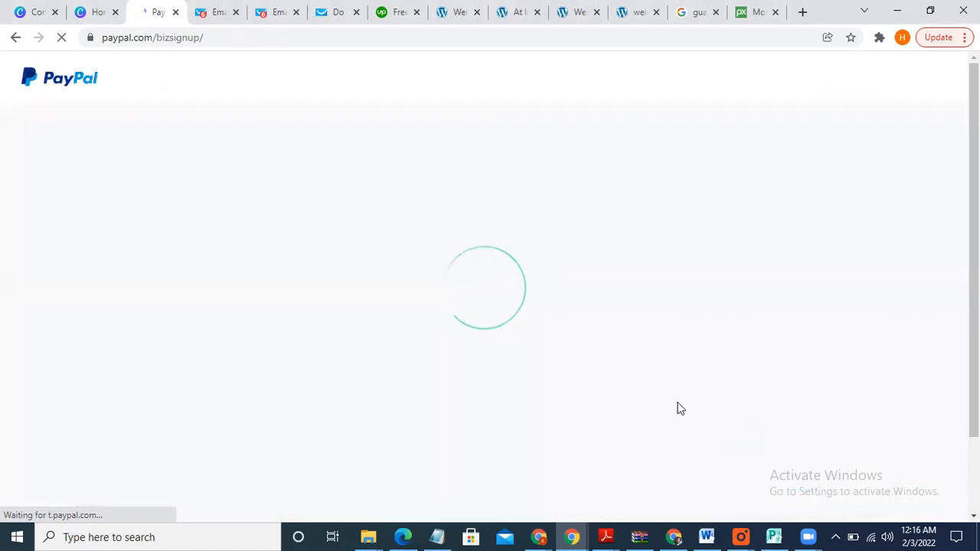
mouse_move(719, 447)
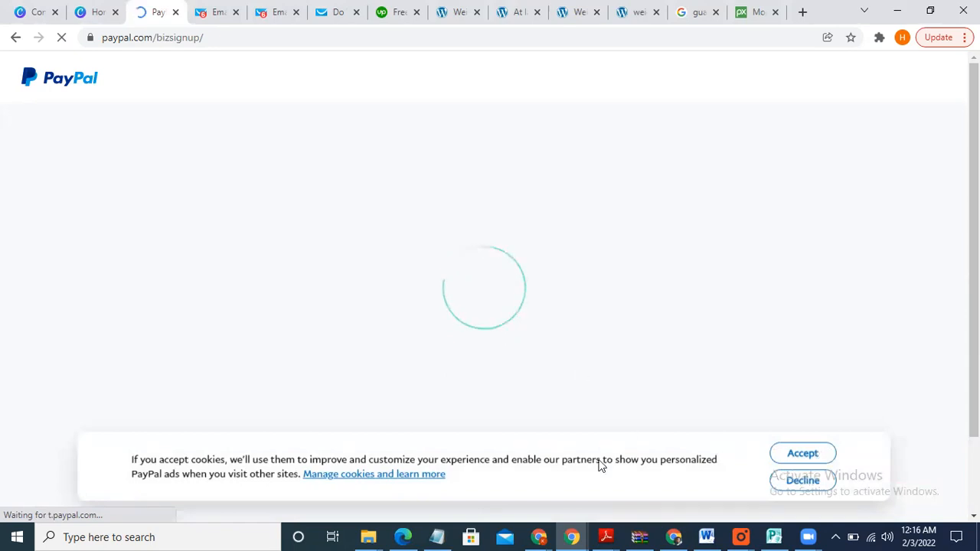
mouse_move(592, 384)
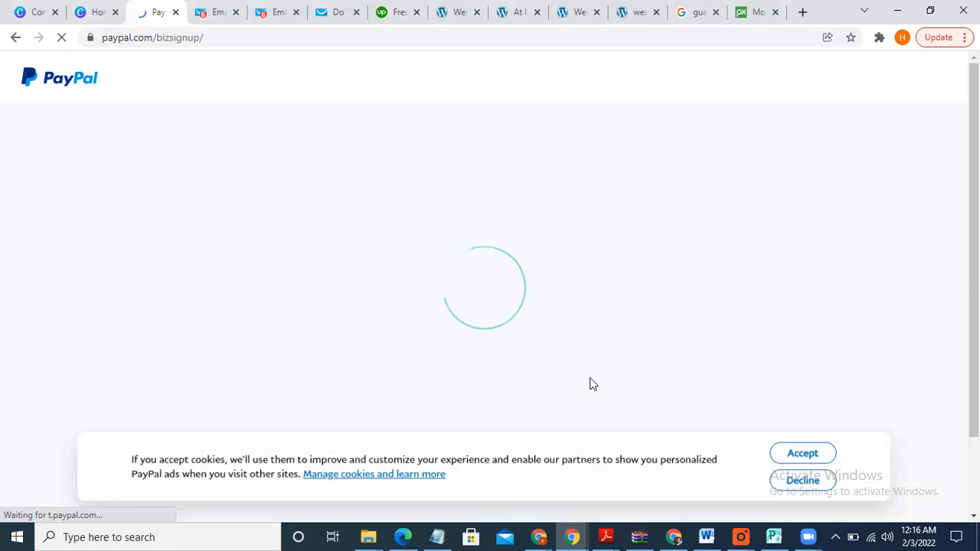
mouse_move(677, 173)
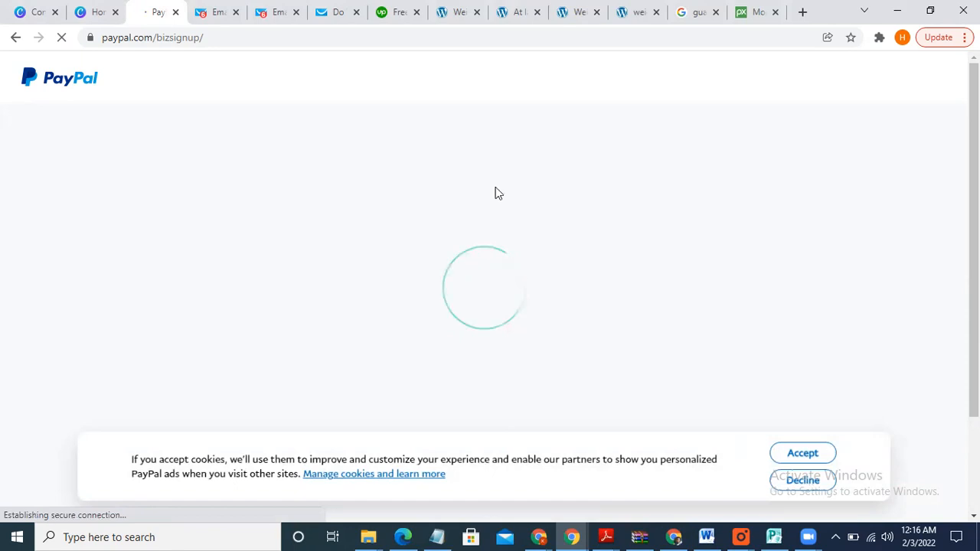
mouse_move(536, 201)
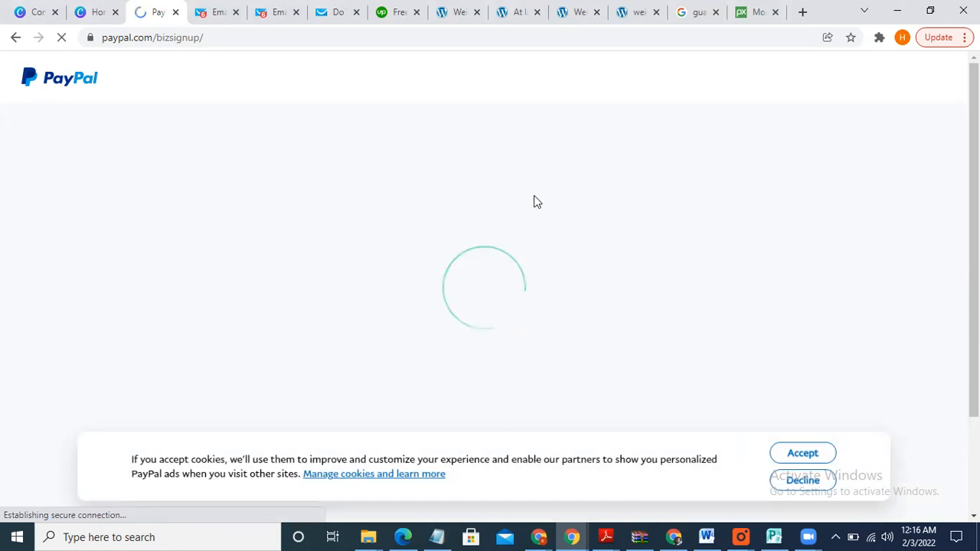
mouse_move(475, 288)
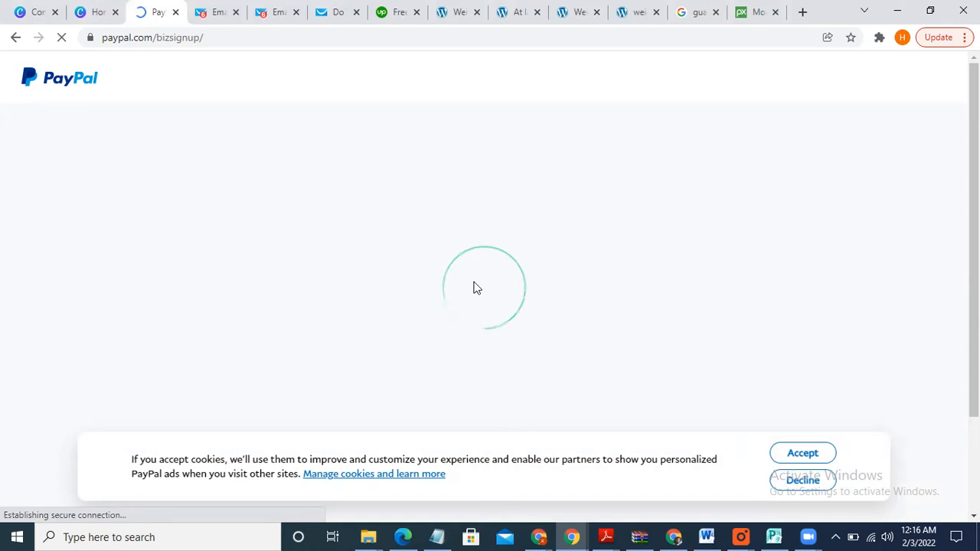
mouse_move(549, 352)
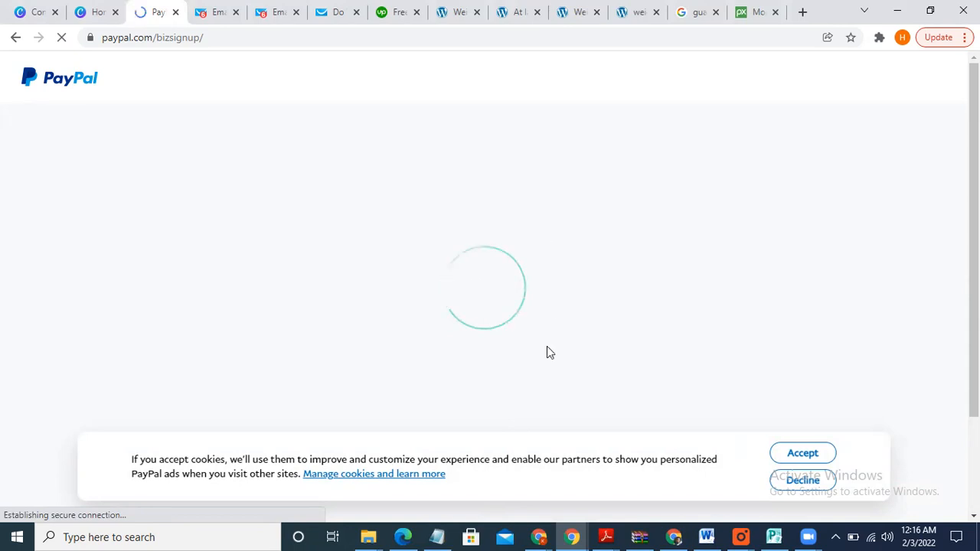
mouse_move(465, 231)
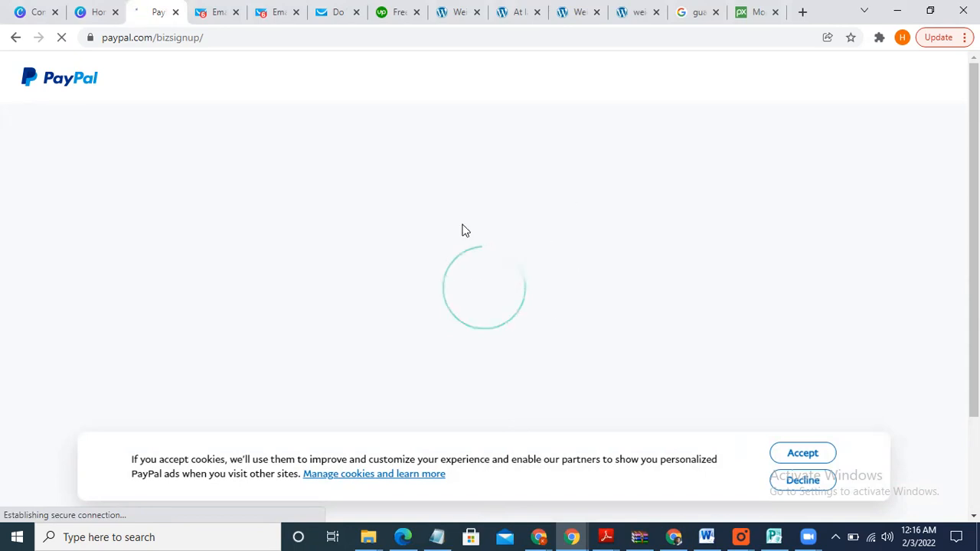
mouse_move(579, 275)
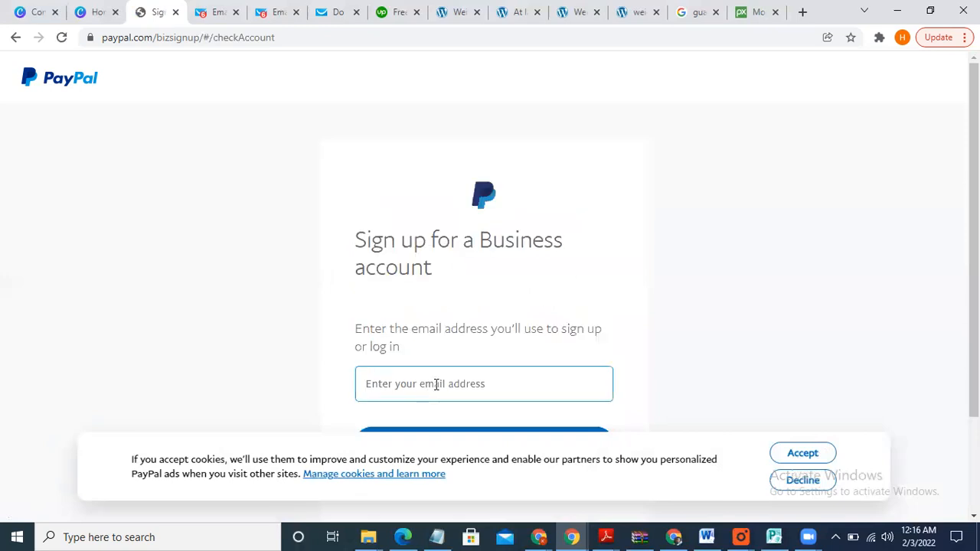
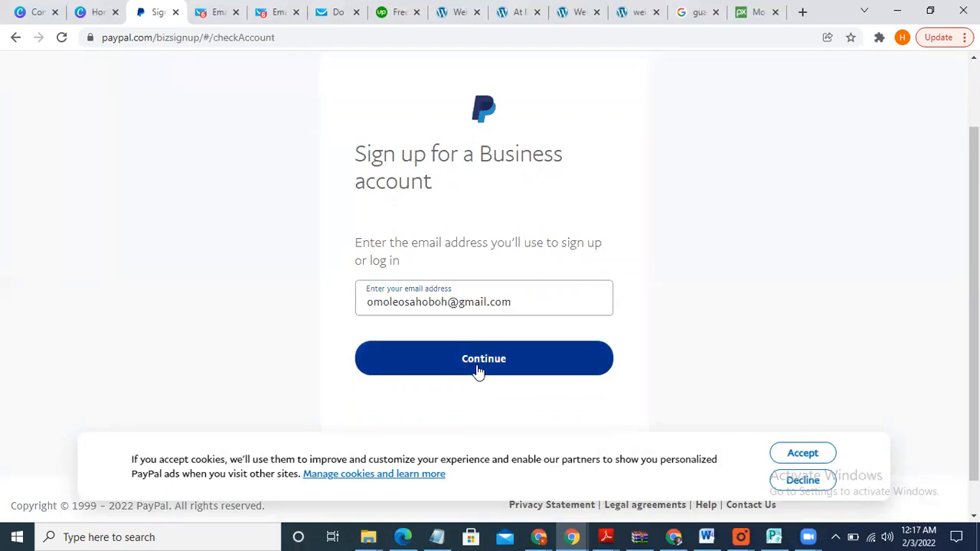
left_click(483, 358)
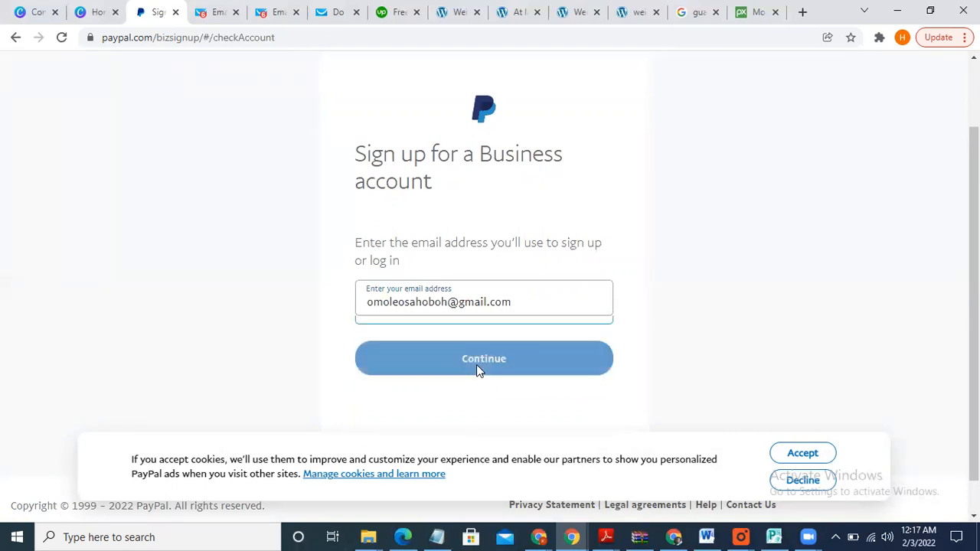
left_click(483, 358)
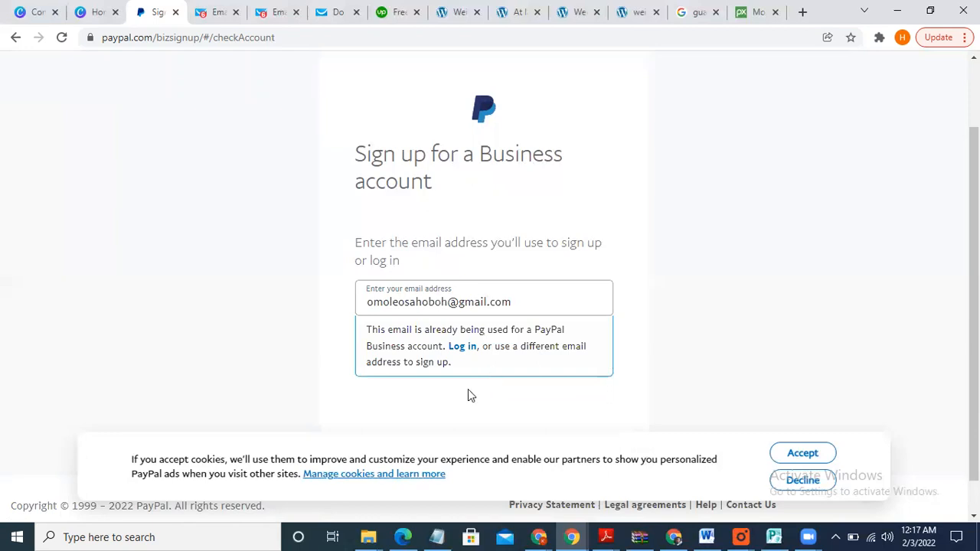
left_click(519, 297)
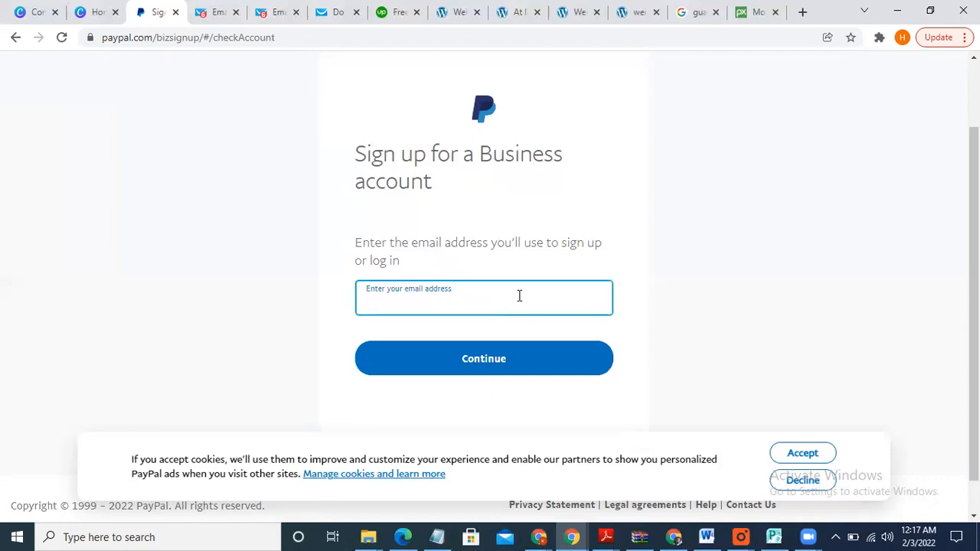
left_click(483, 297)
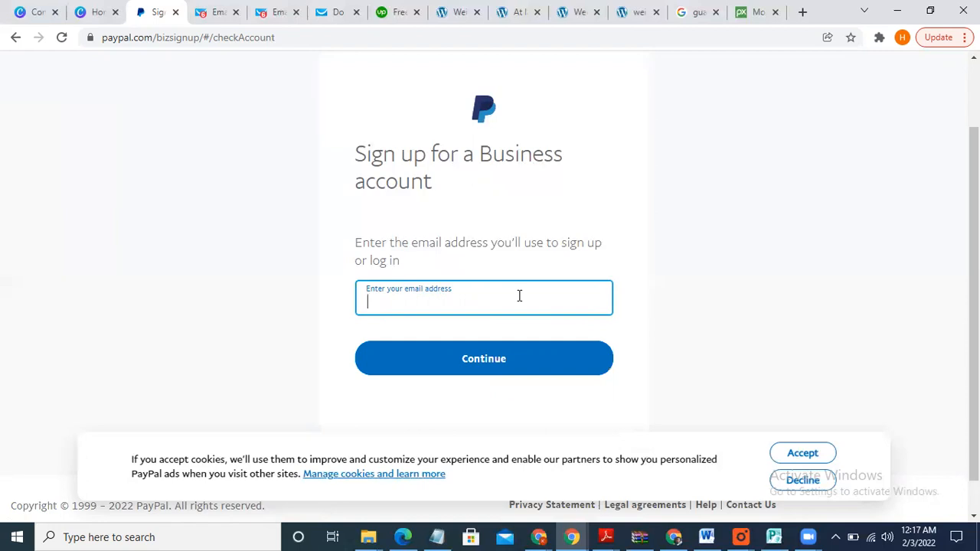
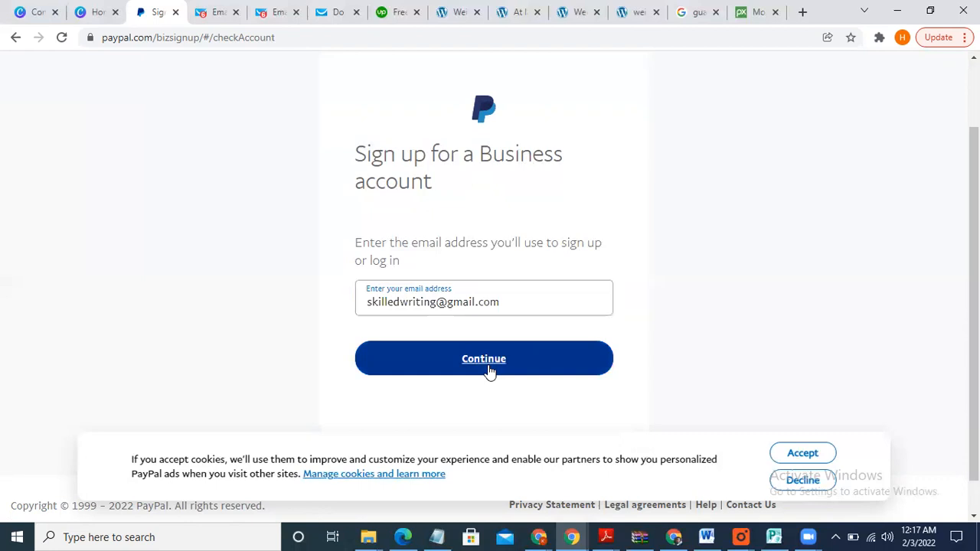
left_click(483, 358)
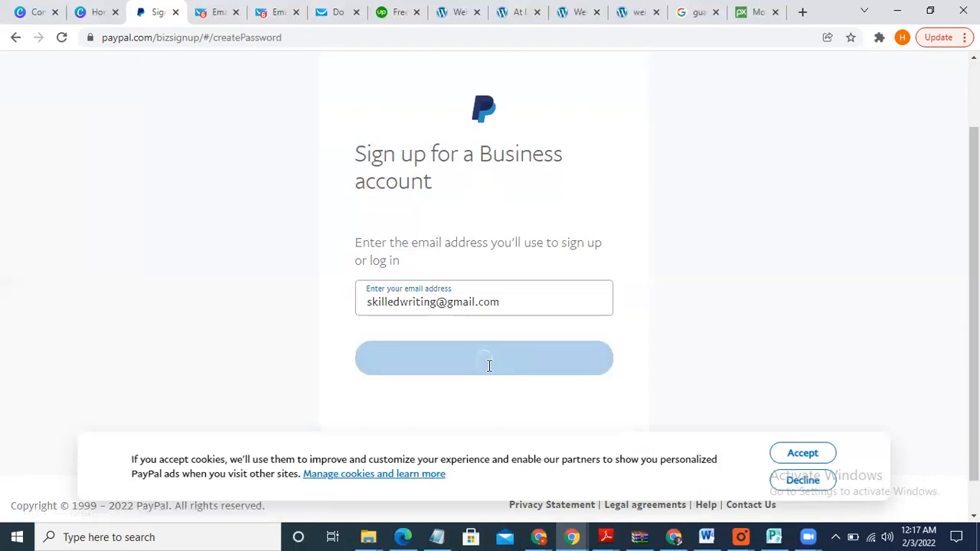
left_click(483, 358)
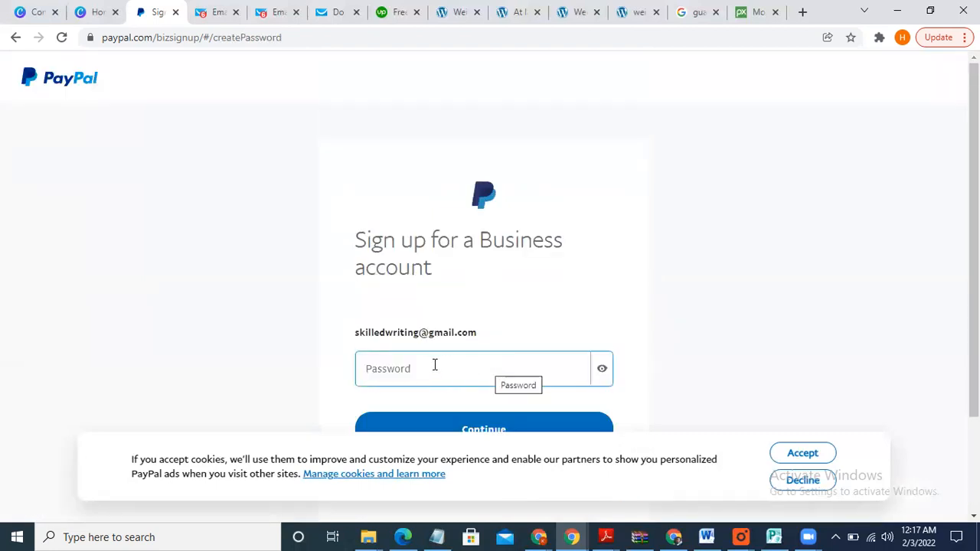
- Enter the account password and continue to the business details form
left_click(472, 368)
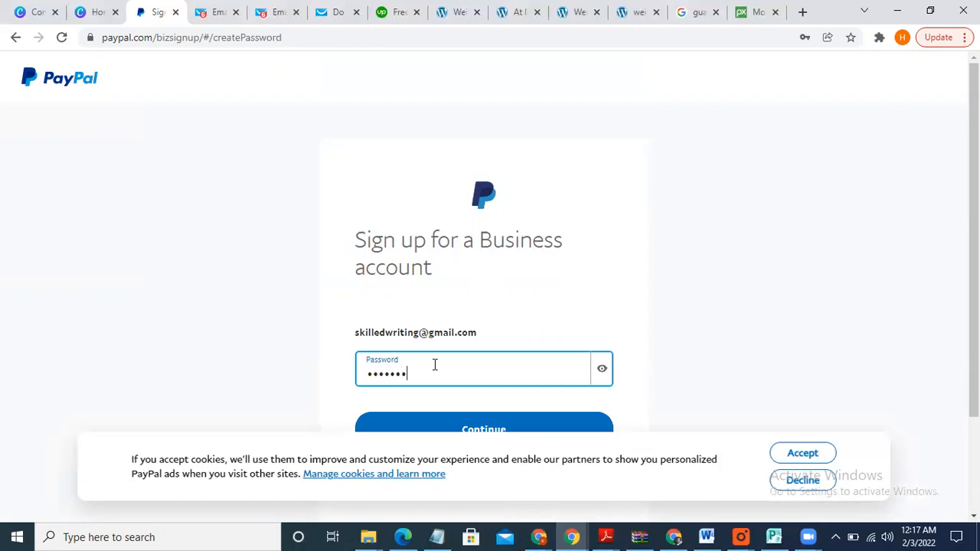
type("•")
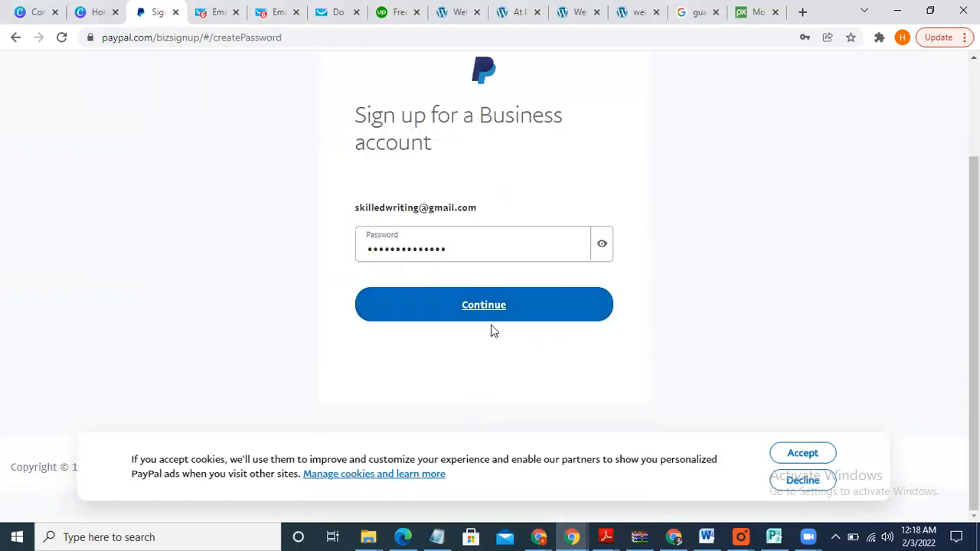
left_click(483, 304)
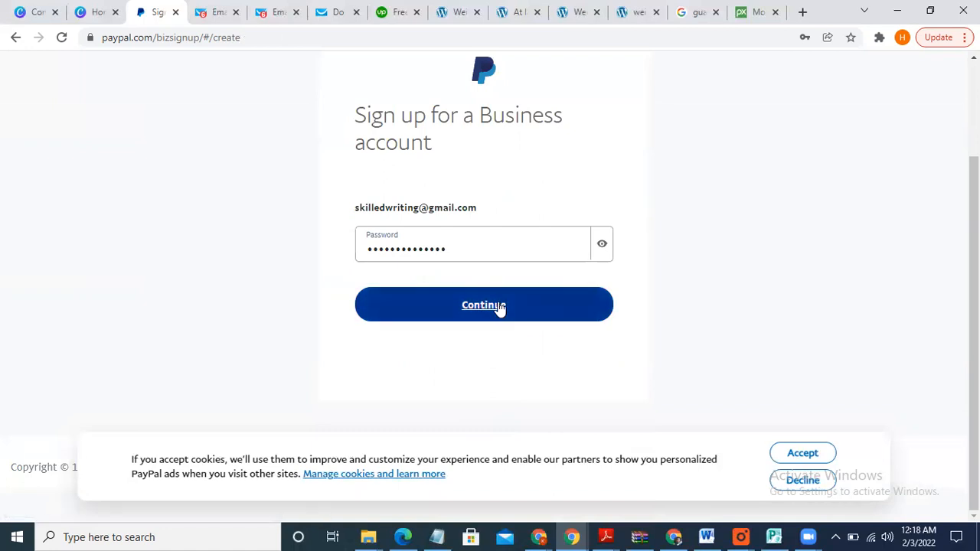
left_click(483, 305)
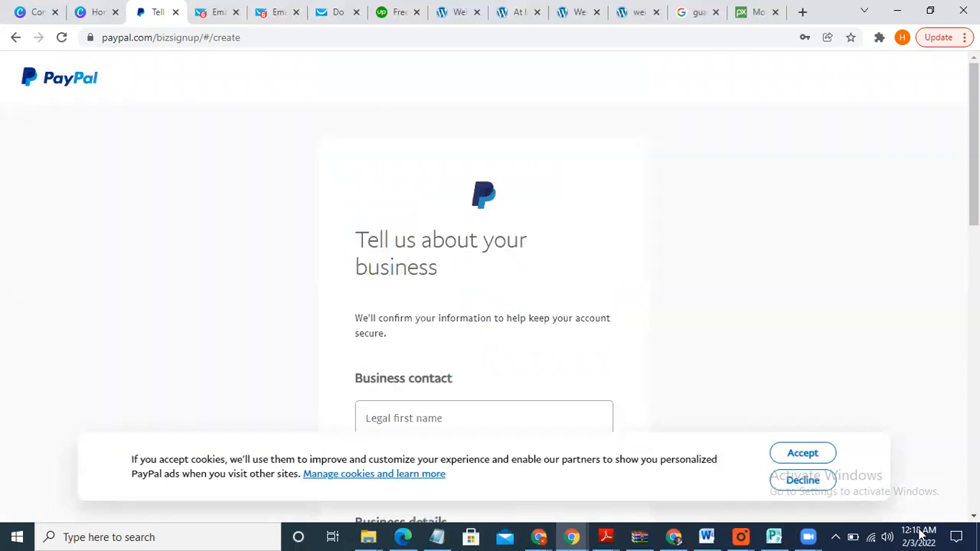
- Fill in the contact's legal first name 'Skill' and last name
scroll("down", 3)
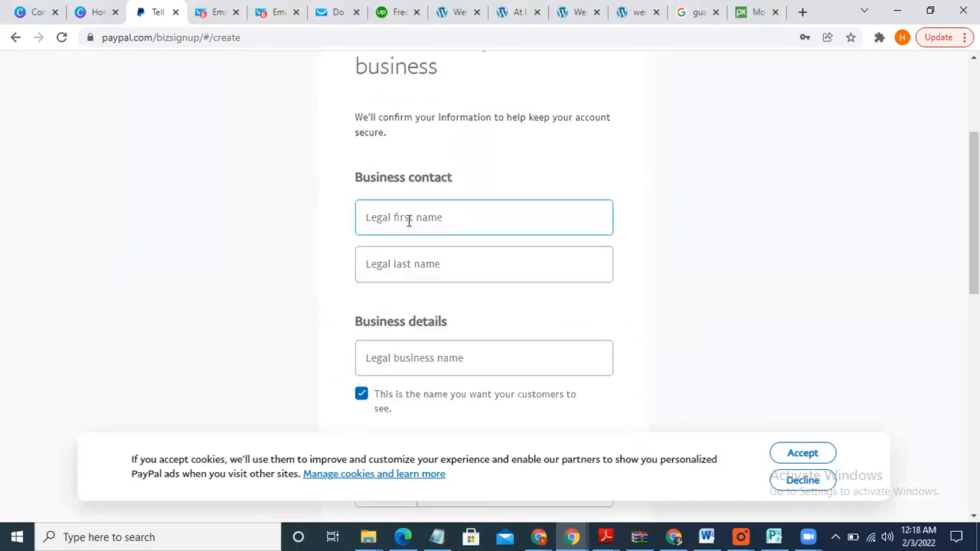
left_click(483, 217)
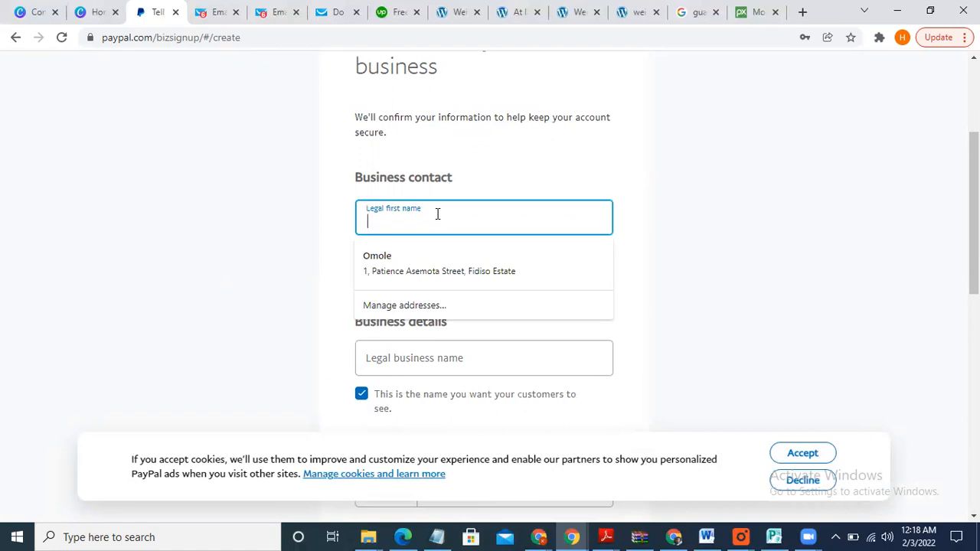
type("S")
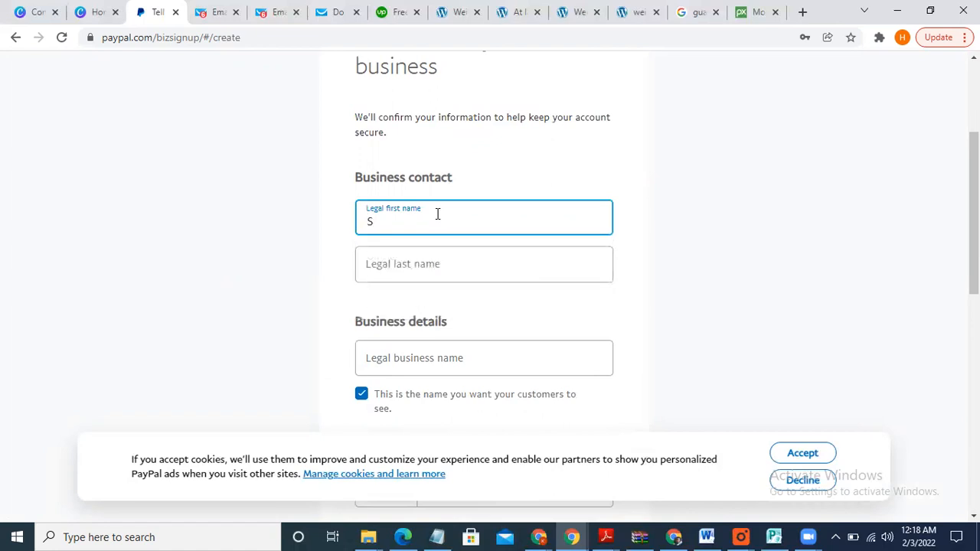
type("kill")
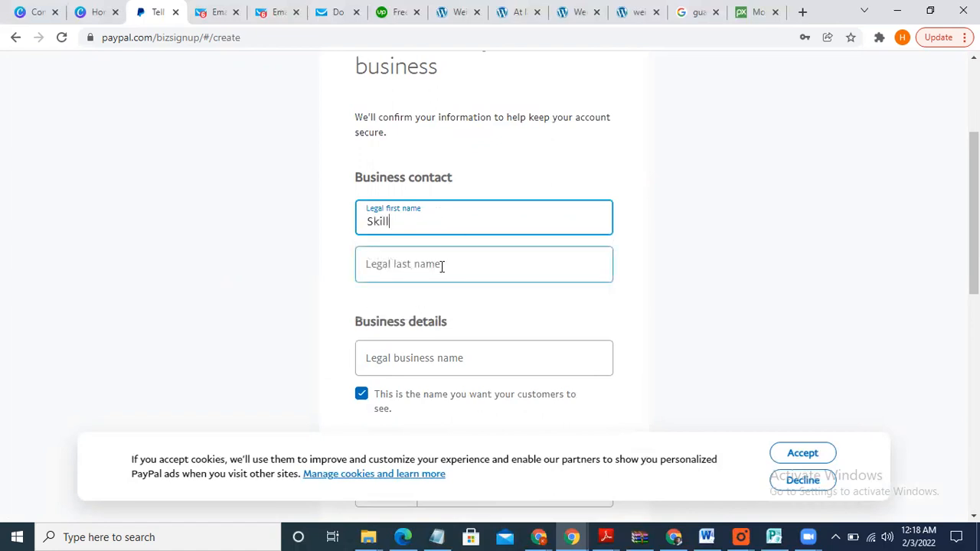
left_click(483, 263)
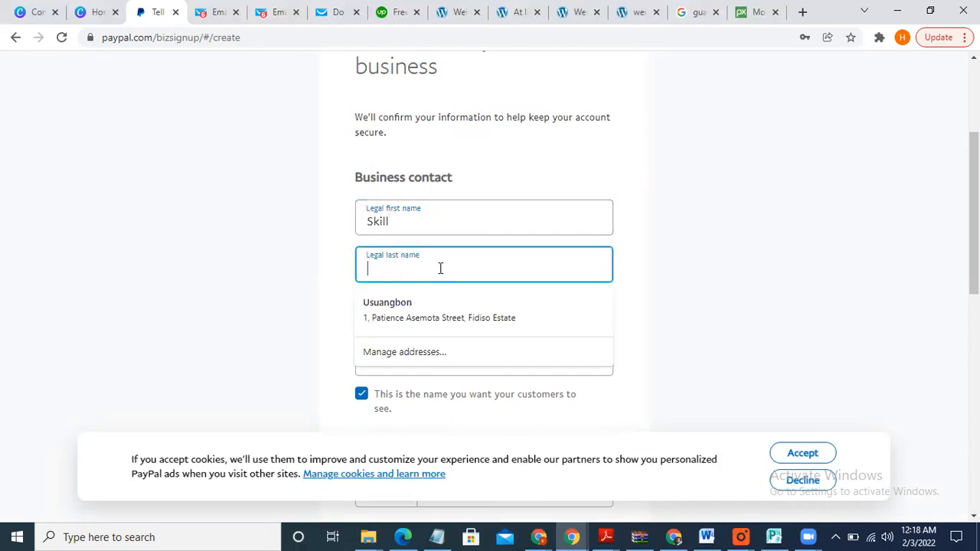
type("Write")
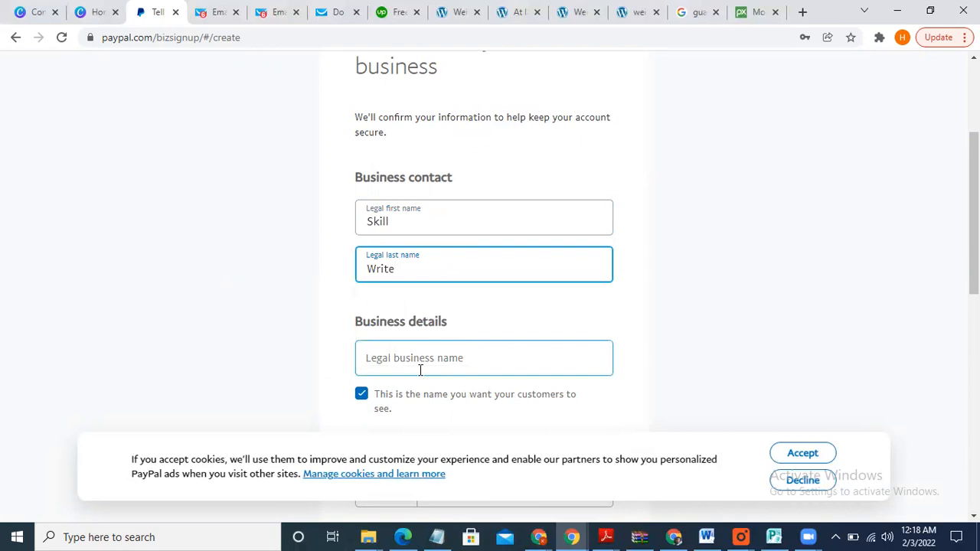
- Enter 'Global Made' as the legal business name
left_click(483, 358)
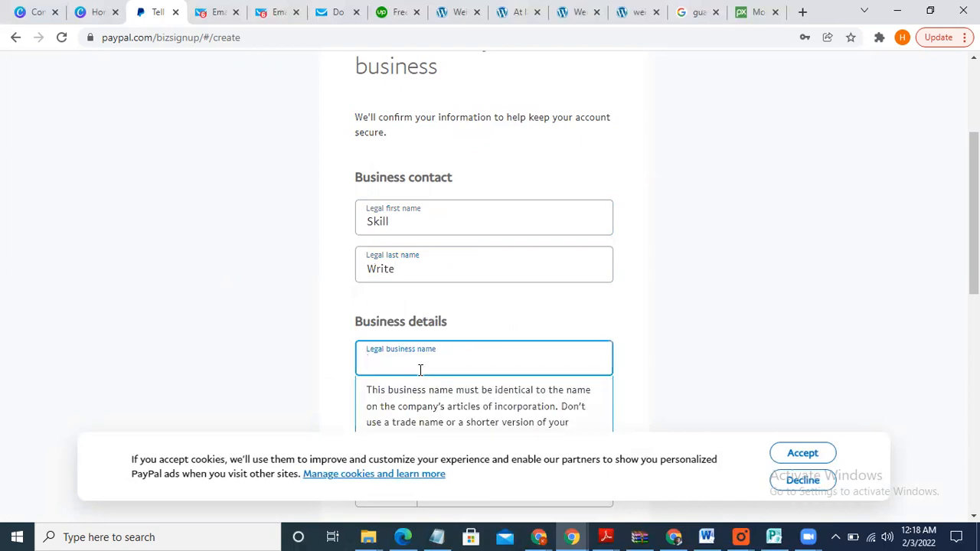
type("g")
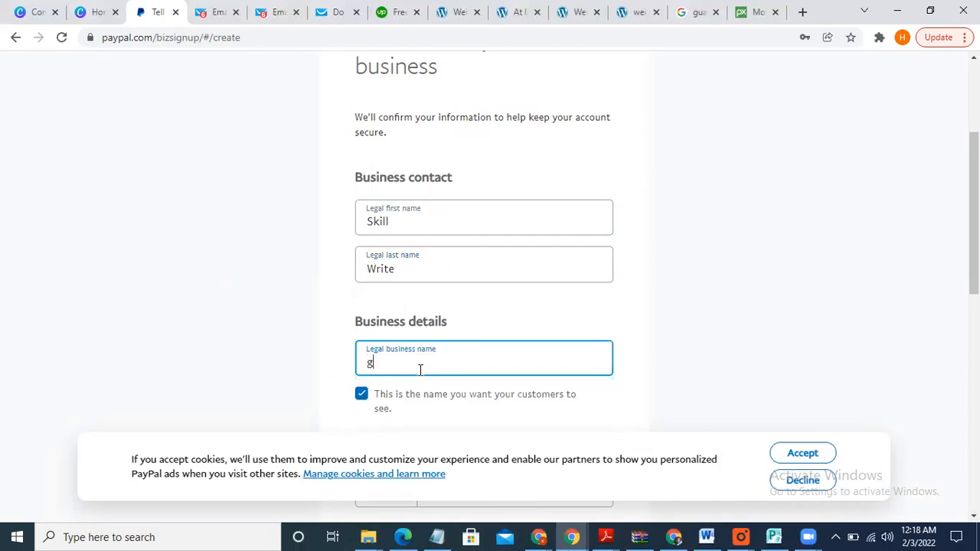
type("G")
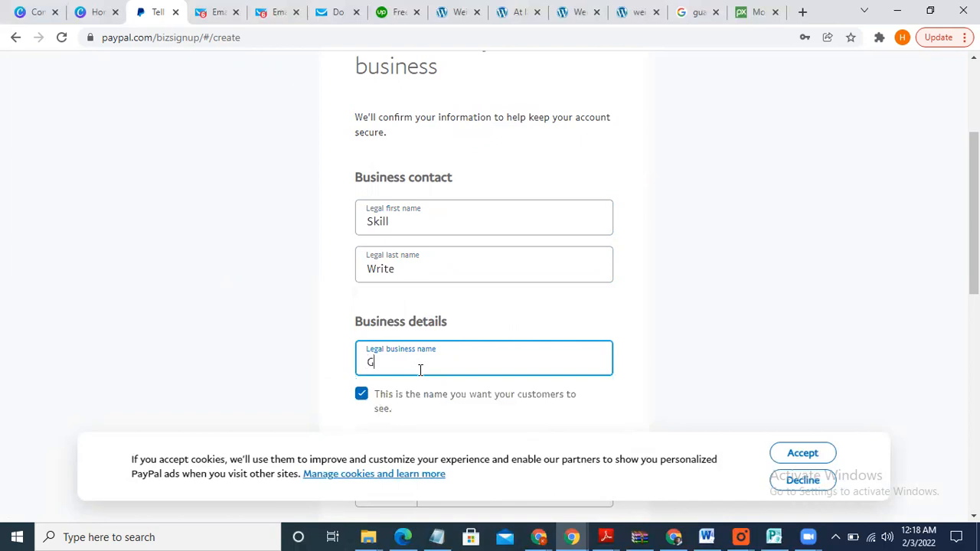
type("lobal")
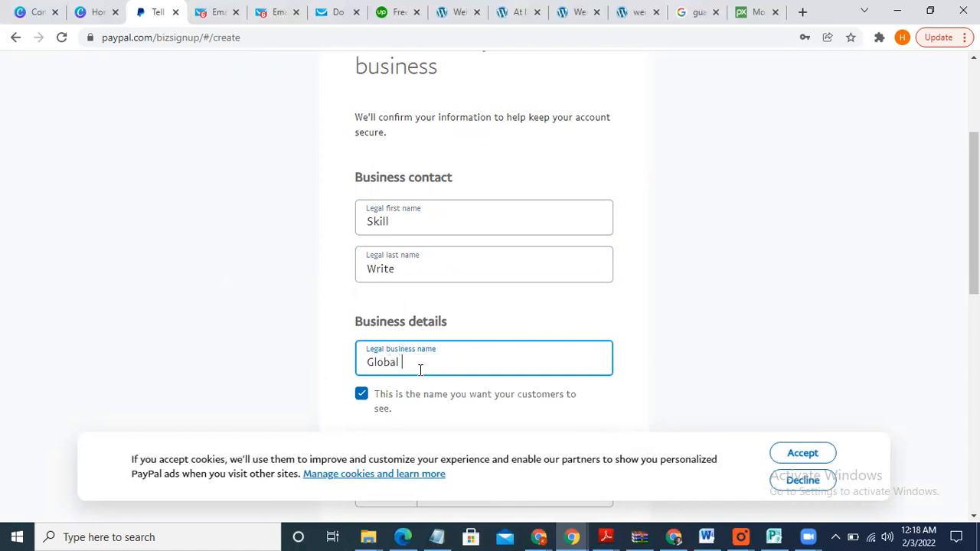
type("Ma")
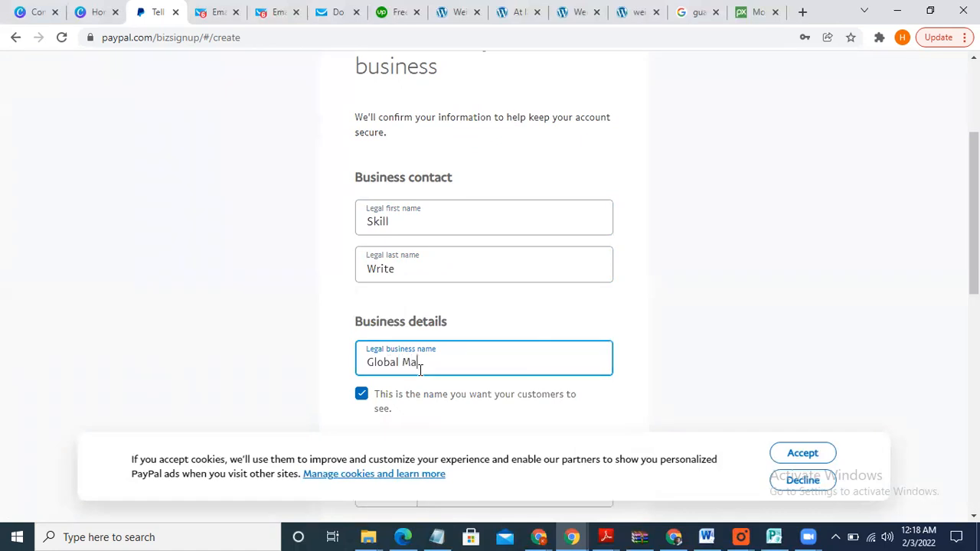
type("de")
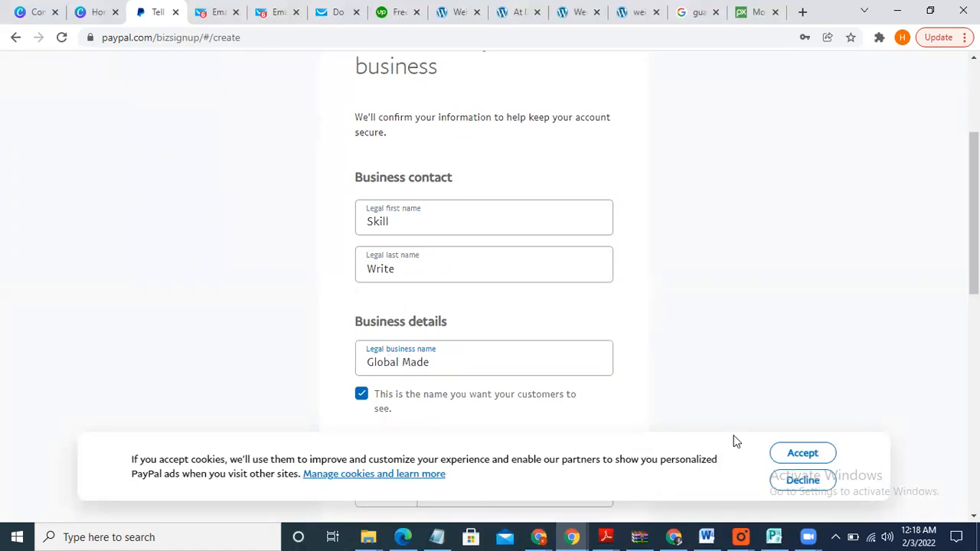
scroll("down", 3)
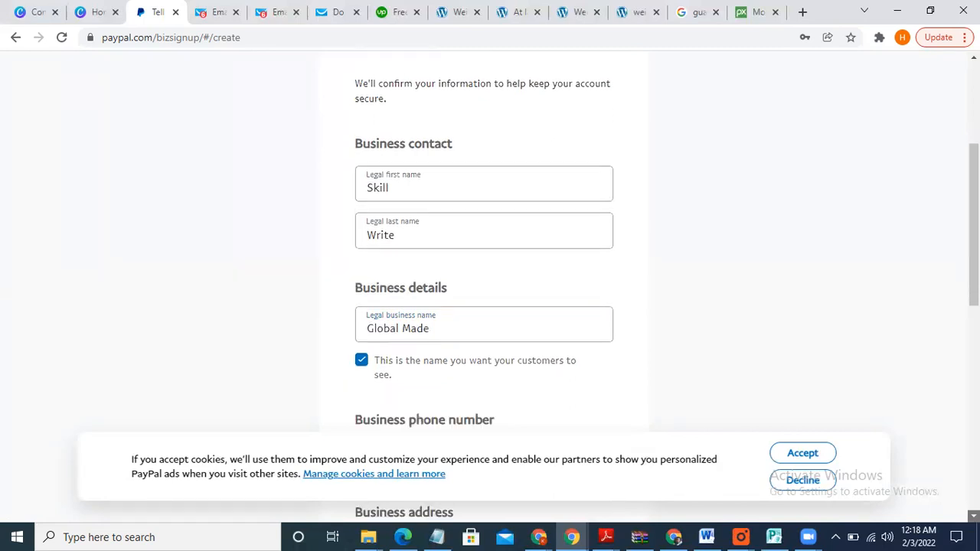
scroll("down", 3)
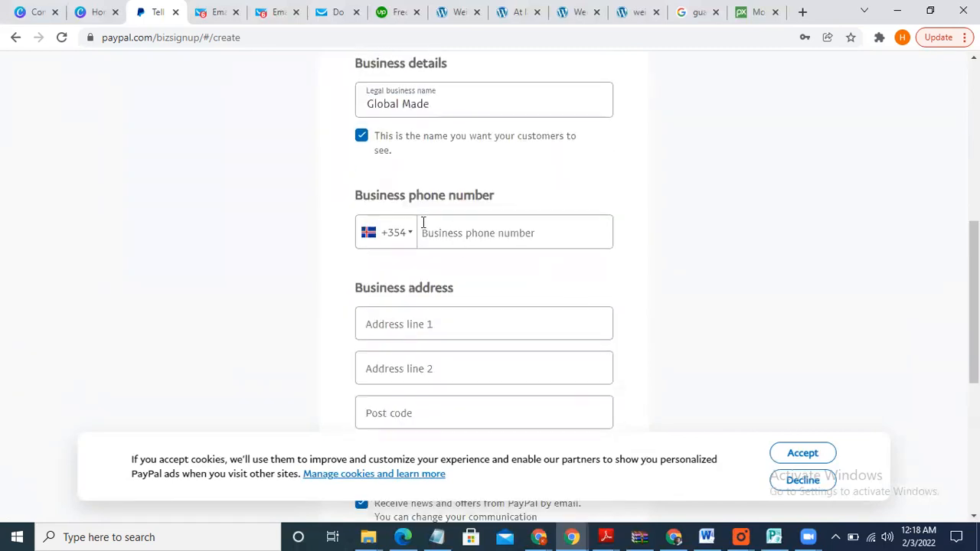
mouse_move(512, 281)
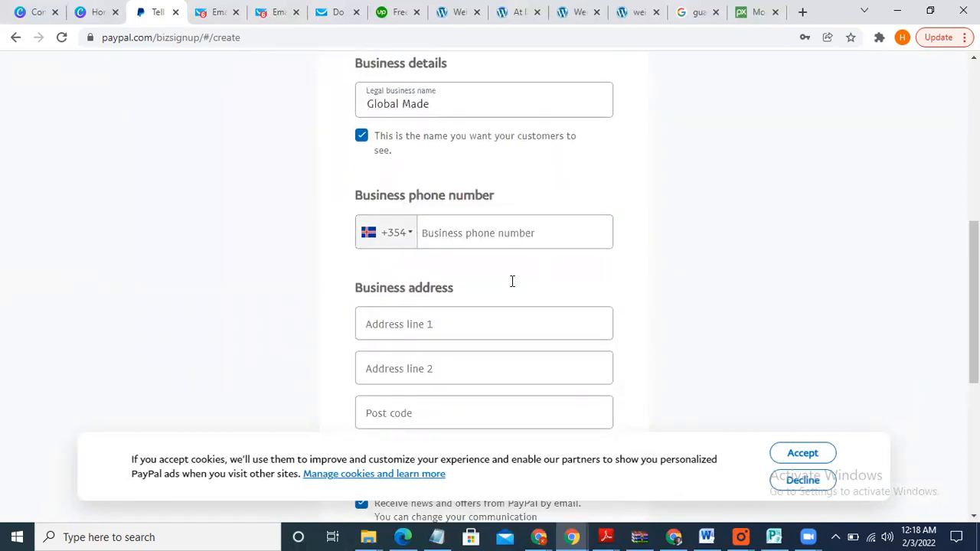
left_click(386, 233)
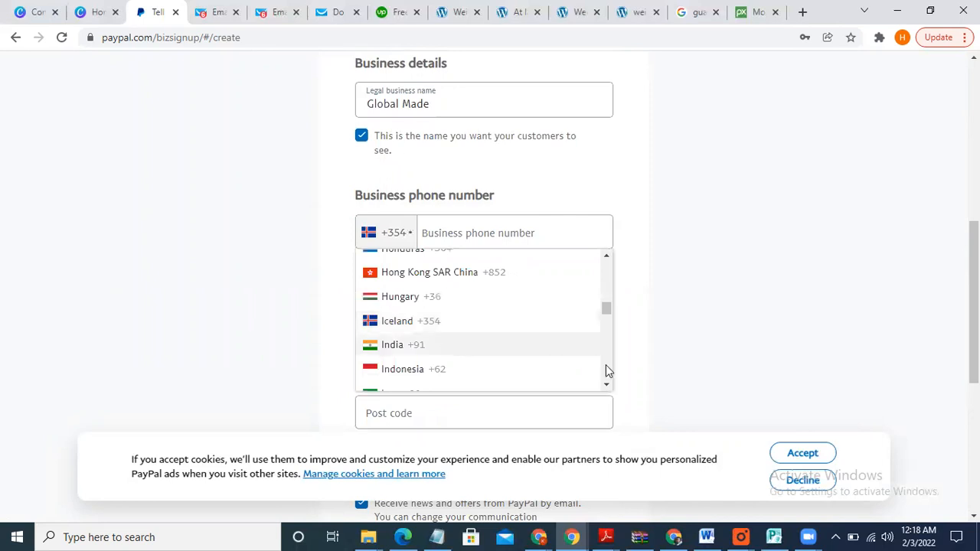
scroll("down", 3)
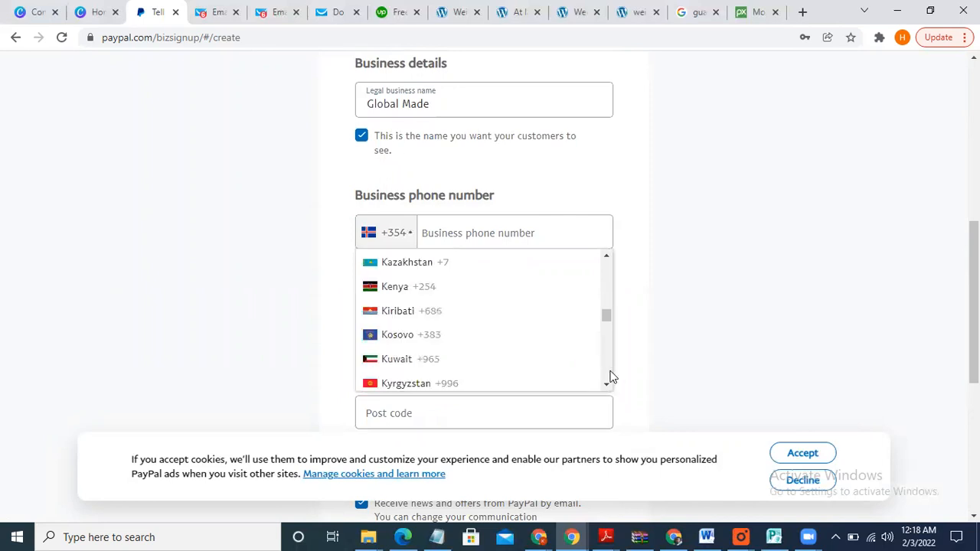
scroll("down", 3)
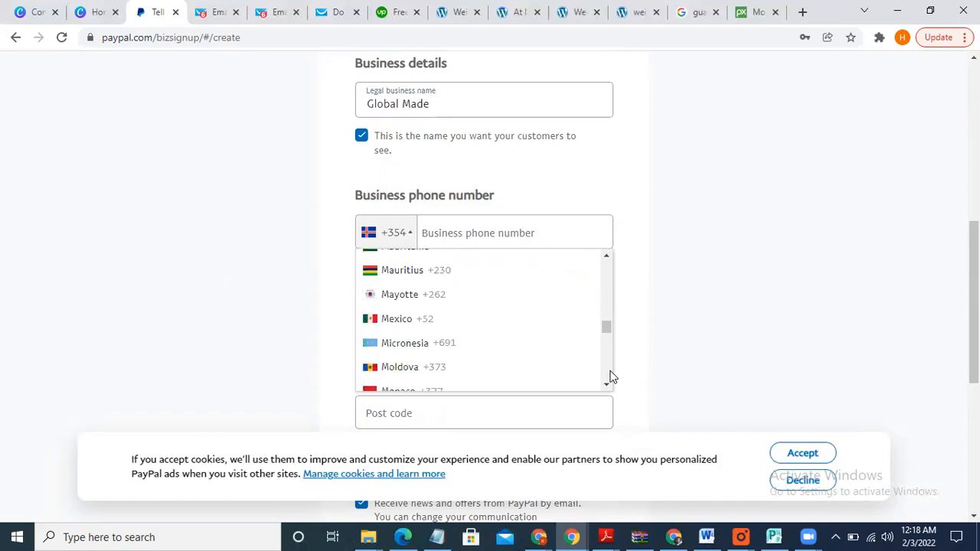
scroll("down", 3)
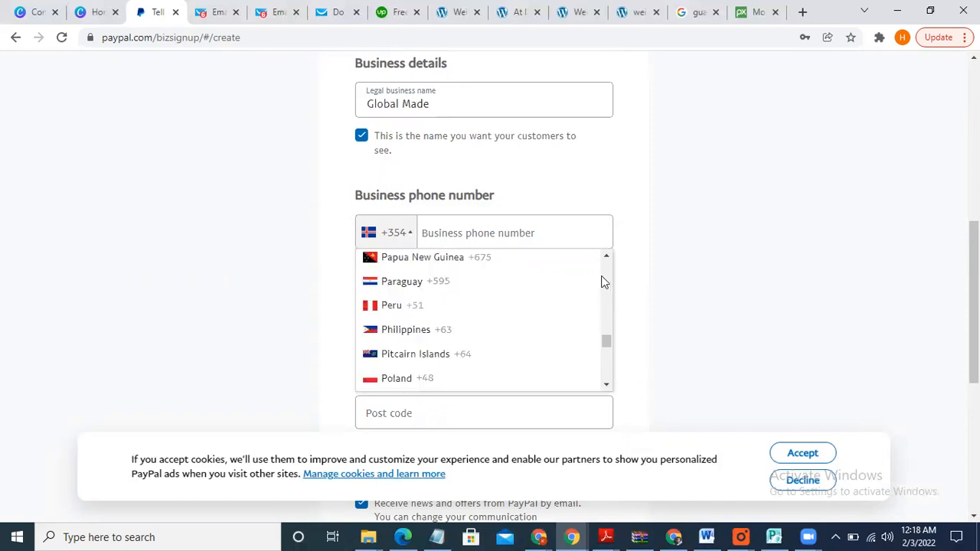
scroll("down", 3)
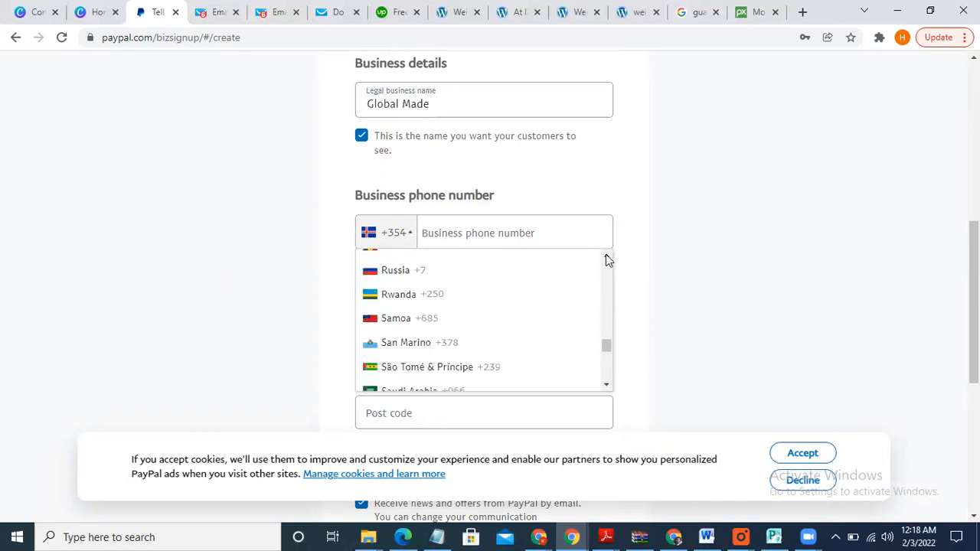
scroll("up", 3)
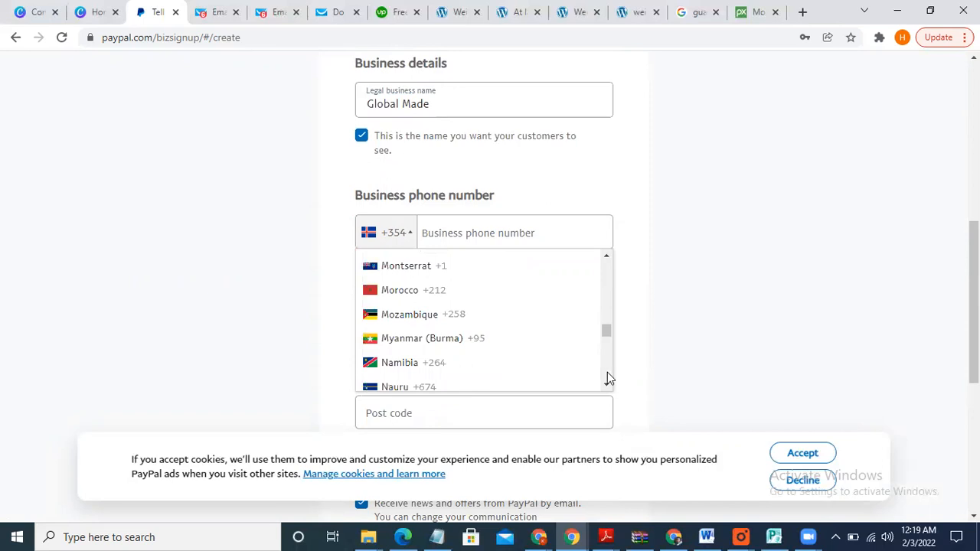
scroll("down", 3)
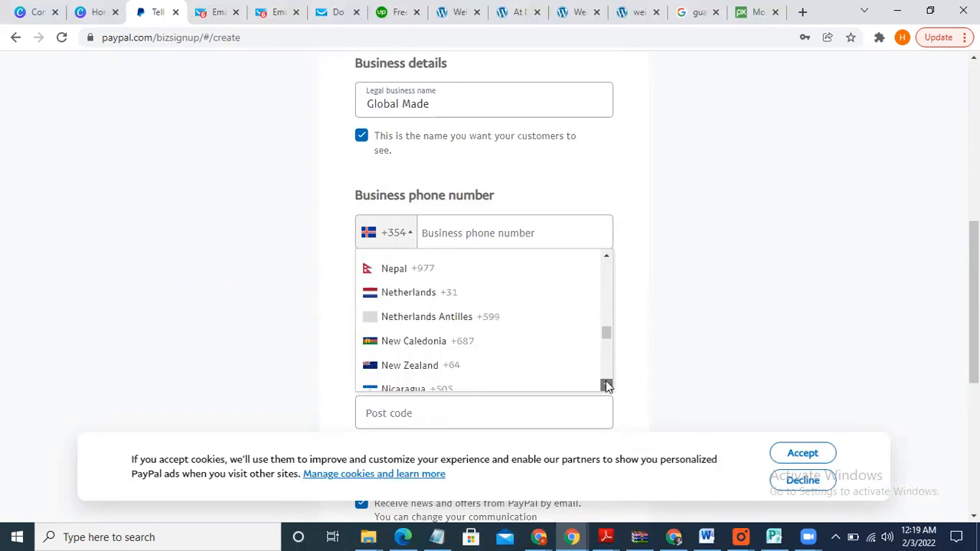
scroll("down", 3)
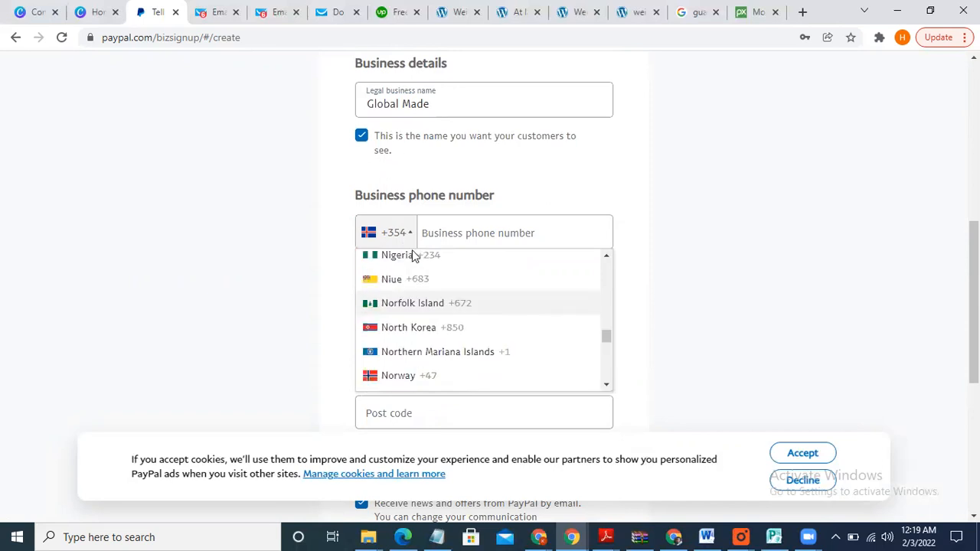
left_click(399, 255)
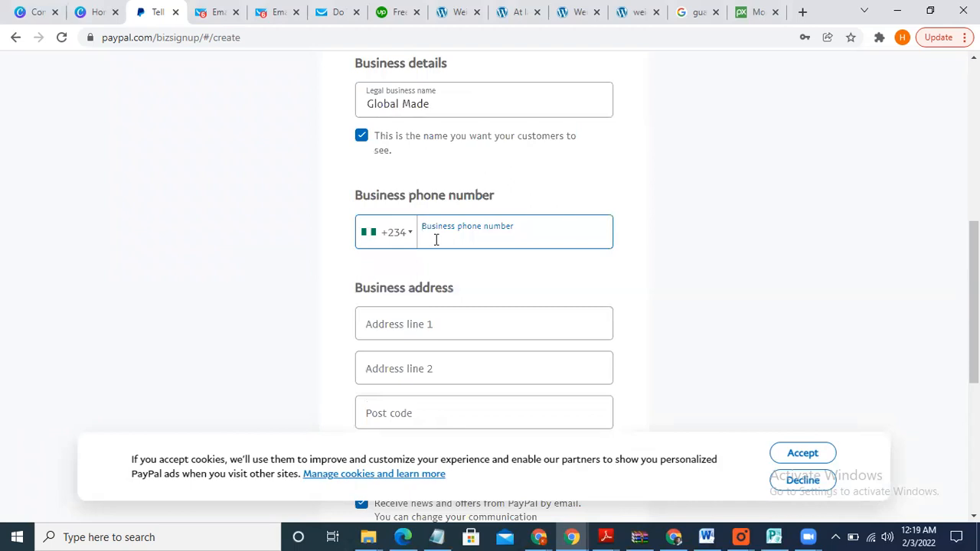
type("09")
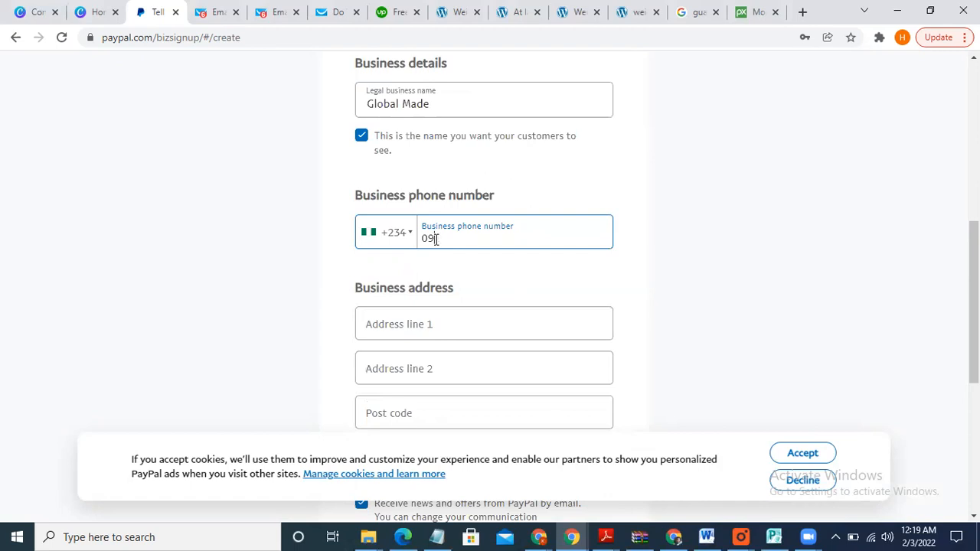
type("04")
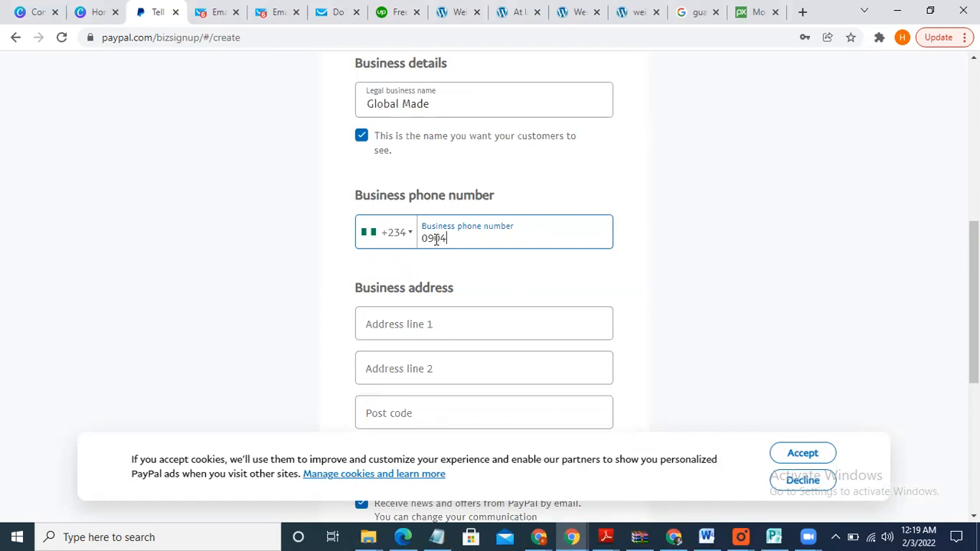
type("487")
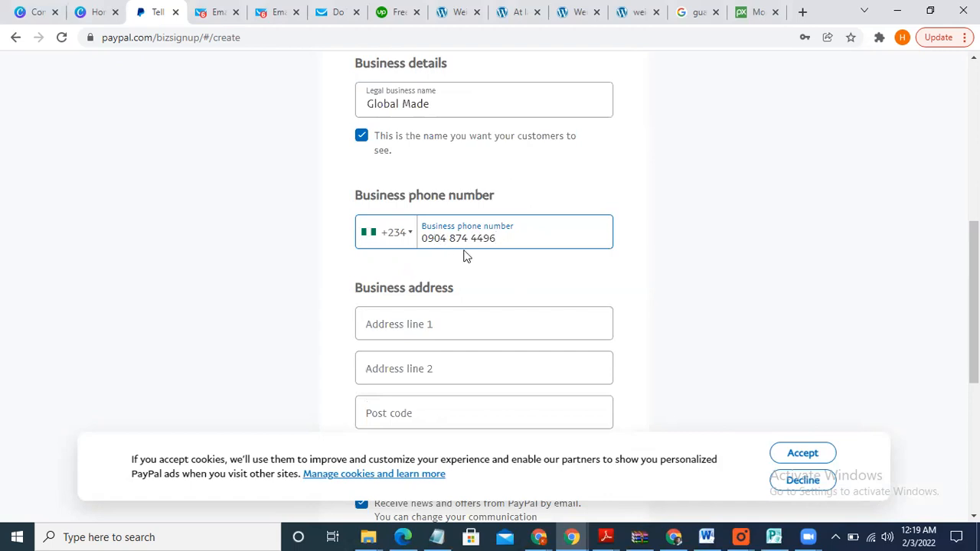
left_click(484, 323)
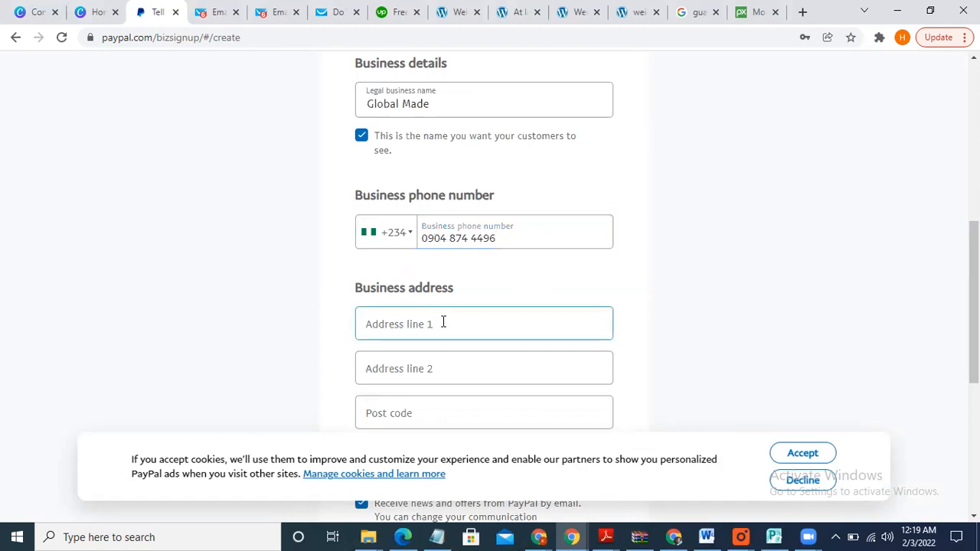
left_click(484, 323)
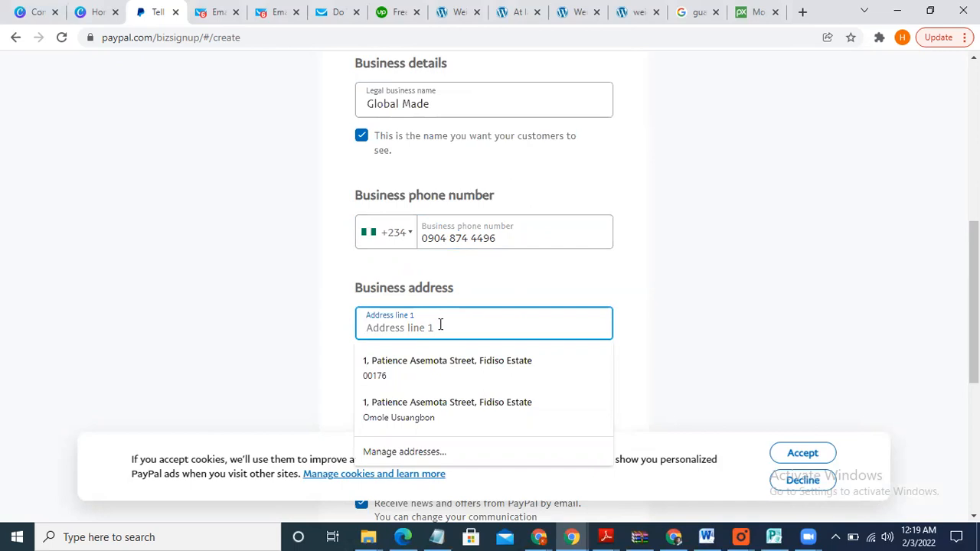
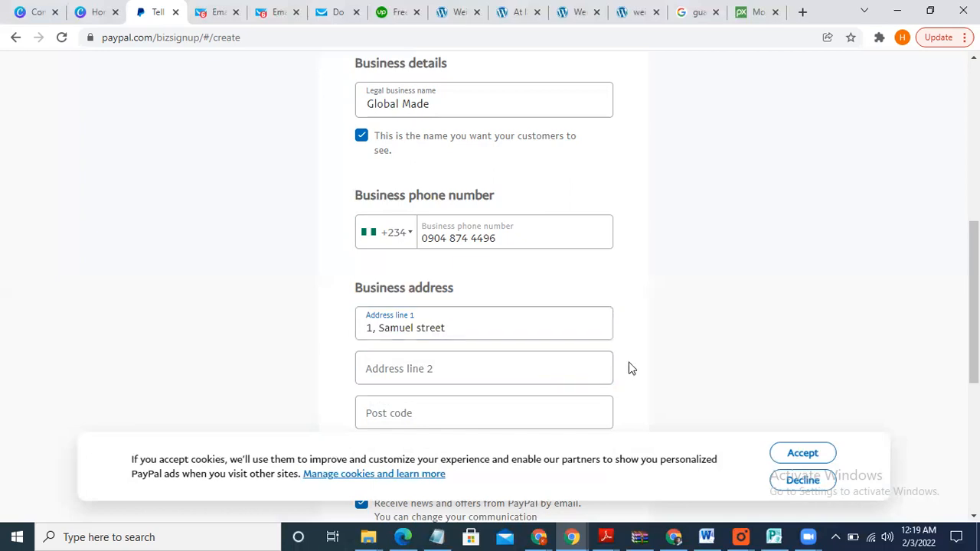
scroll("down", 3)
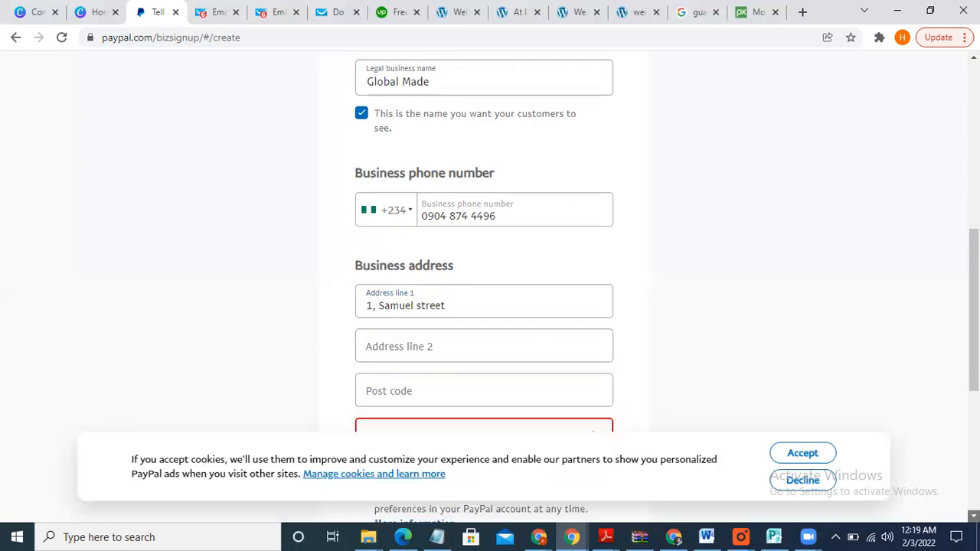
scroll("down", 3)
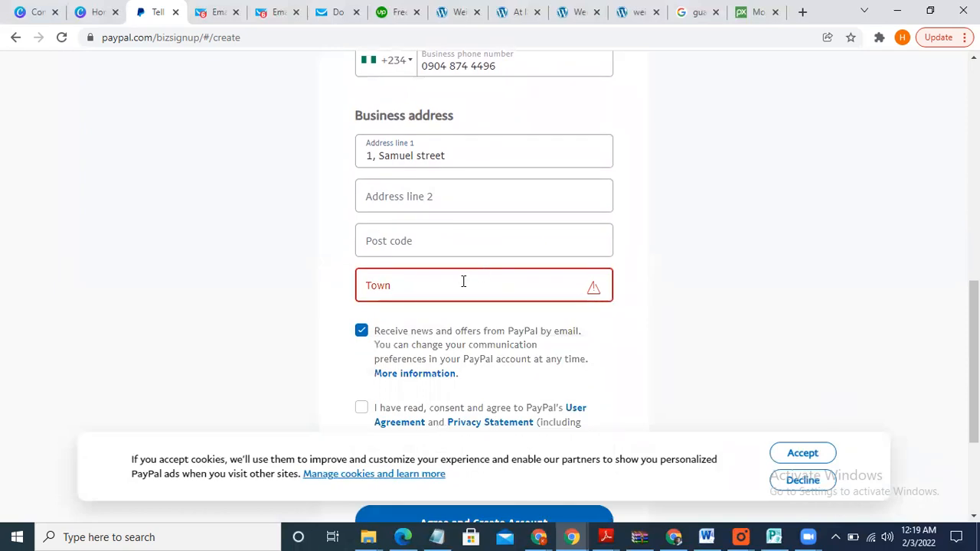
type("Ajah")
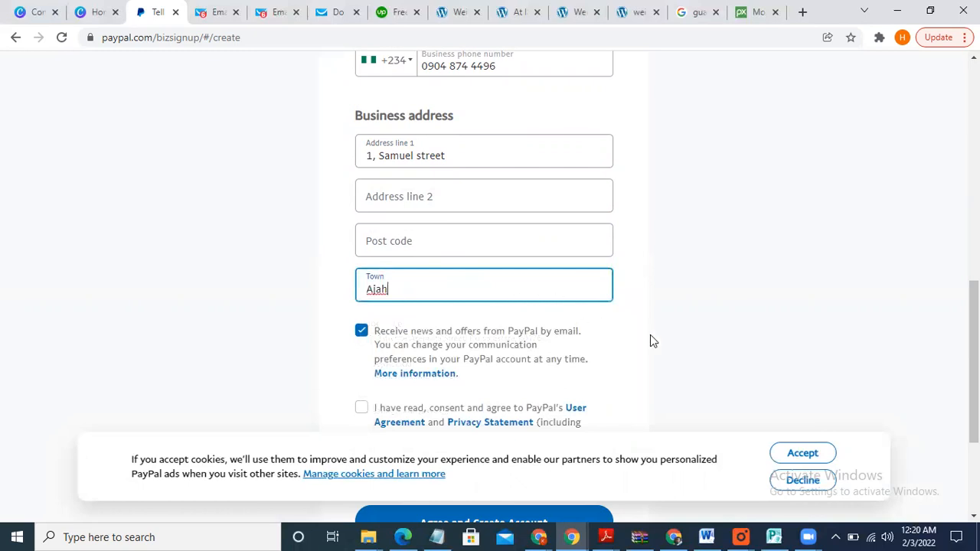
left_click(484, 240)
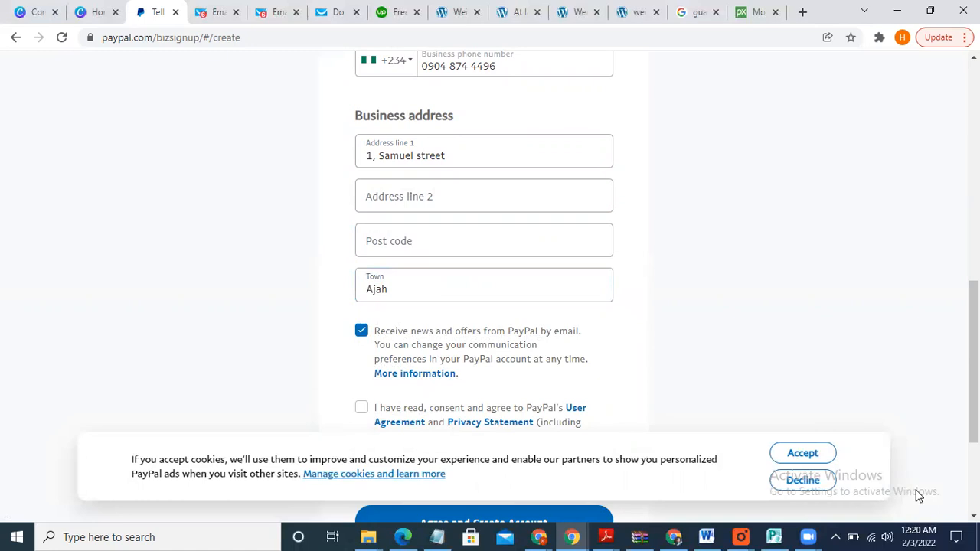
- Tick the User Agreement checkbox and submit with Agree and Create Account
scroll("down", 3)
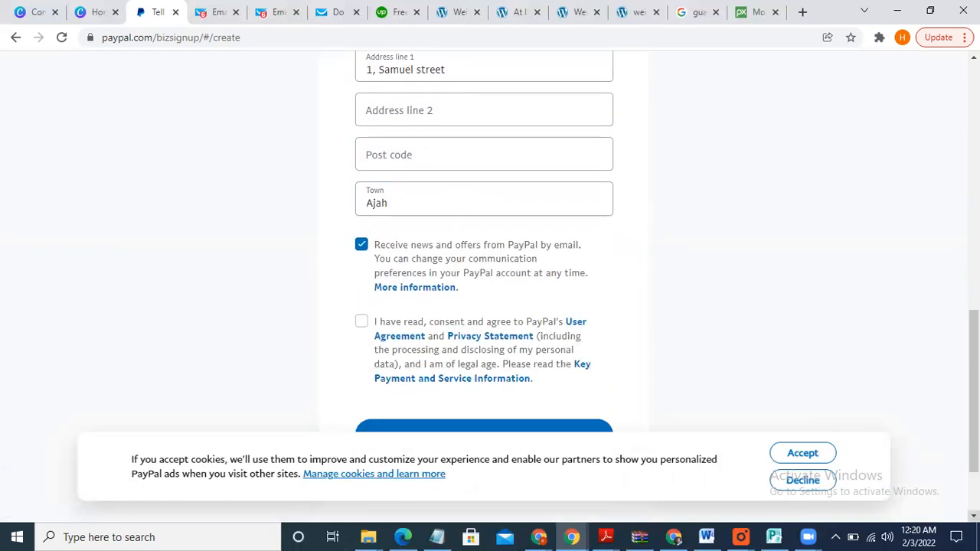
scroll("down", 3)
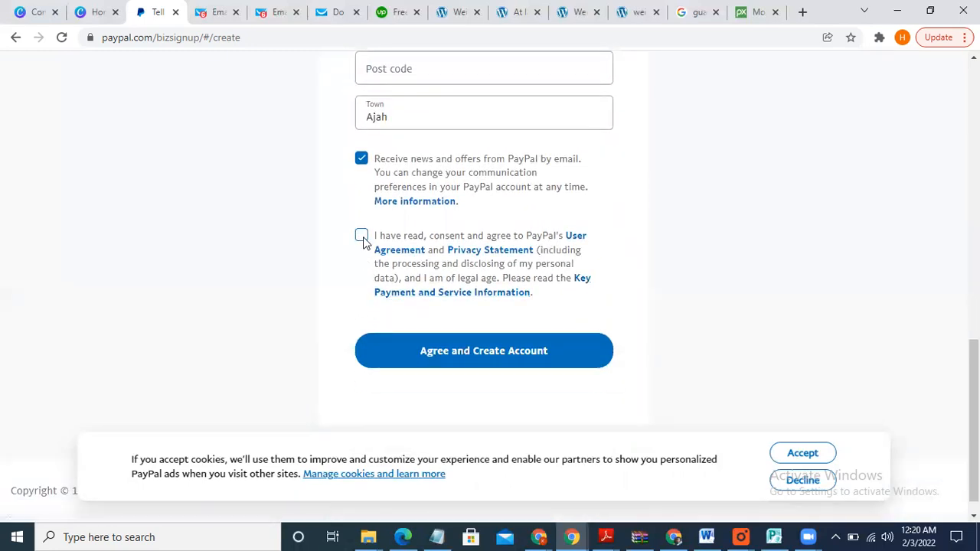
left_click(362, 235)
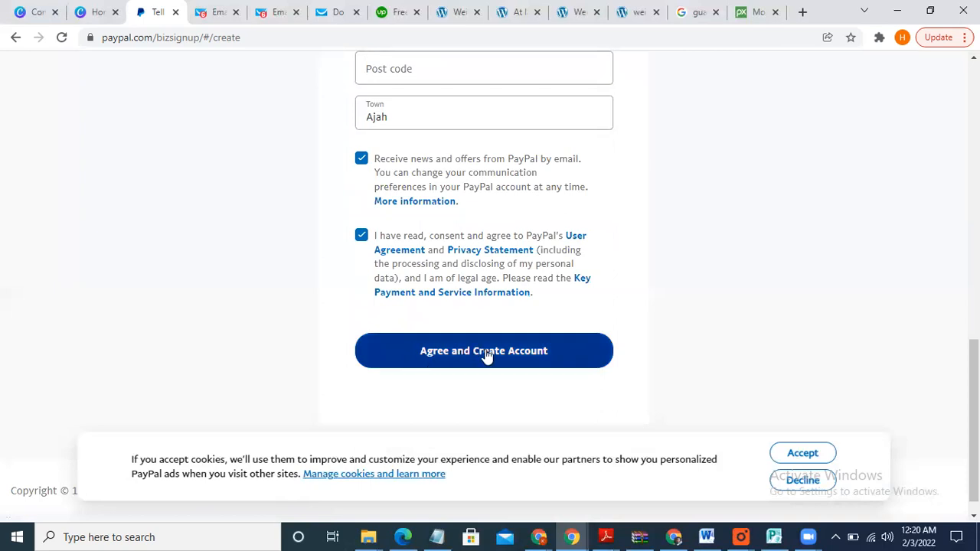
left_click(483, 351)
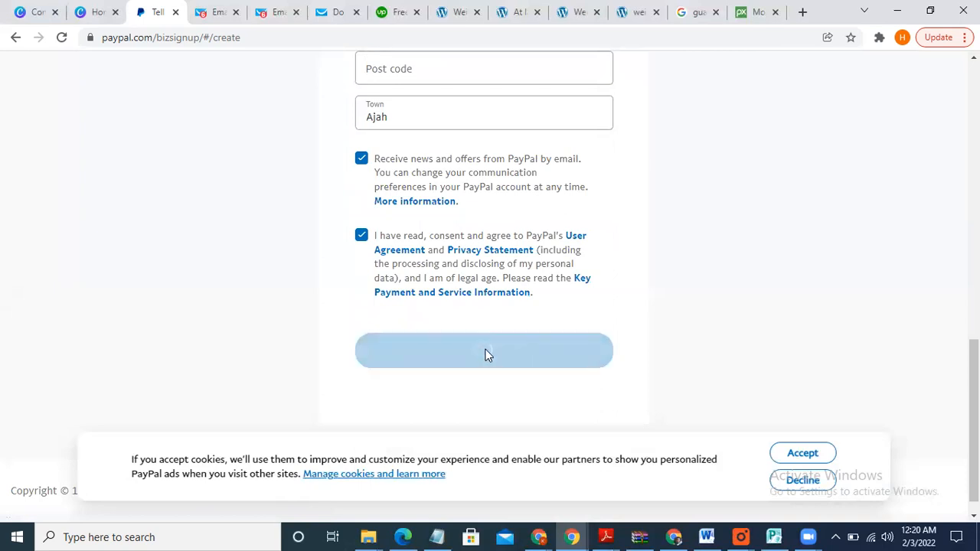
left_click(483, 350)
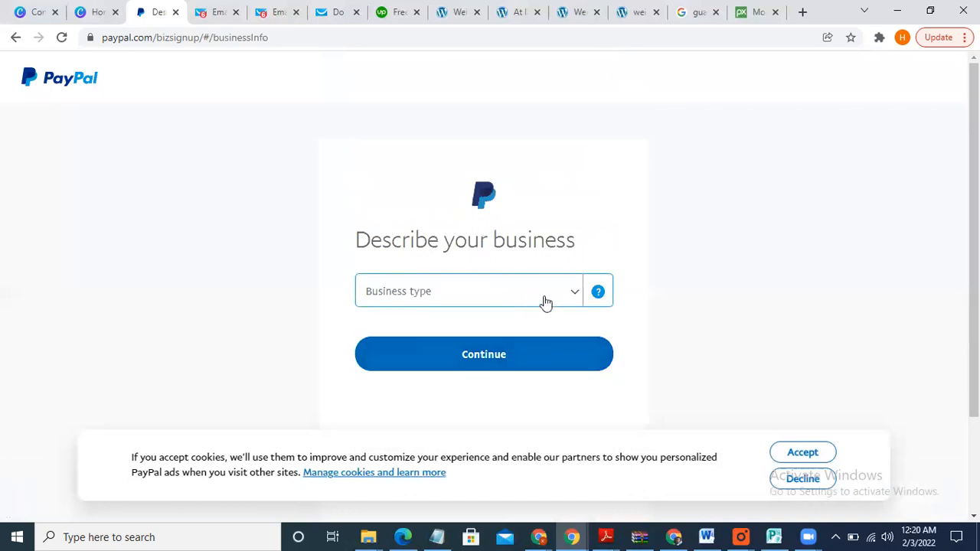
- Set business type to Individual and product category to Durable Goods
left_click(470, 291)
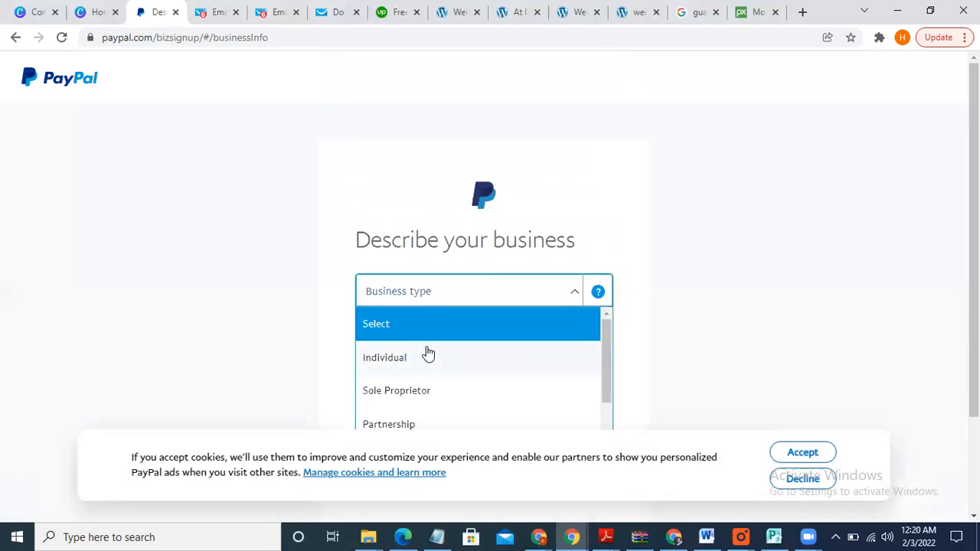
mouse_move(425, 365)
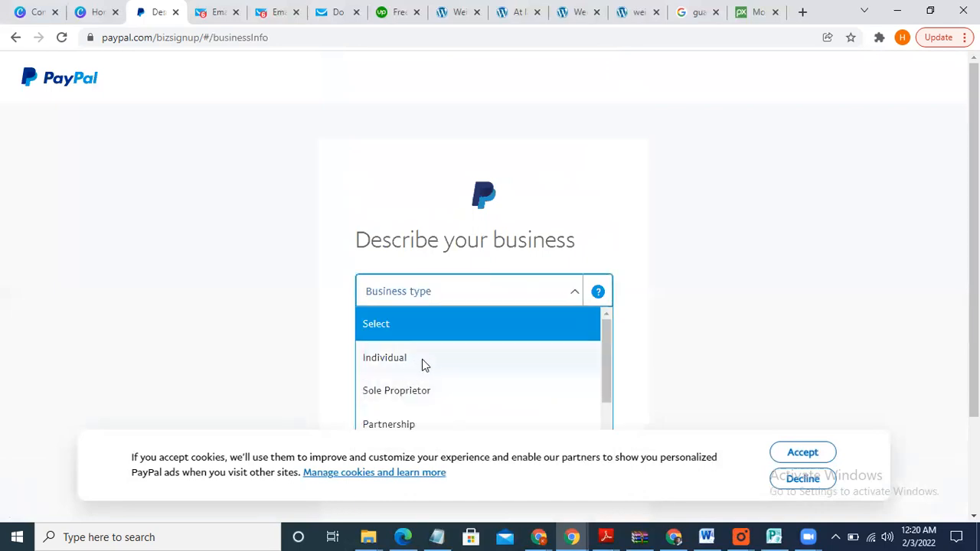
left_click(385, 358)
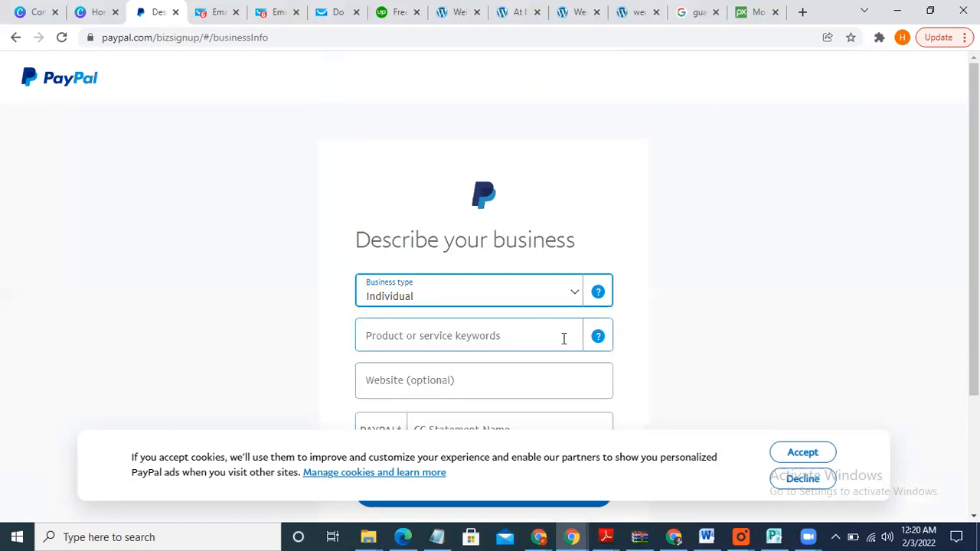
left_click(470, 335)
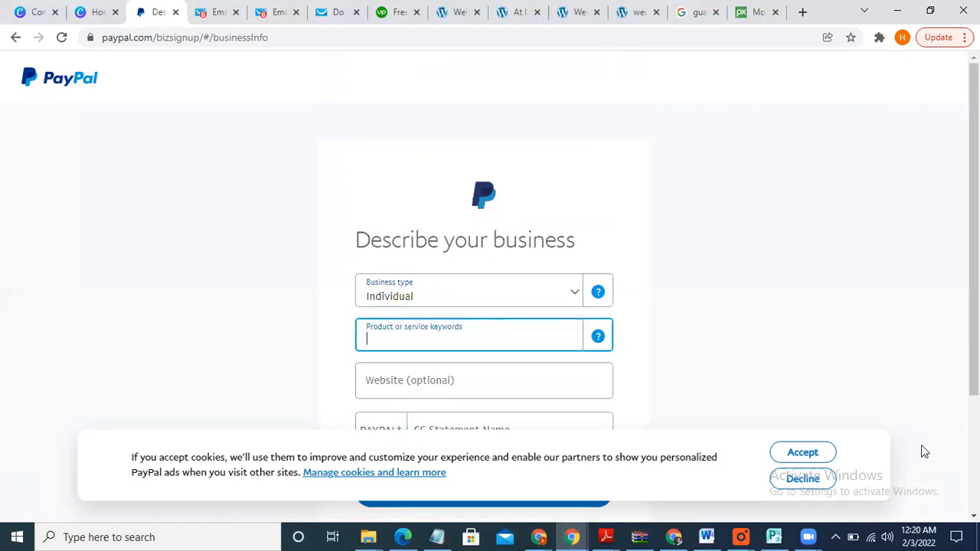
scroll("down", 3)
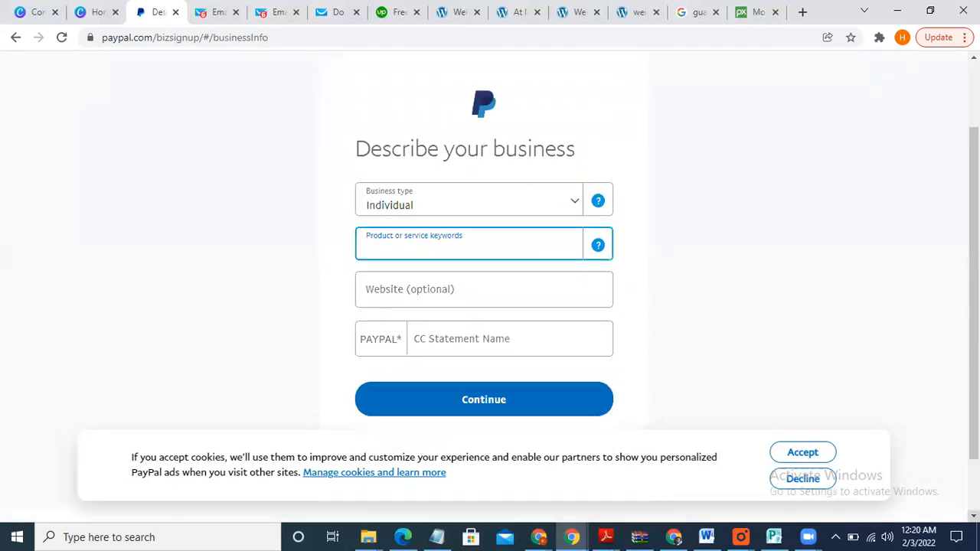
scroll("down", 3)
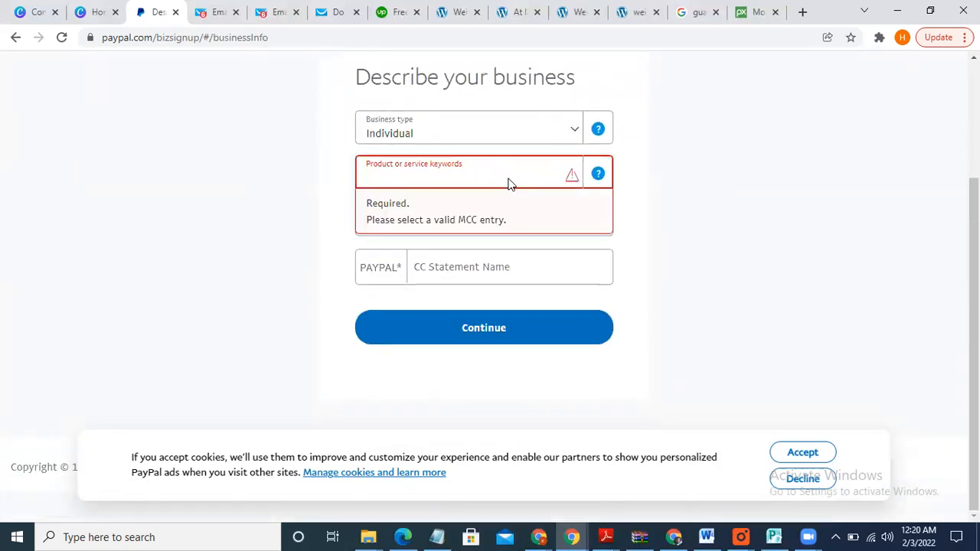
left_click(471, 172)
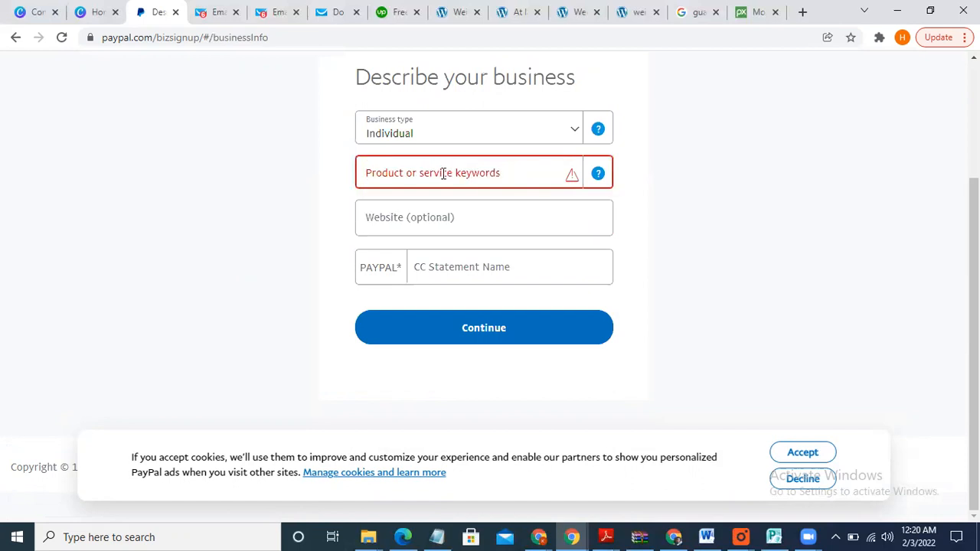
left_click(467, 172)
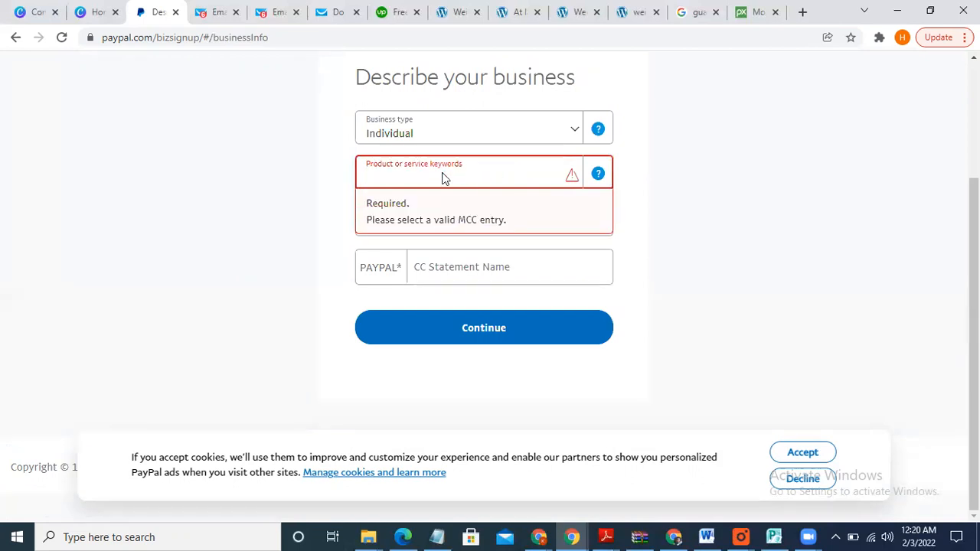
type("lux")
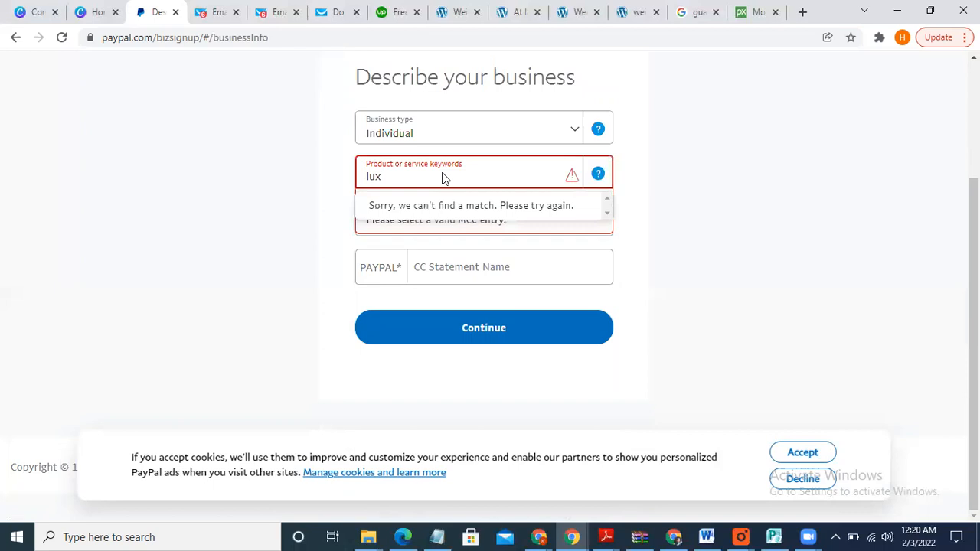
key("Backspace")
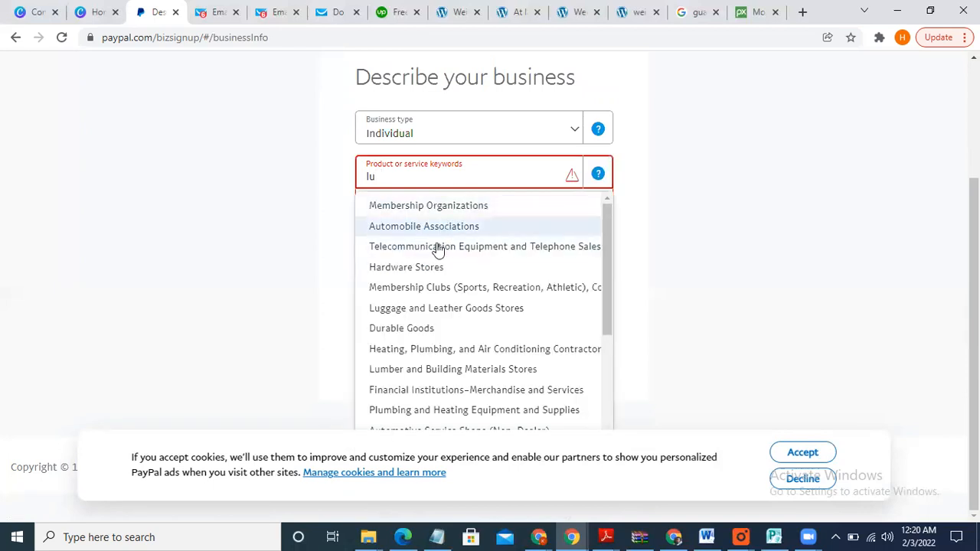
left_click(402, 330)
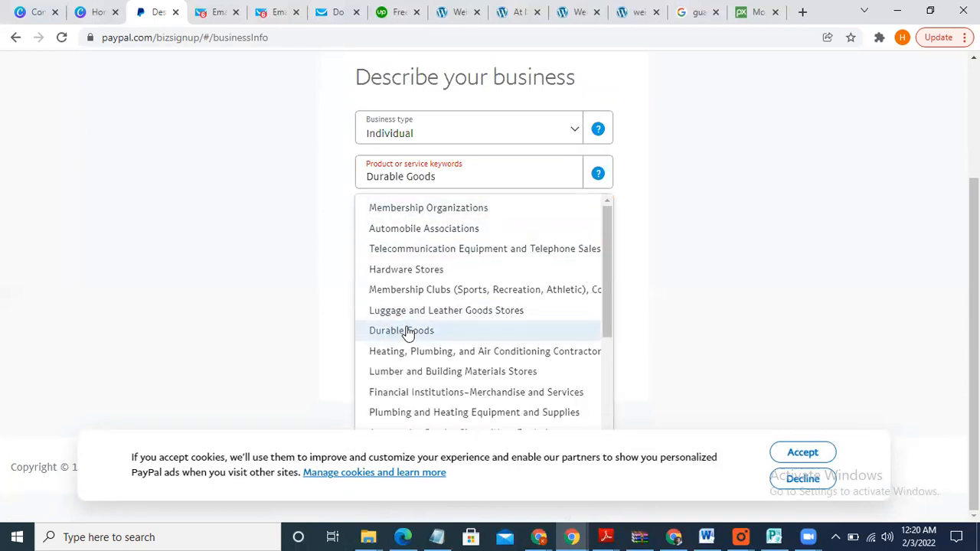
- Enter SUCCESS as the card statement name and submit the business description
left_click(401, 330)
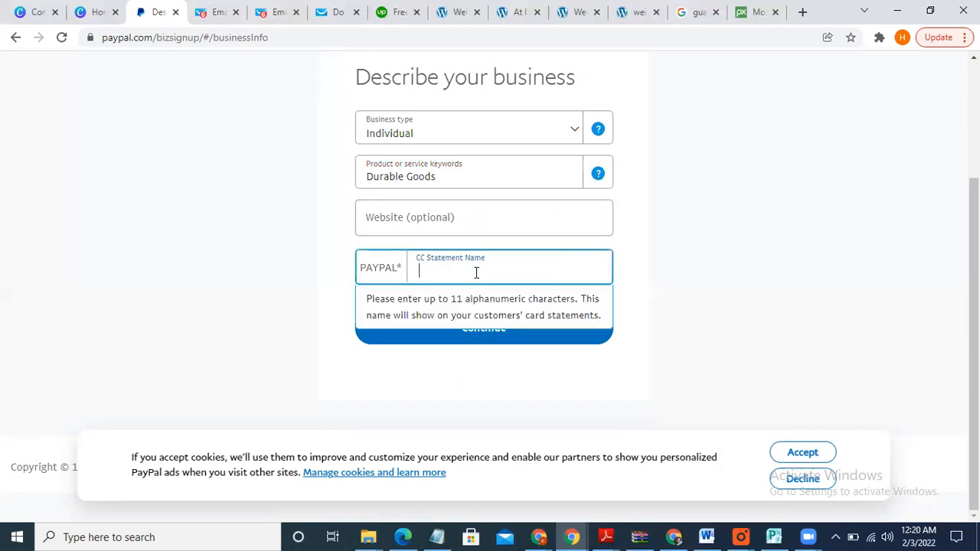
type("S")
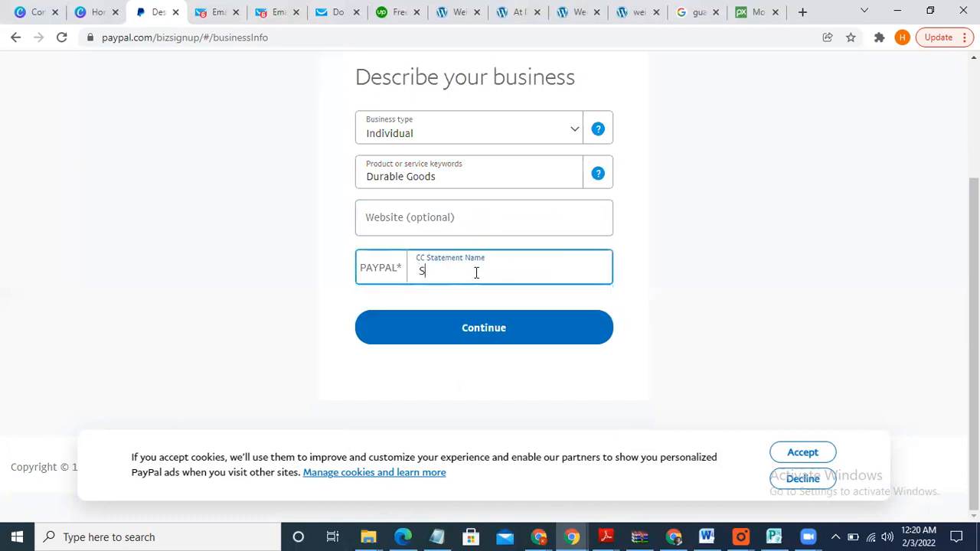
type("ucc")
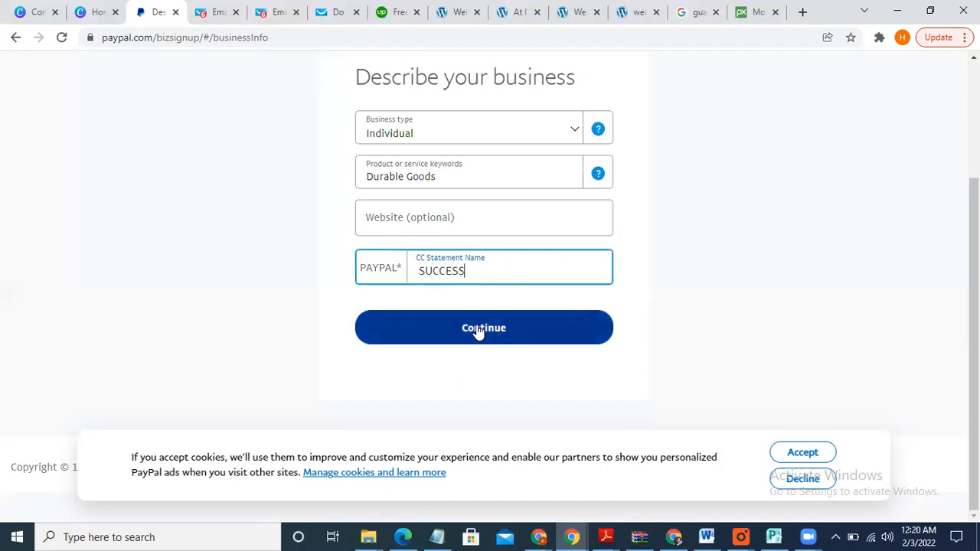
left_click(483, 328)
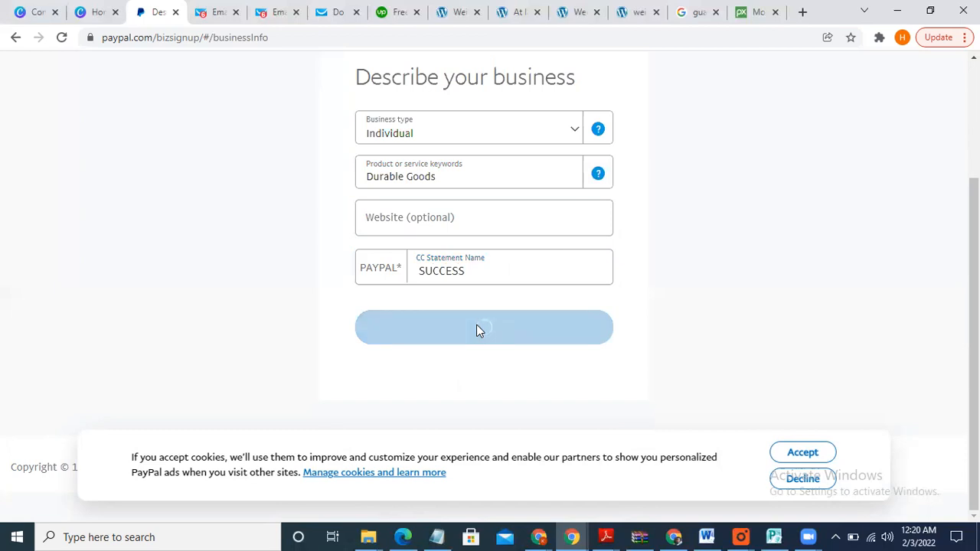
left_click(483, 327)
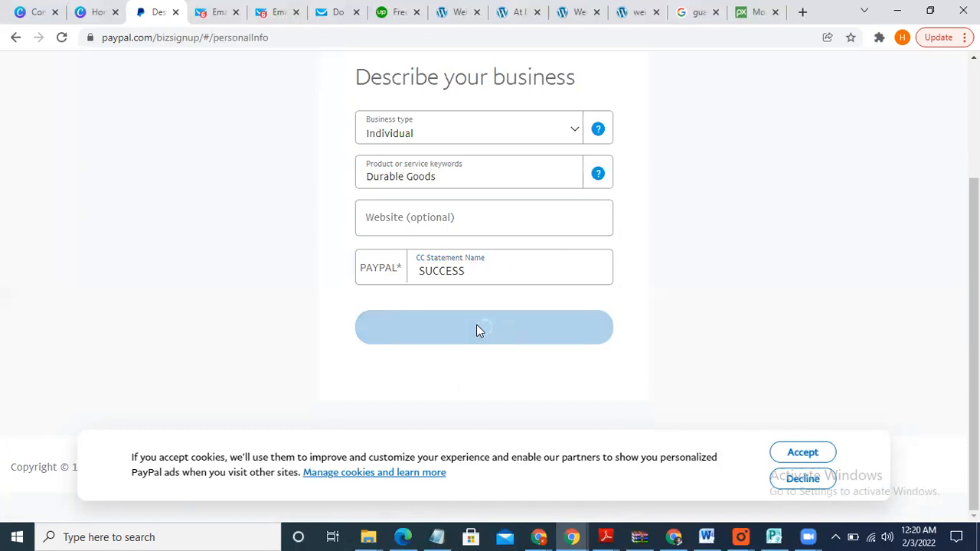
left_click(483, 327)
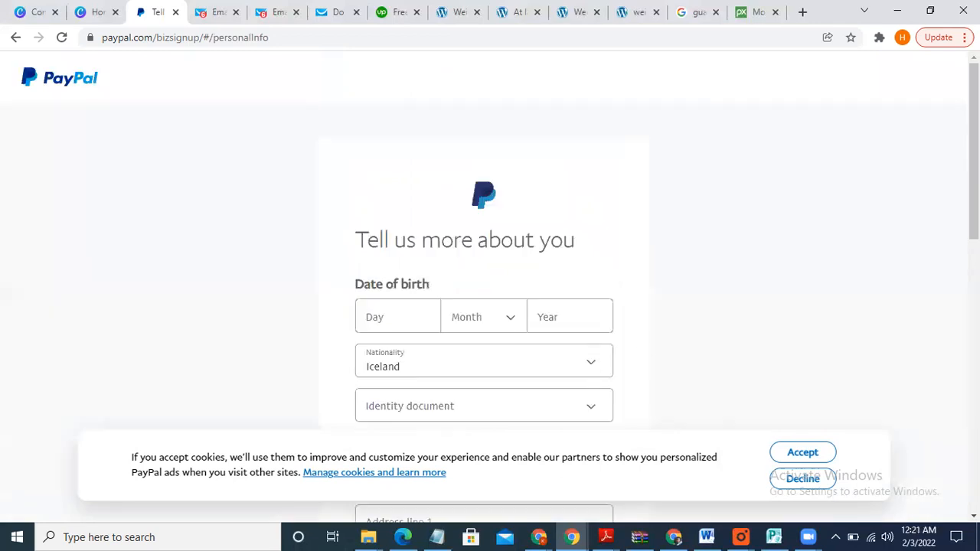
scroll("down", 3)
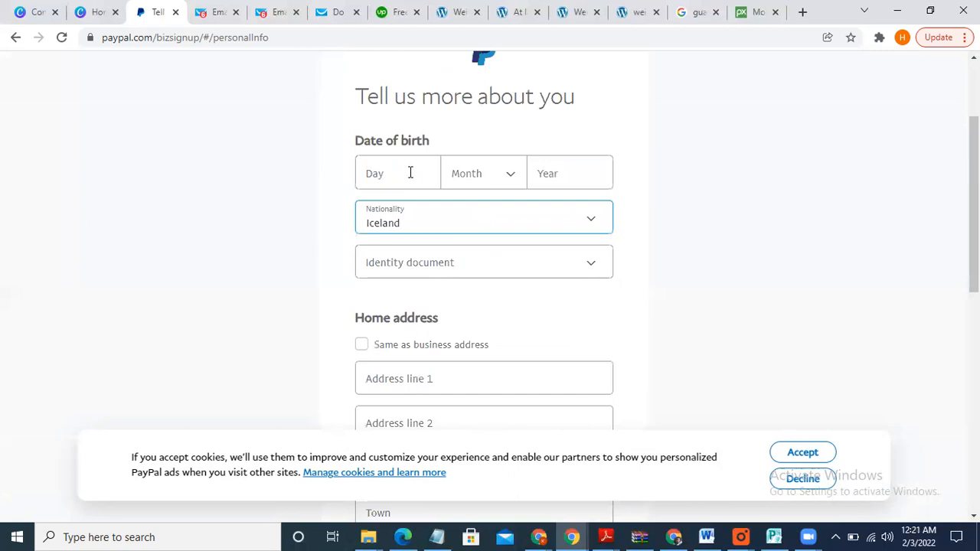
left_click(397, 172)
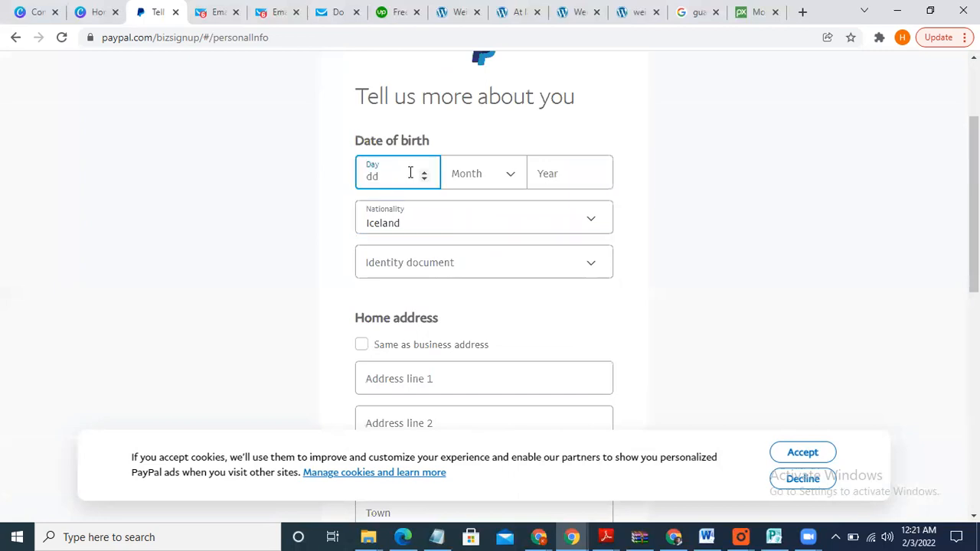
type("10")
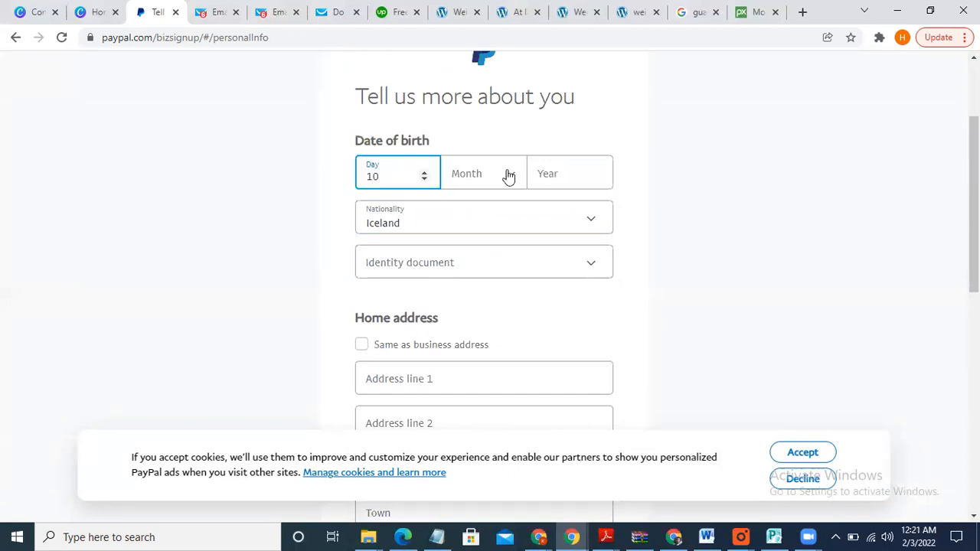
left_click(483, 173)
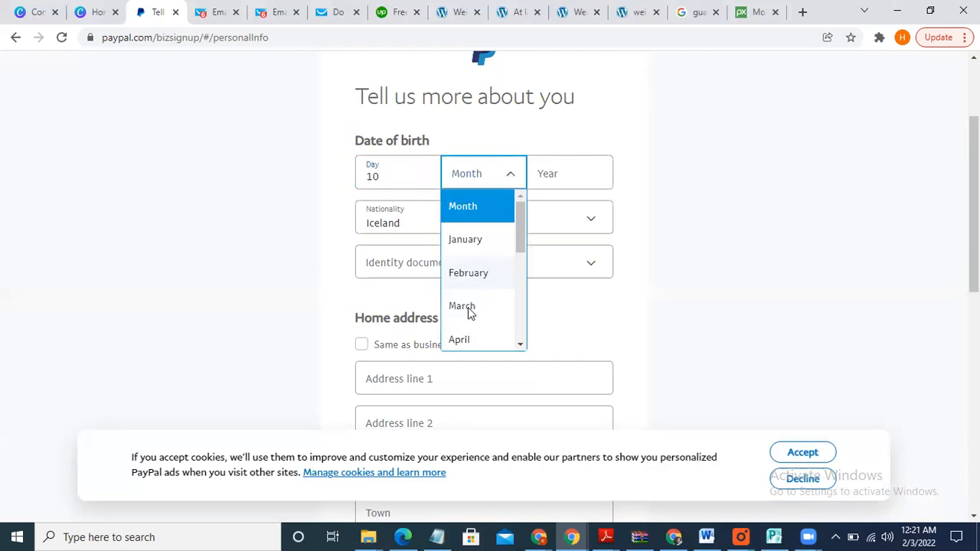
left_click(462, 306)
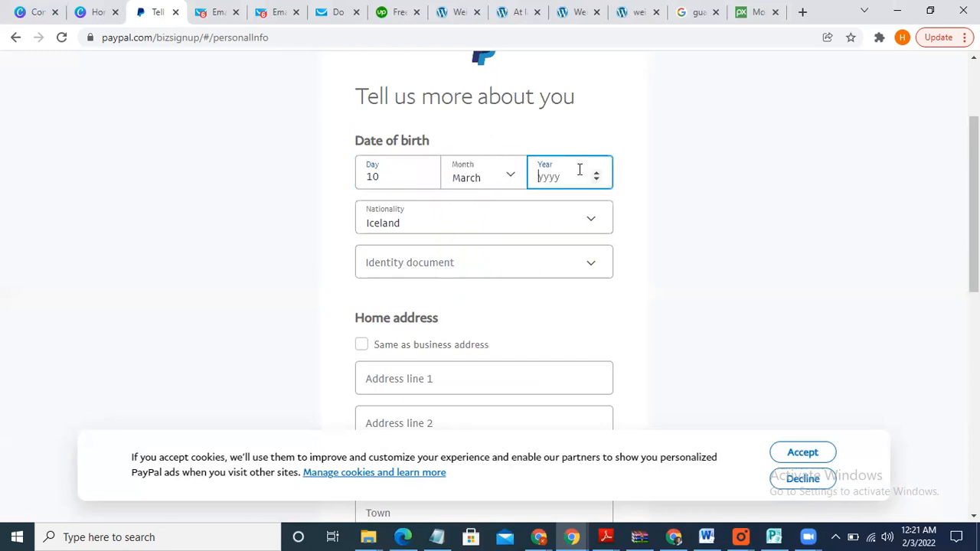
type("1")
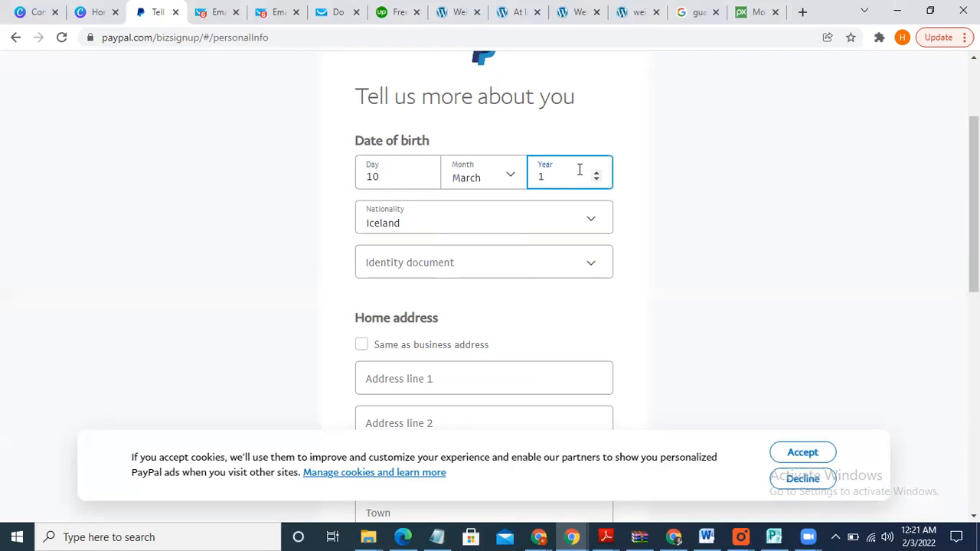
type("992")
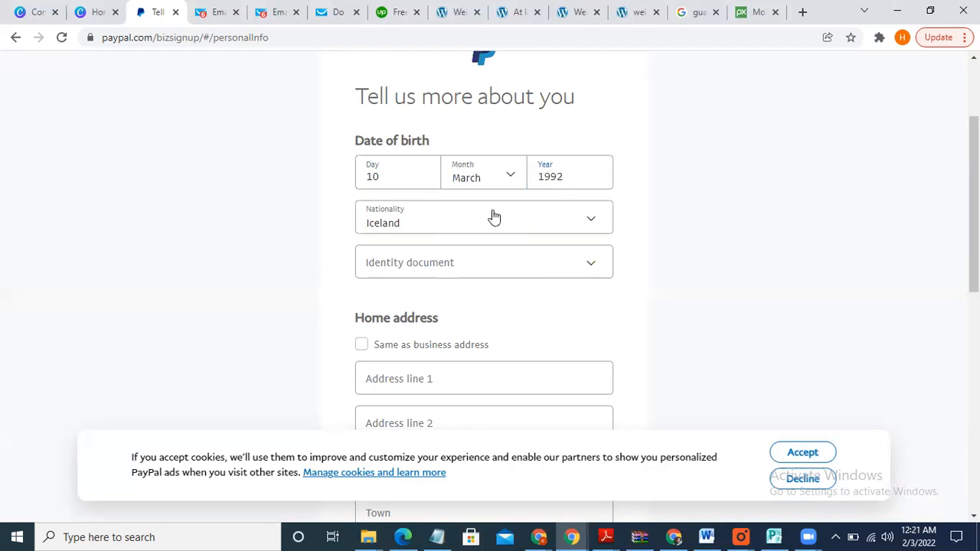
- Set nationality to Nigeria and choose Passport as the identity document
left_click(483, 222)
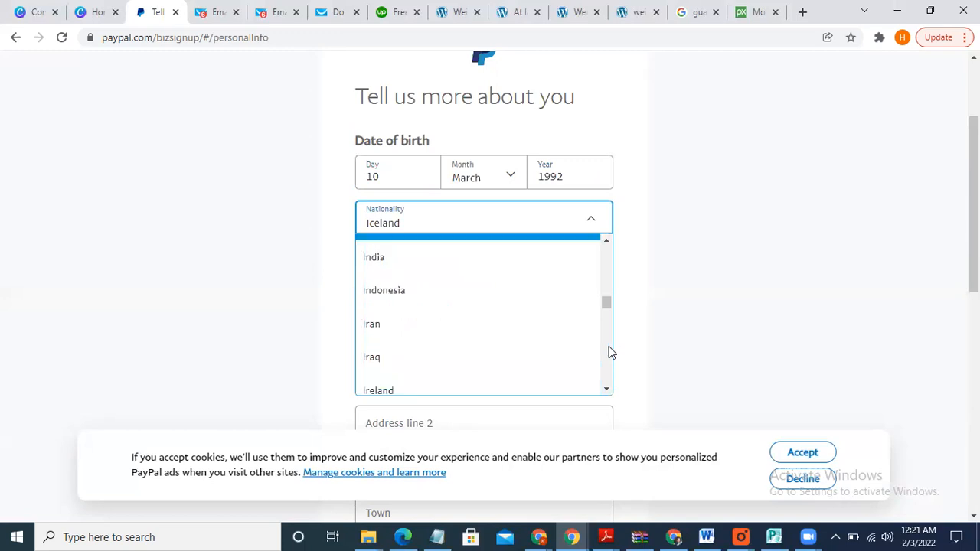
scroll("down", 3)
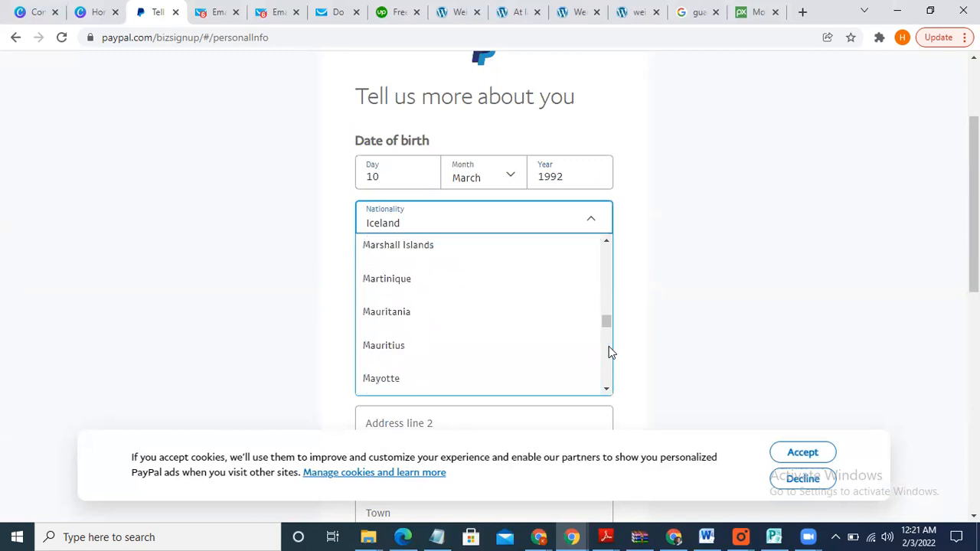
scroll("down", 3)
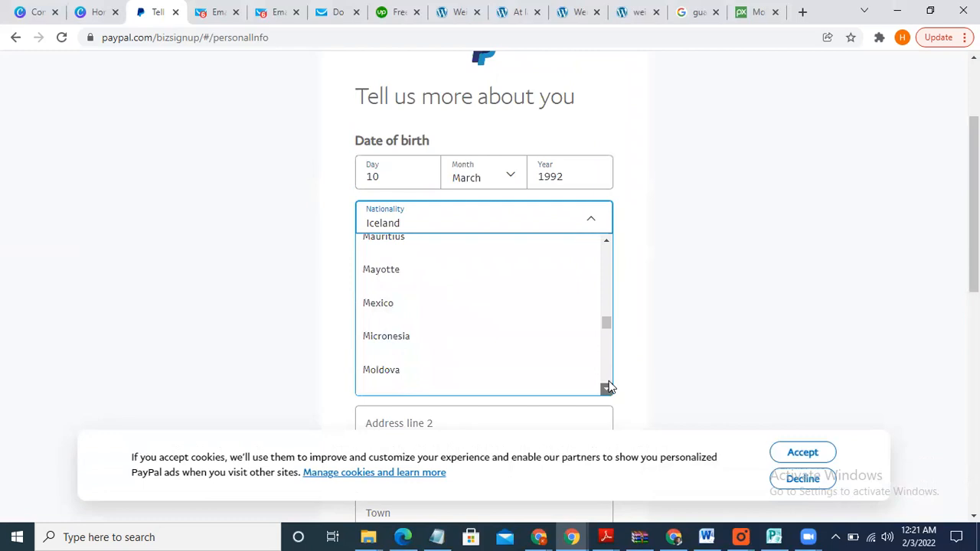
scroll("down", 3)
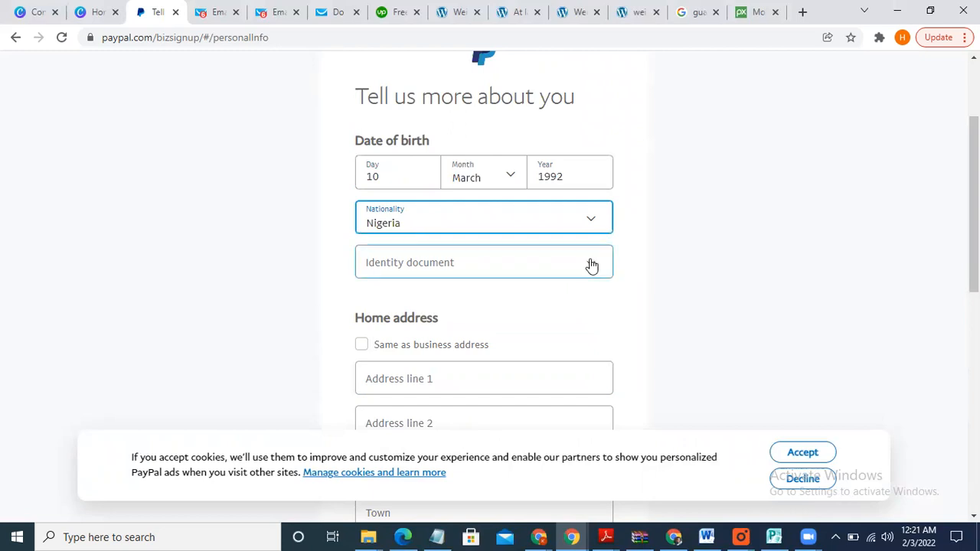
left_click(483, 261)
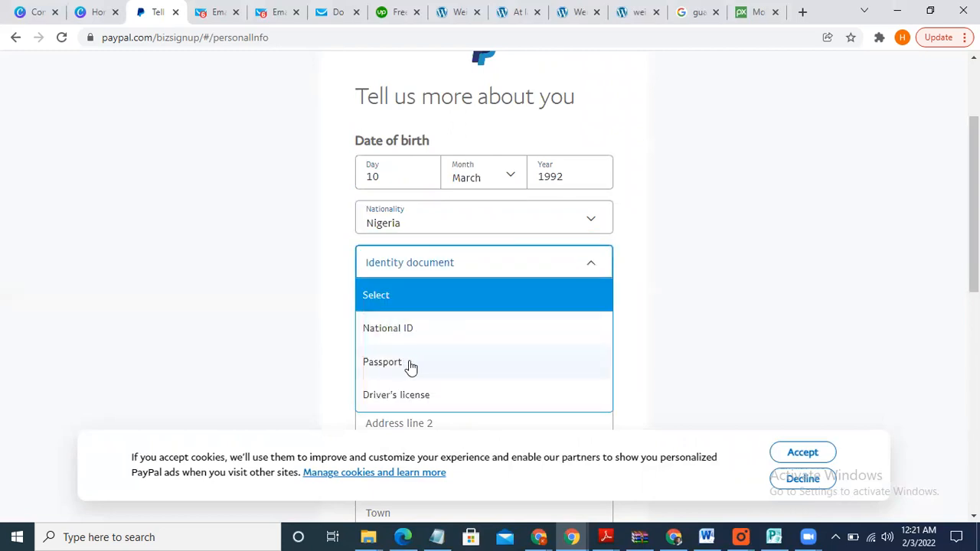
mouse_move(403, 368)
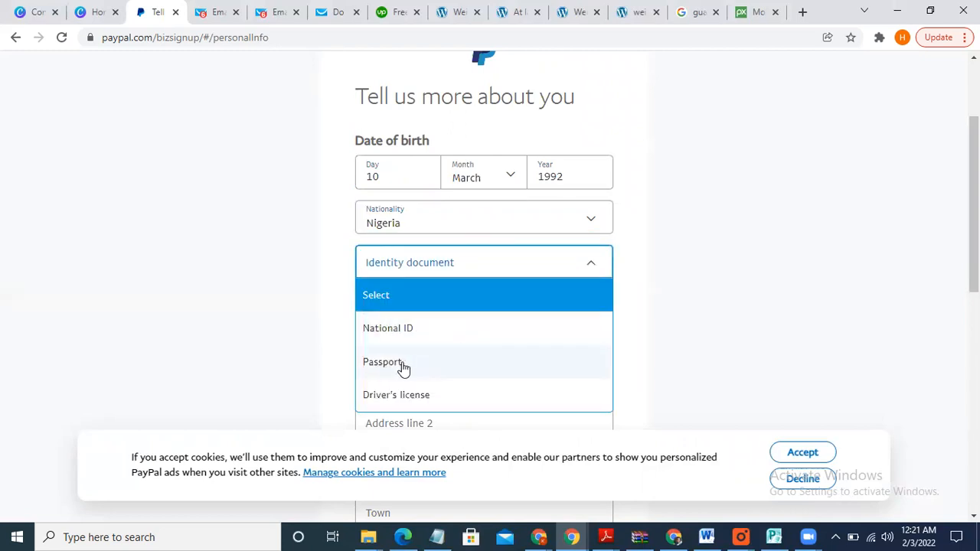
left_click(382, 362)
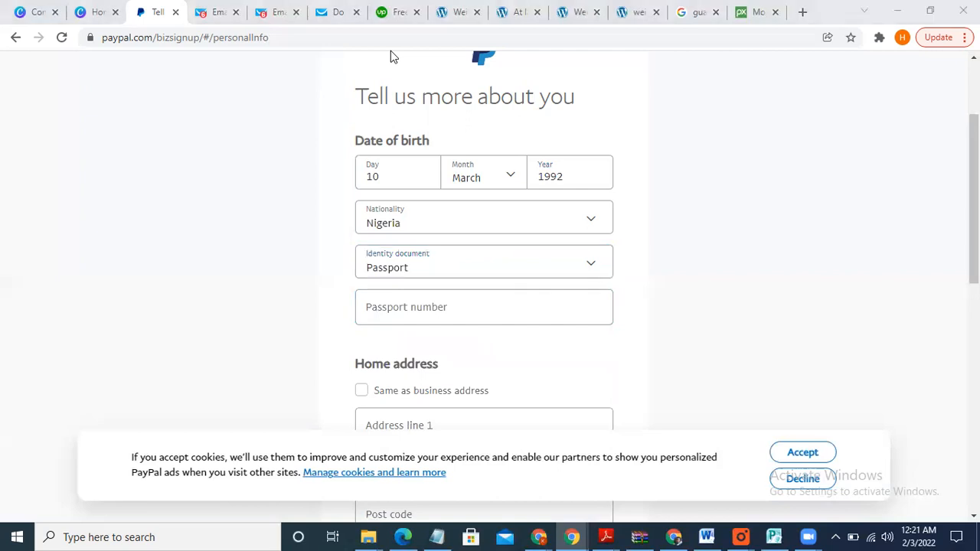
- Tick 'Same as business address' and 'Same as business phone' for the personal details
scroll("down", 3)
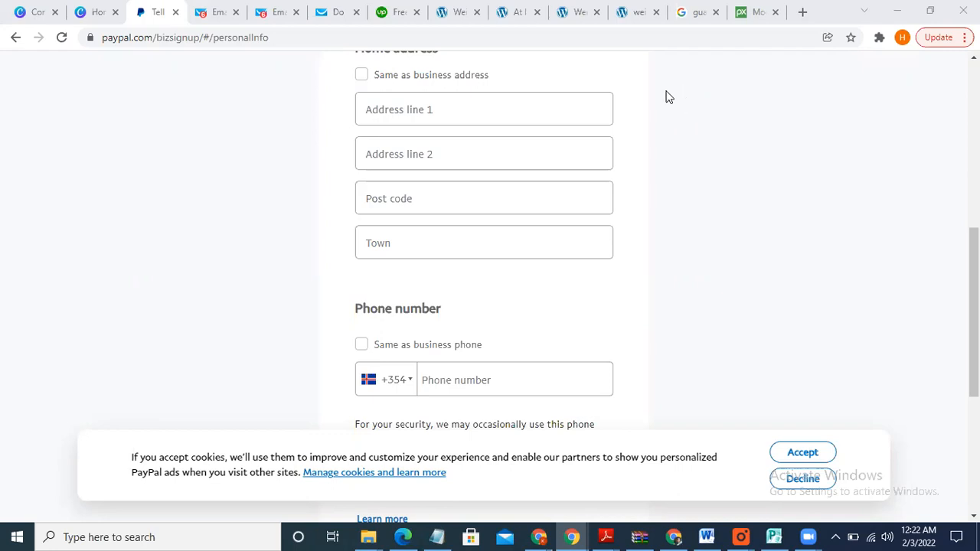
mouse_move(695, 114)
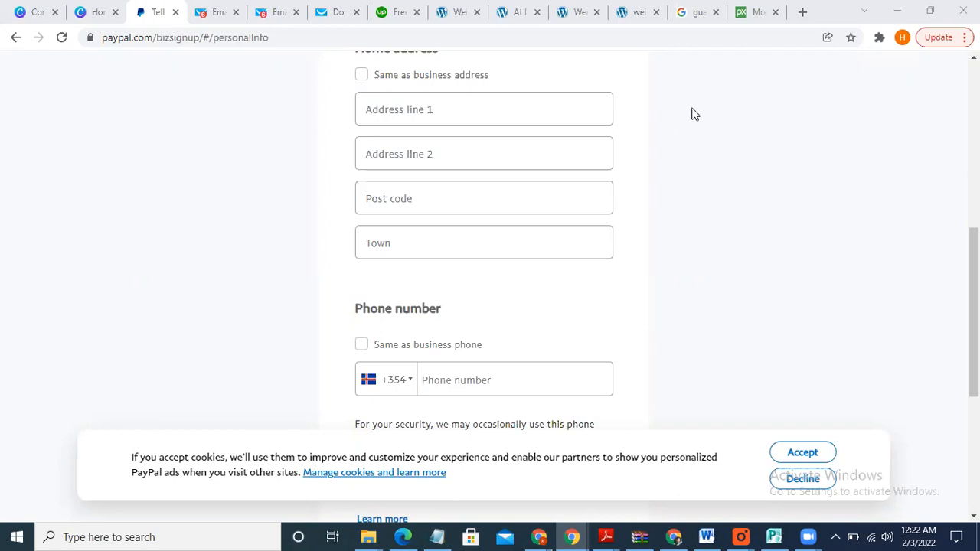
mouse_move(666, 141)
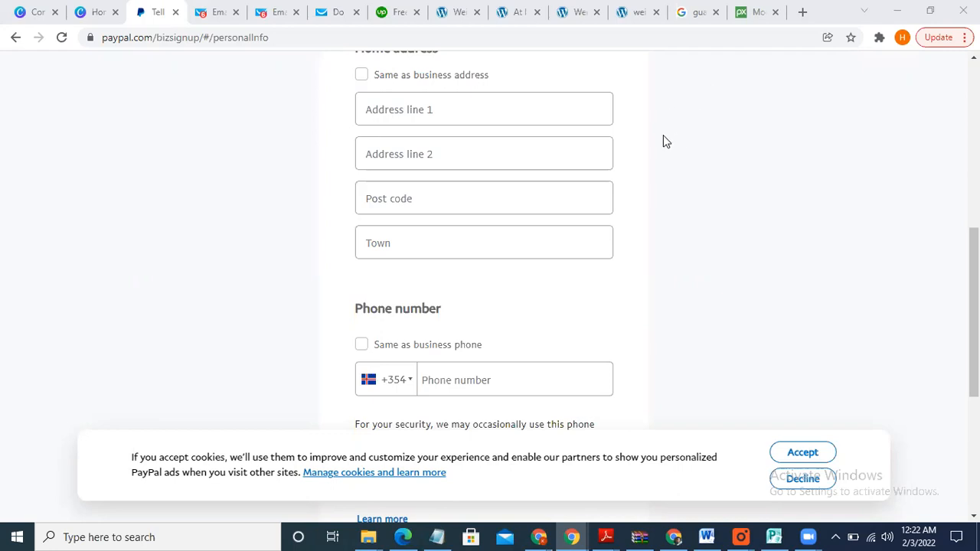
mouse_move(656, 158)
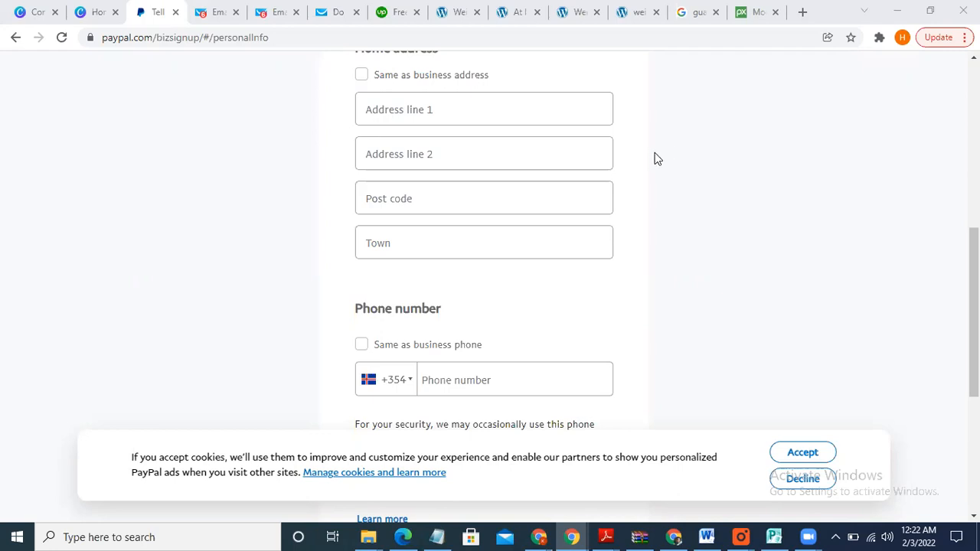
left_click(483, 108)
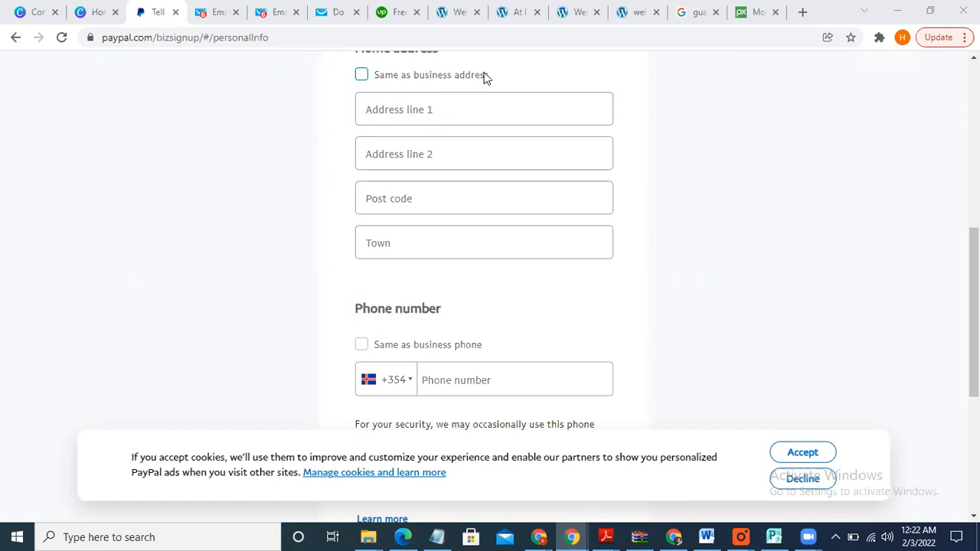
mouse_move(462, 86)
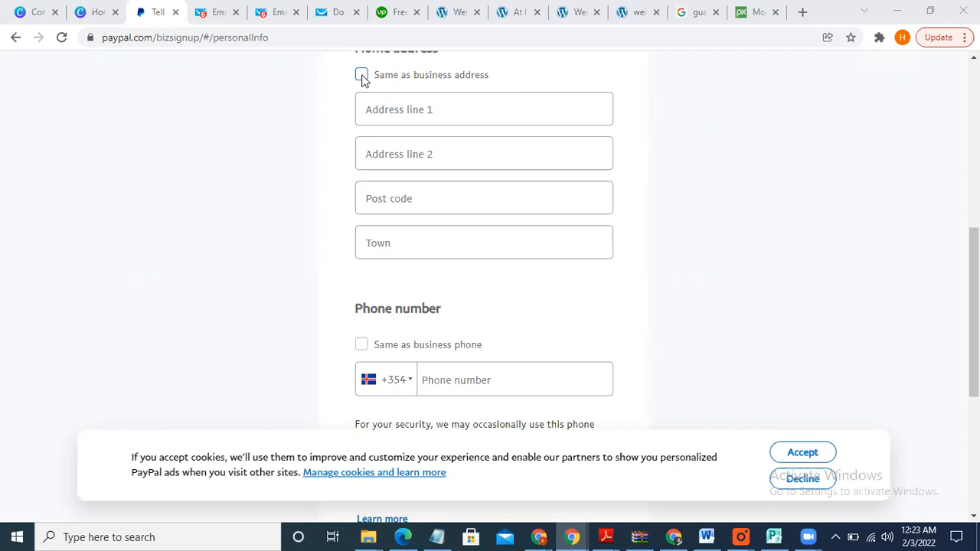
left_click(361, 74)
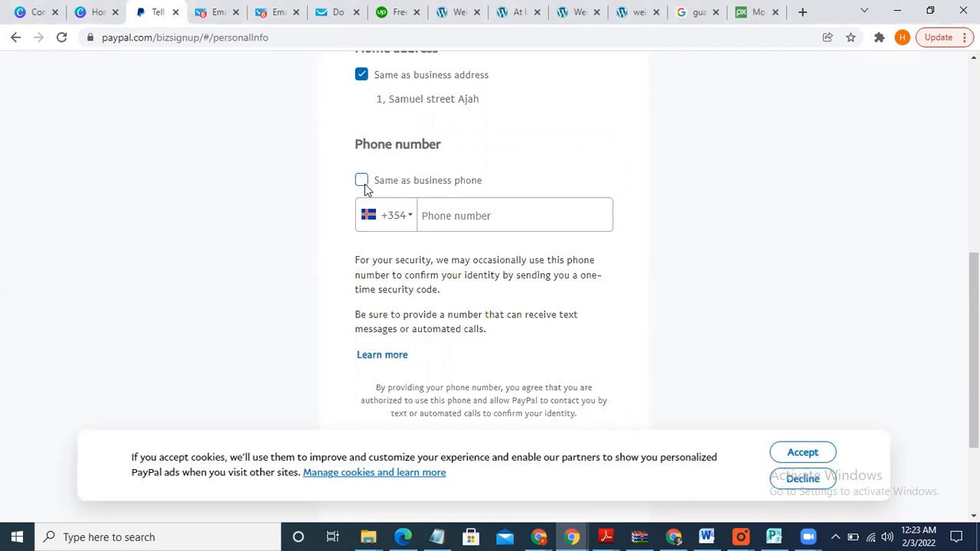
left_click(361, 179)
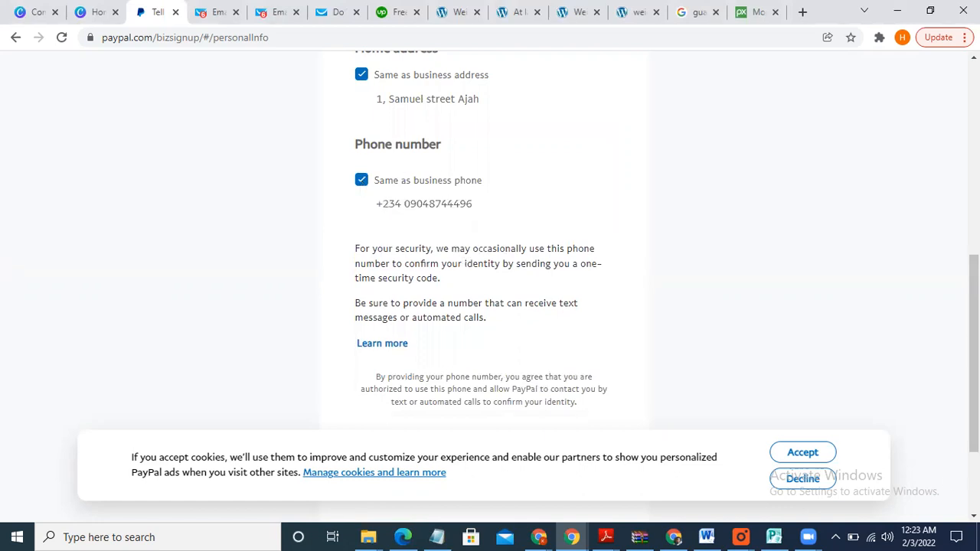
scroll("down", 3)
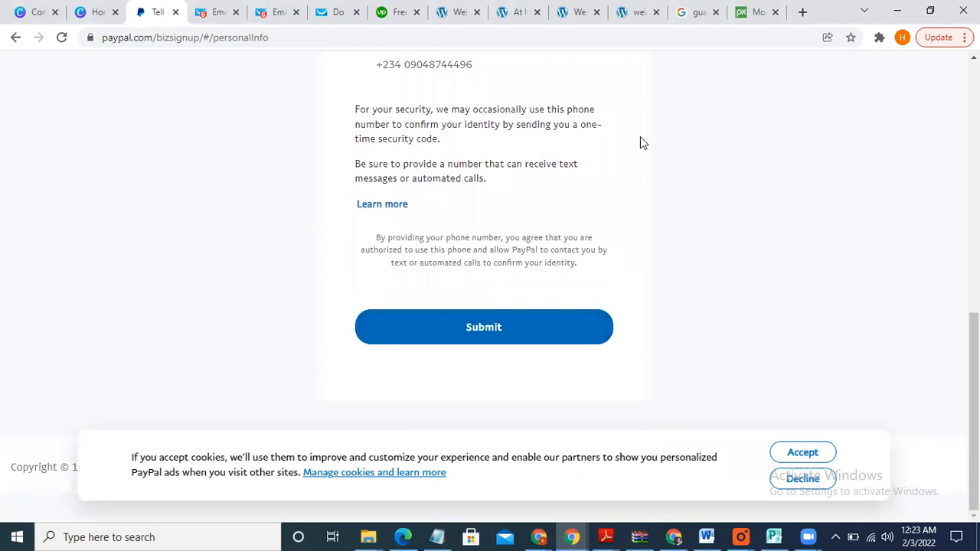
mouse_move(508, 52)
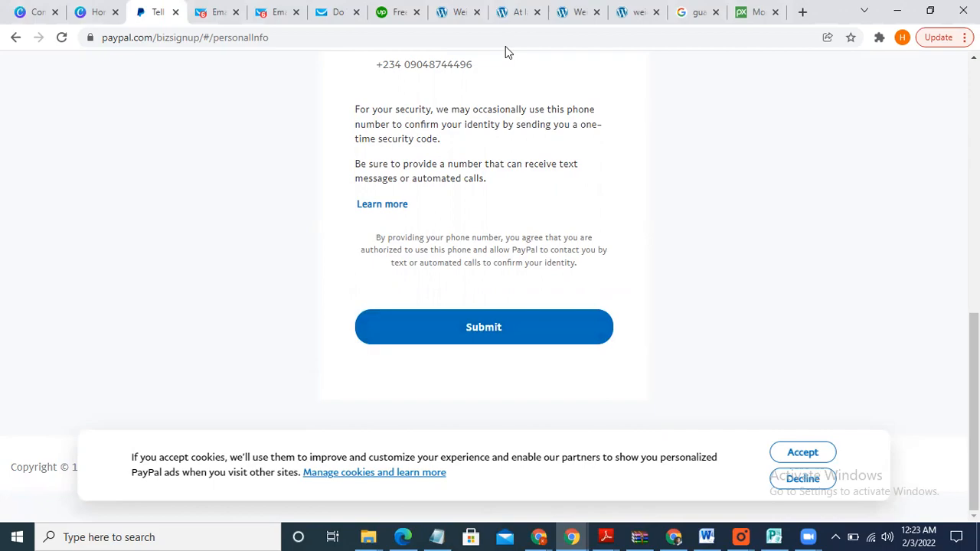
- Submit the personal details and dismiss the welcome popup on the Global Made dashboard
left_click(483, 327)
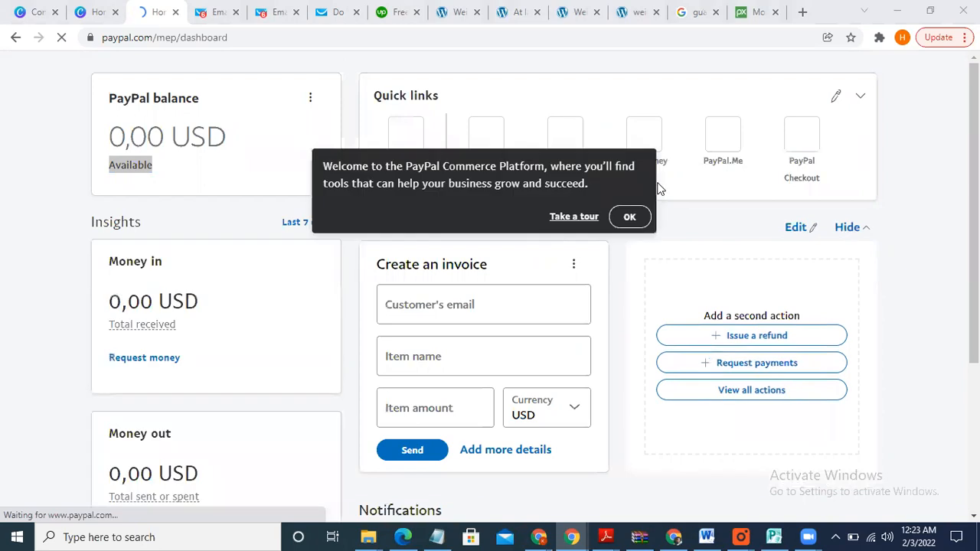
mouse_move(804, 317)
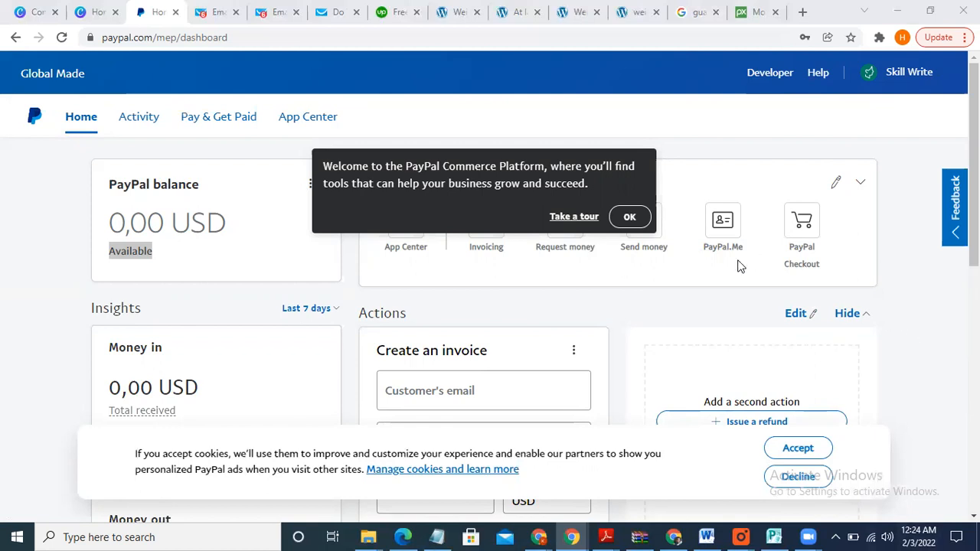
left_click(629, 217)
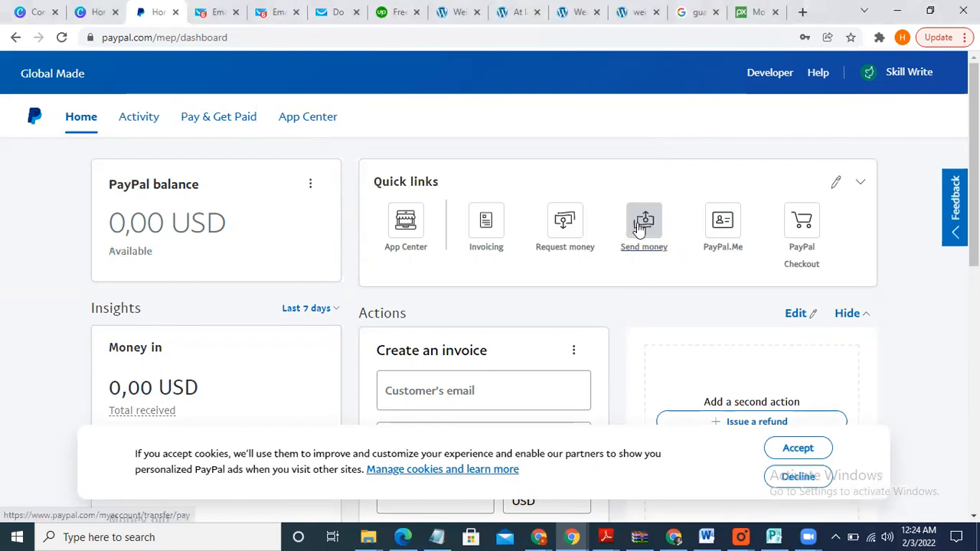
mouse_move(664, 327)
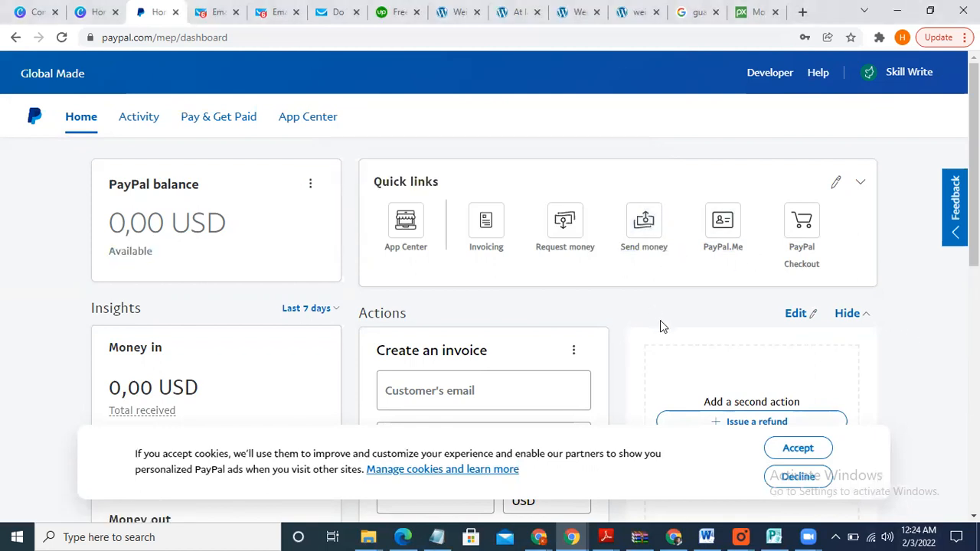